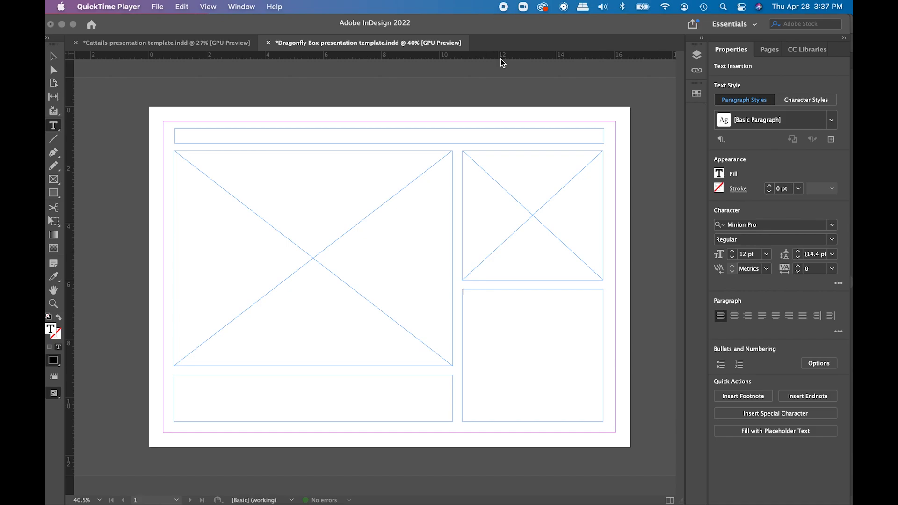
mouse_move(782, 85)
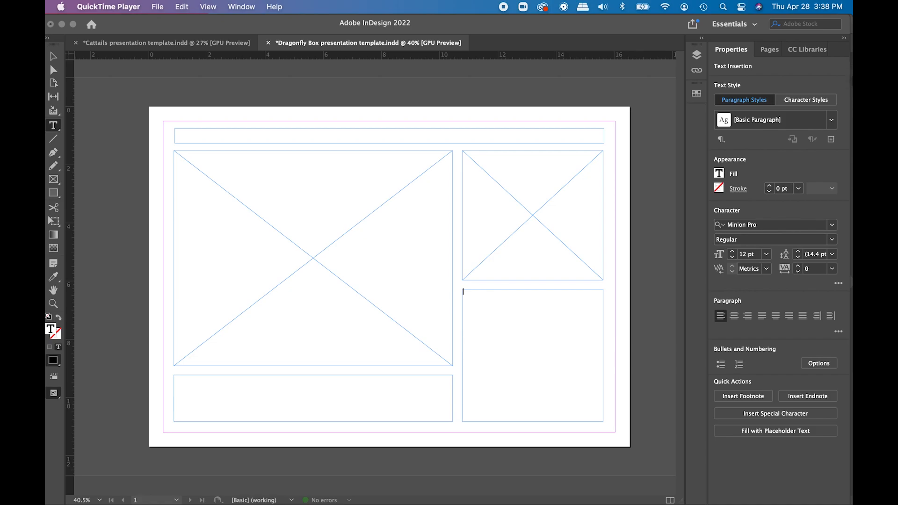
mouse_move(848, 105)
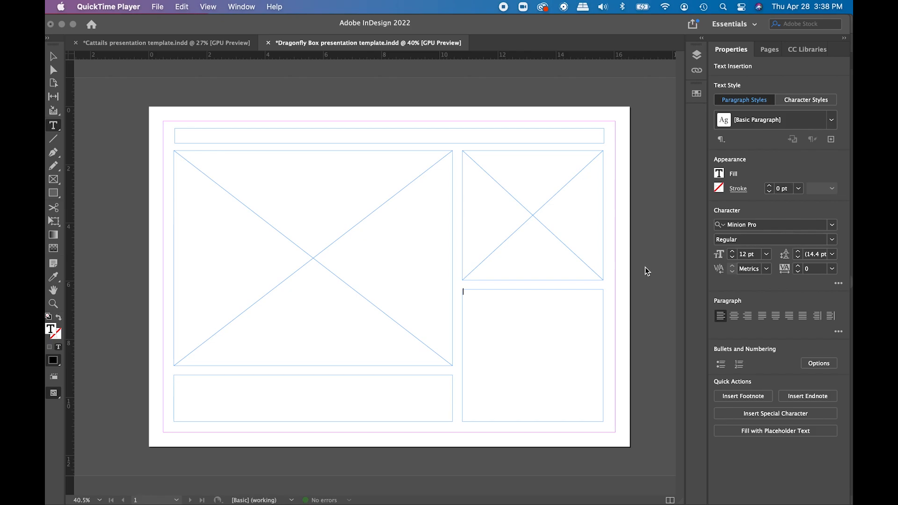
mouse_move(491, 205)
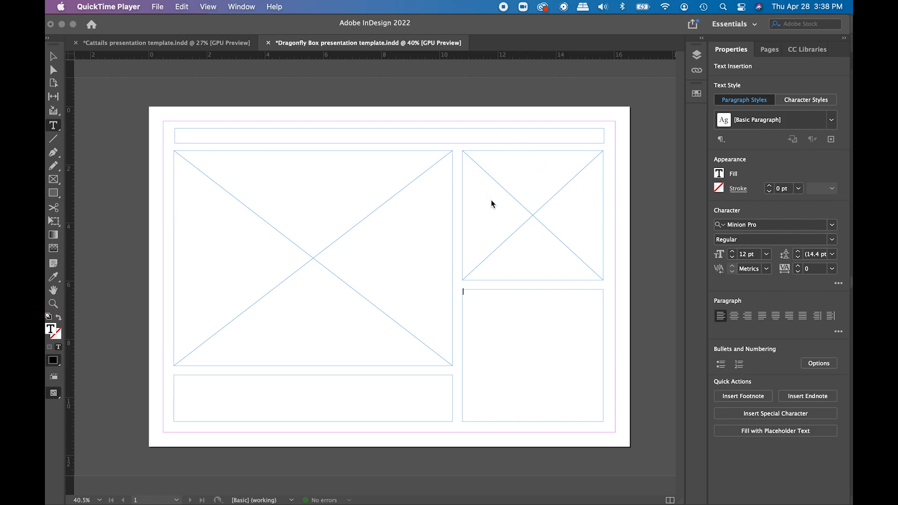
mouse_move(399, 130)
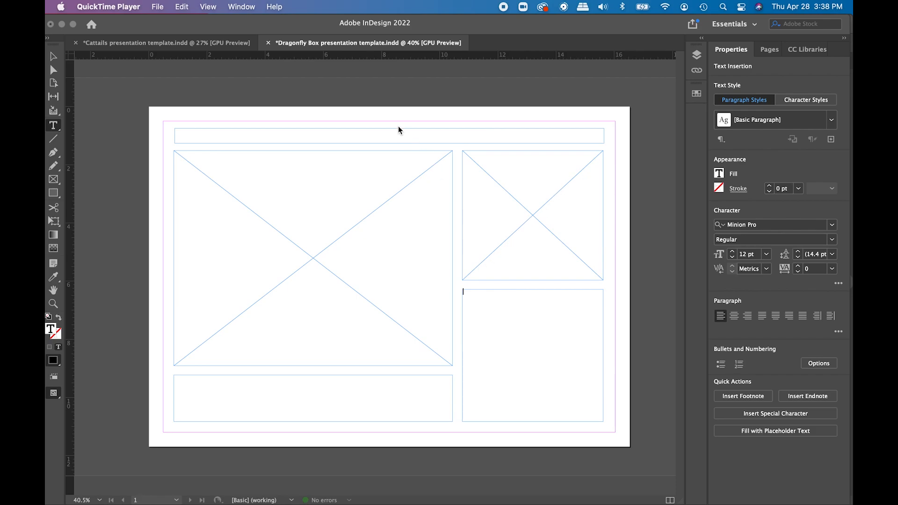
mouse_move(656, 271)
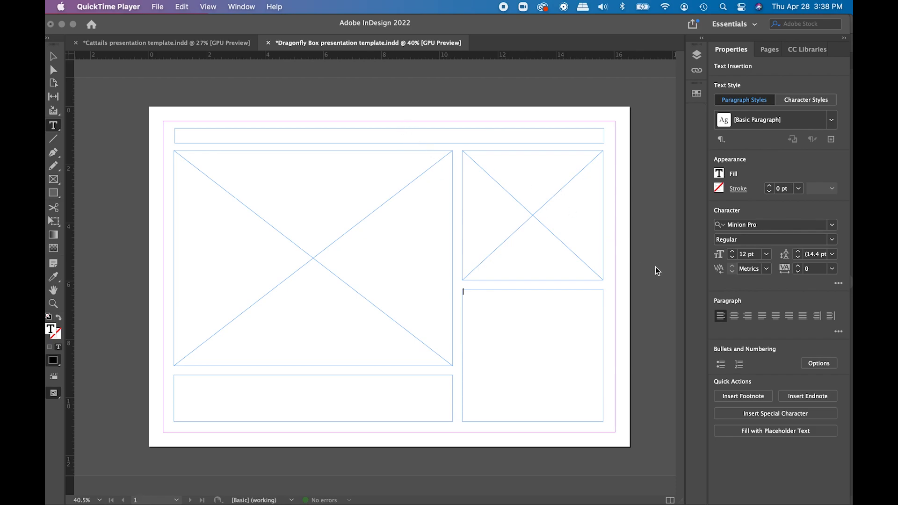
mouse_move(281, 311)
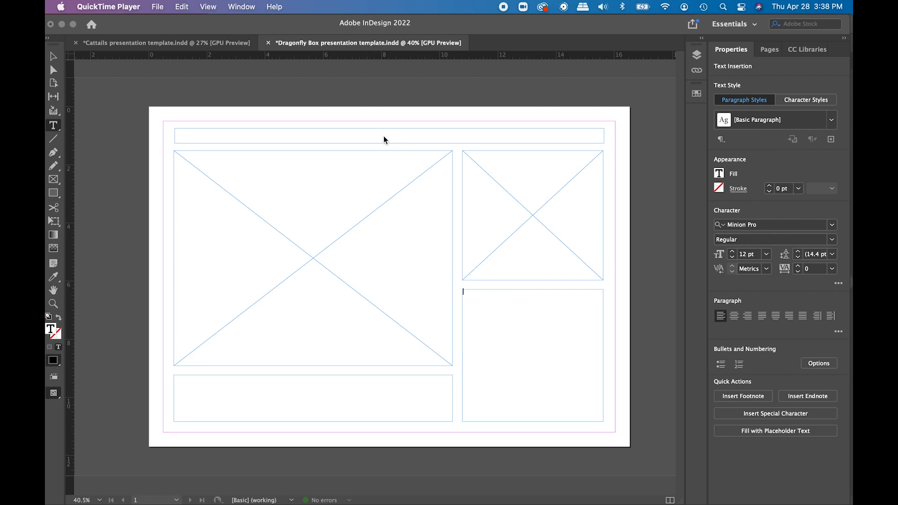
mouse_move(577, 359)
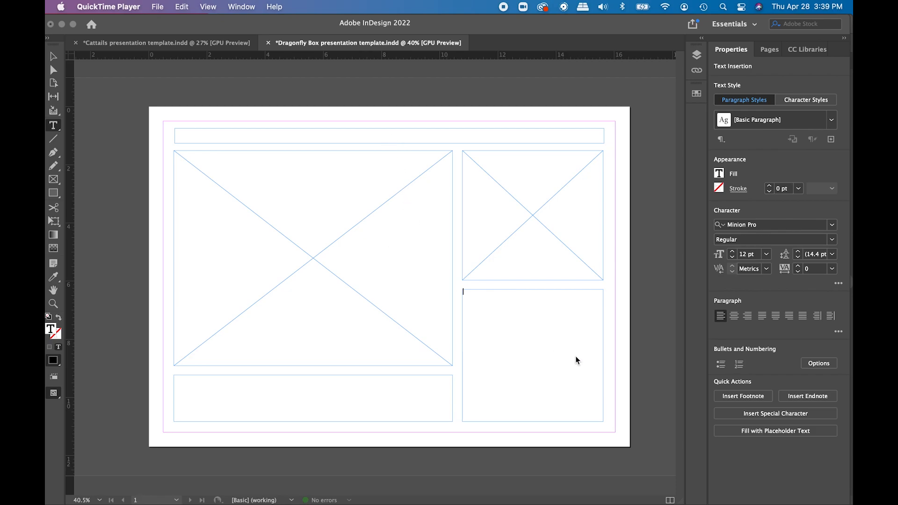
mouse_move(627, 394)
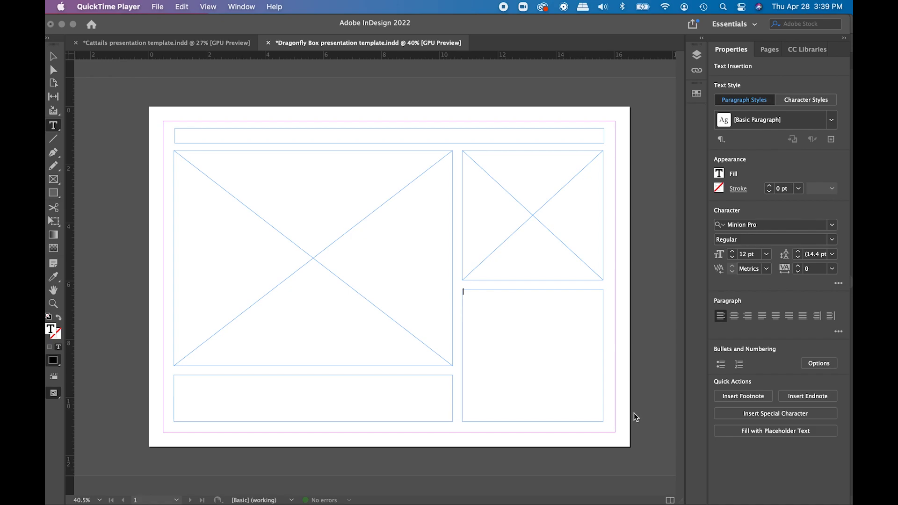
mouse_move(637, 418)
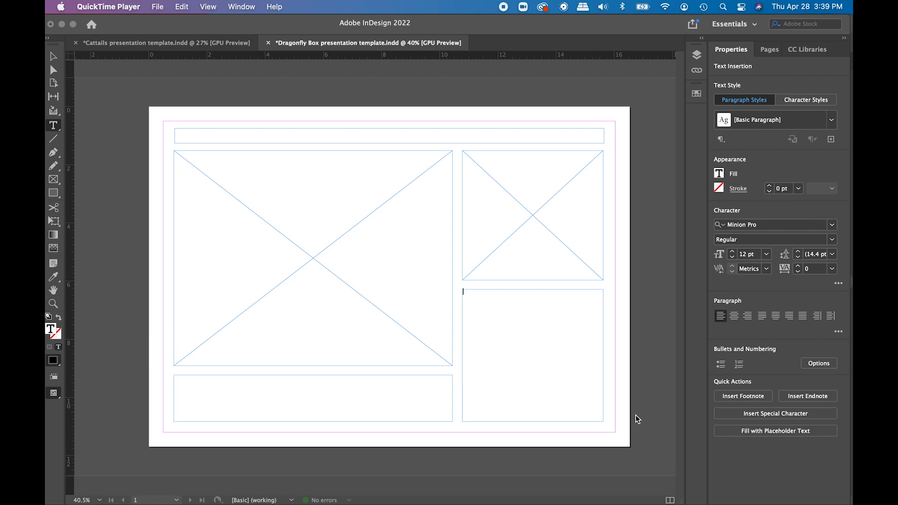
mouse_move(713, 328)
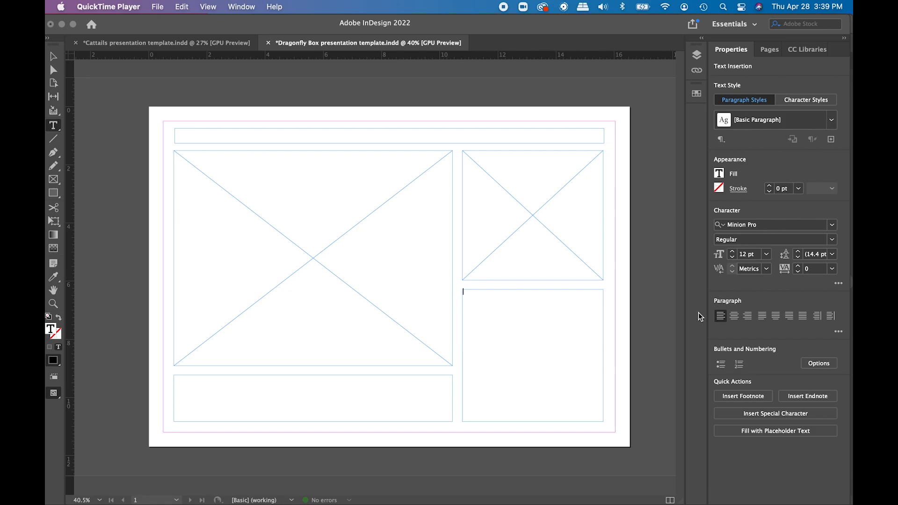
mouse_move(691, 325)
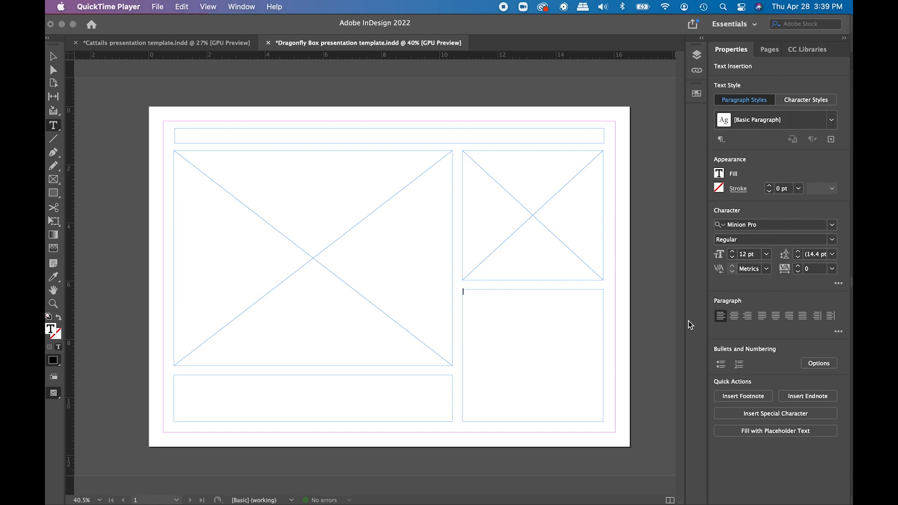
mouse_move(693, 318)
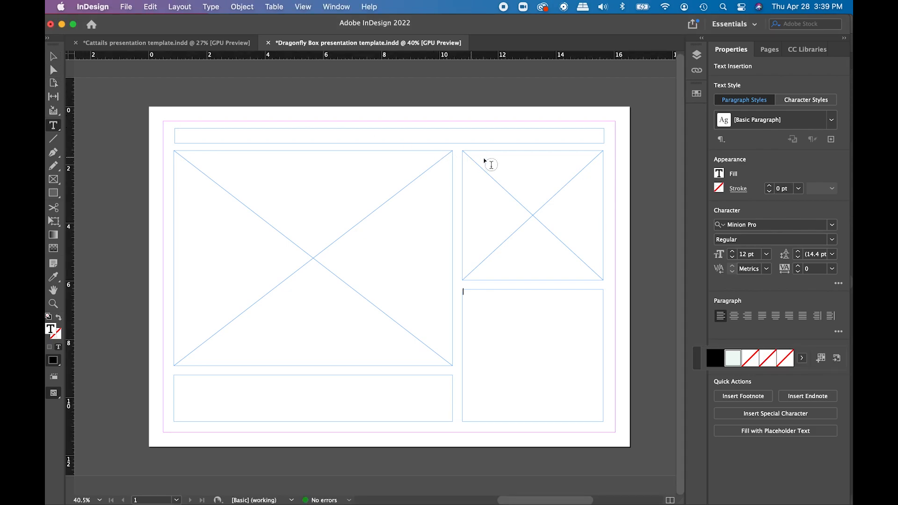
Step: Select the upper-right frame and choose Dragonfly 1 with design.psd from Dragonfly Box files for placing
left_click(531, 214)
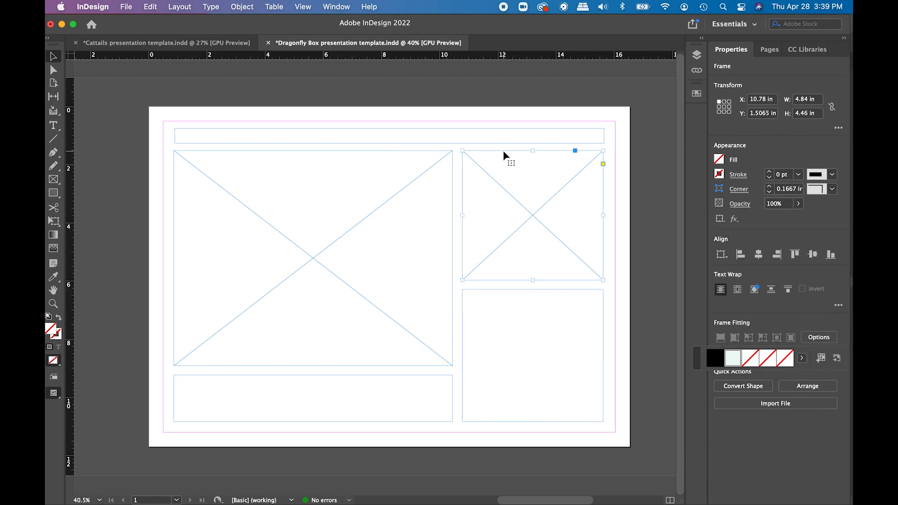
mouse_move(624, 214)
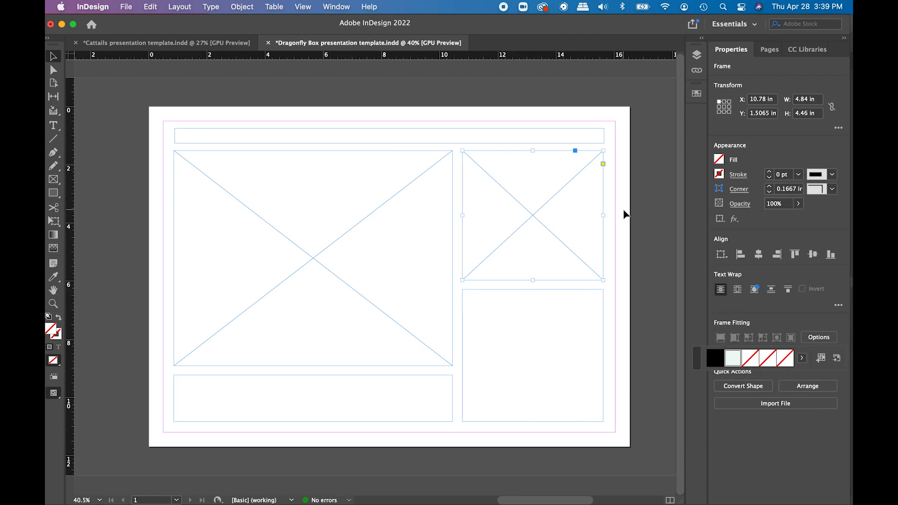
mouse_move(306, 197)
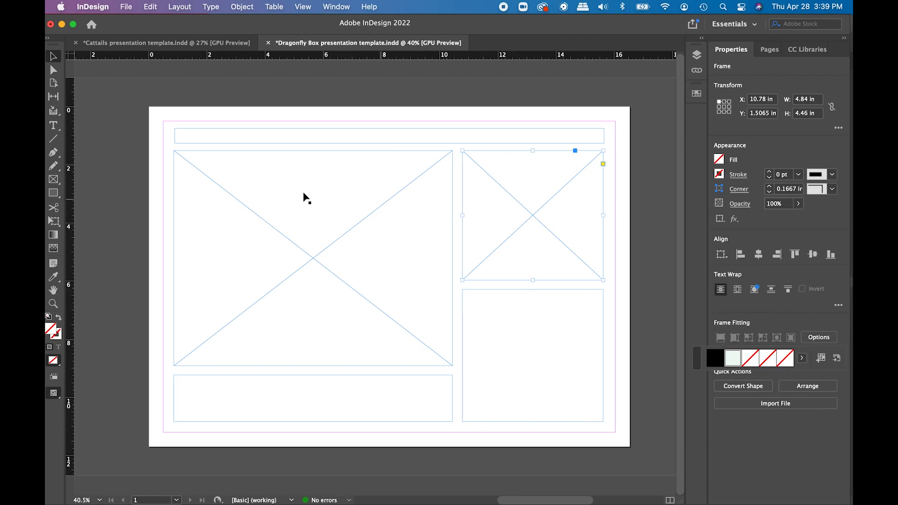
mouse_move(348, 301)
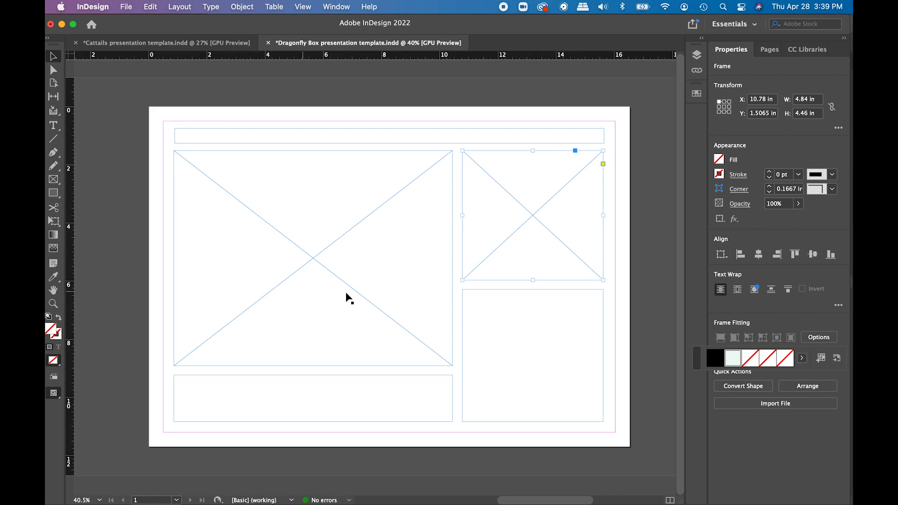
mouse_move(301, 249)
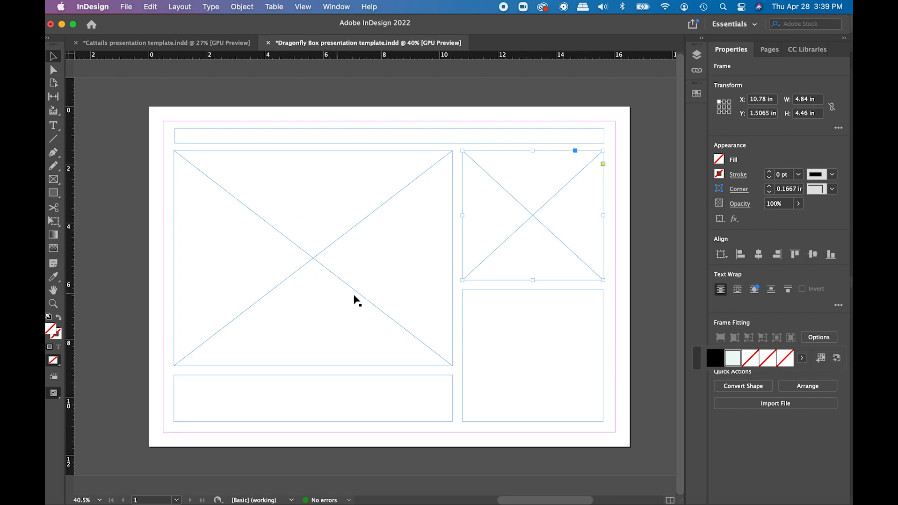
mouse_move(522, 204)
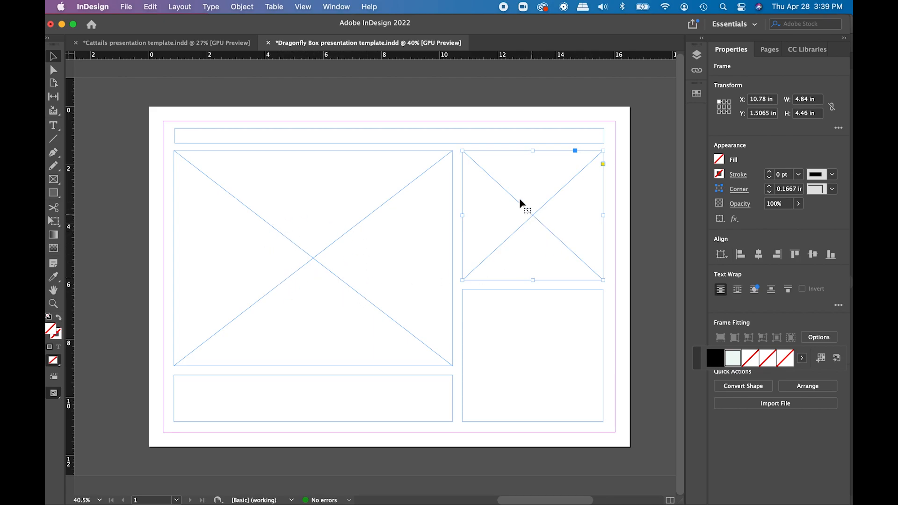
mouse_move(500, 222)
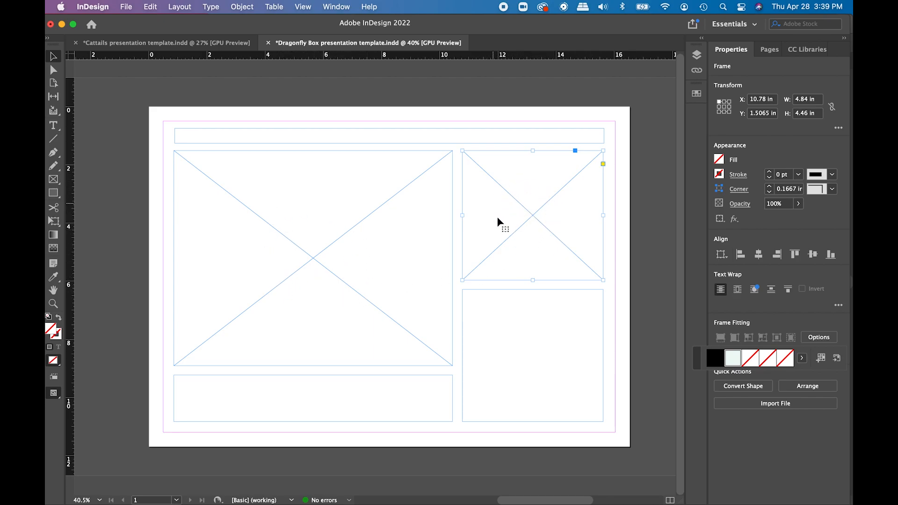
mouse_move(556, 235)
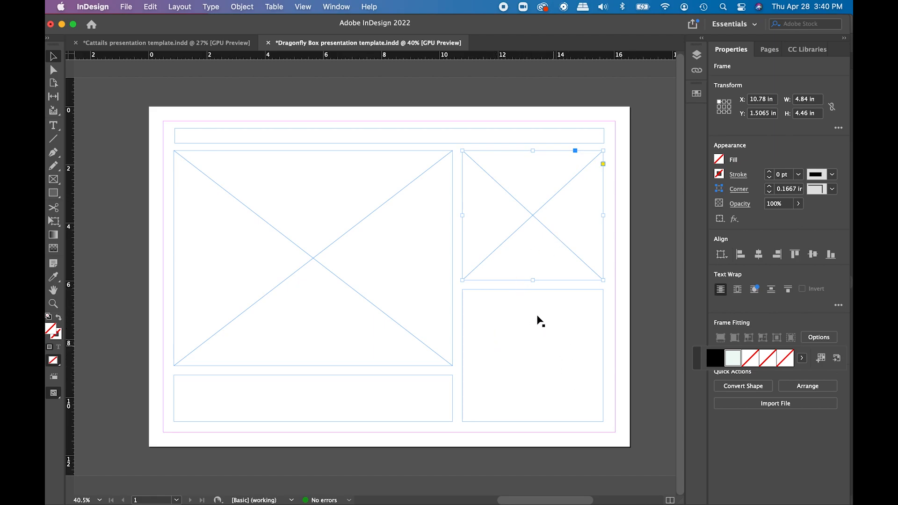
mouse_move(518, 359)
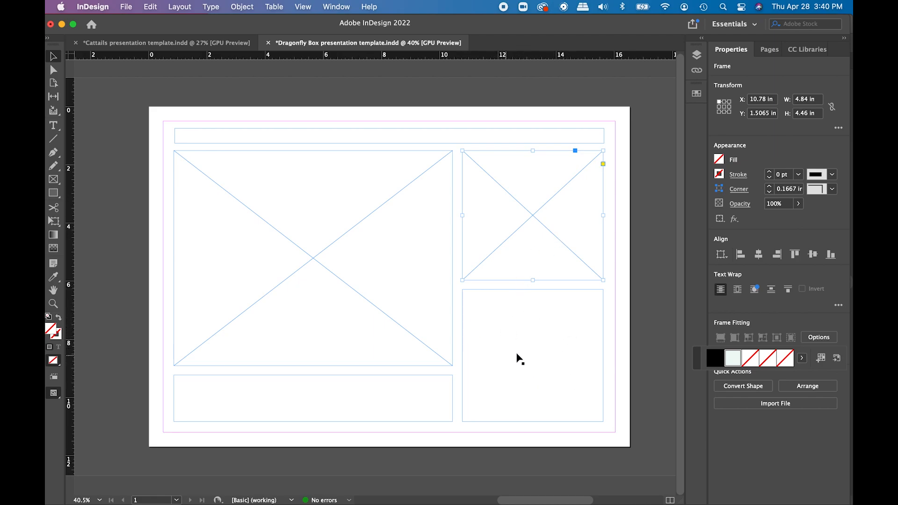
mouse_move(466, 349)
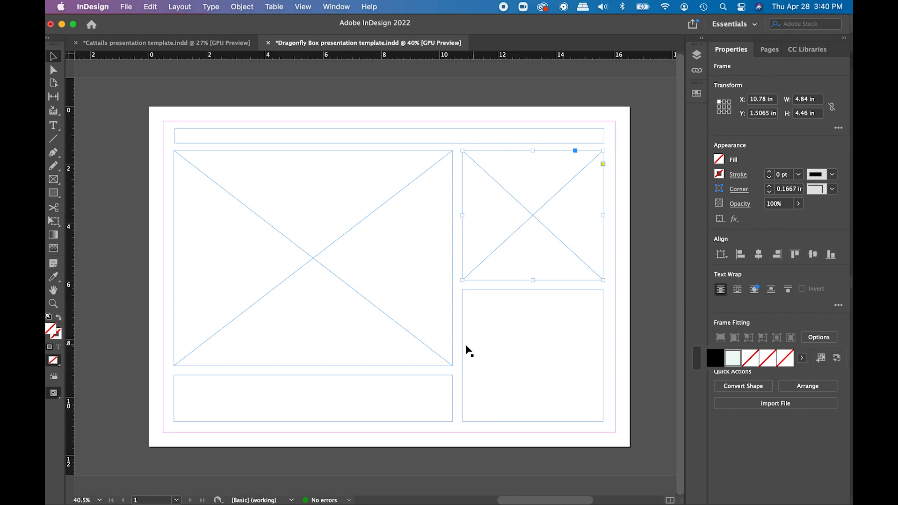
mouse_move(341, 408)
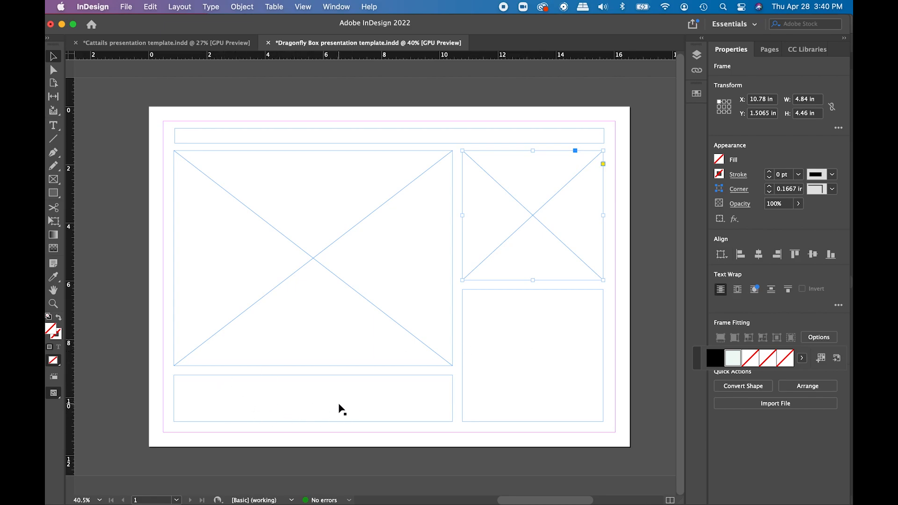
mouse_move(388, 140)
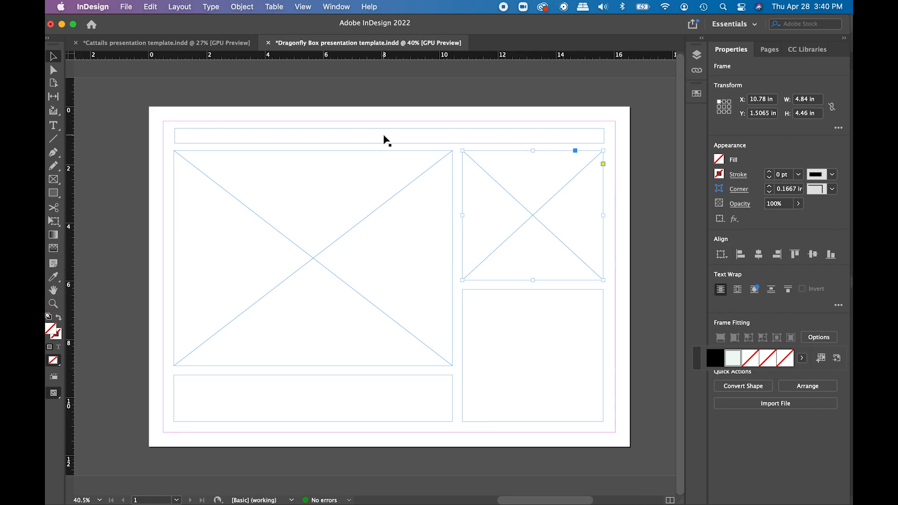
mouse_move(377, 151)
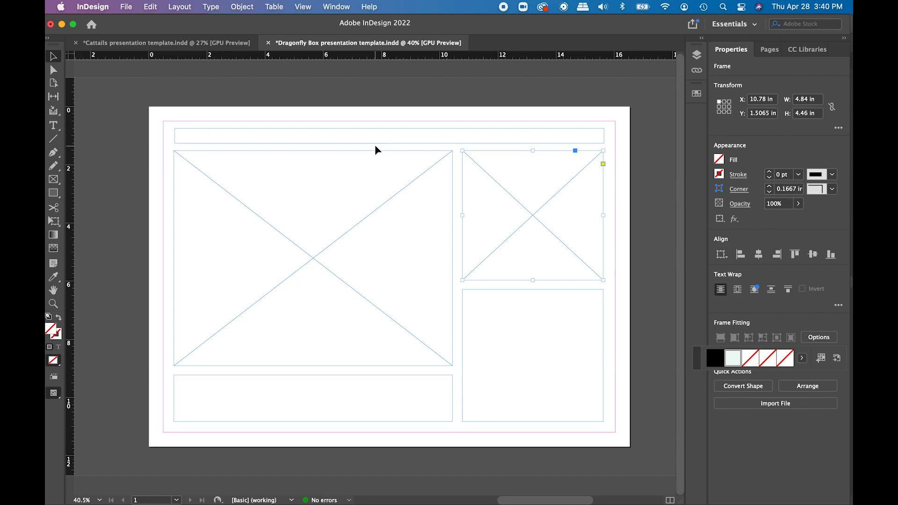
mouse_move(473, 274)
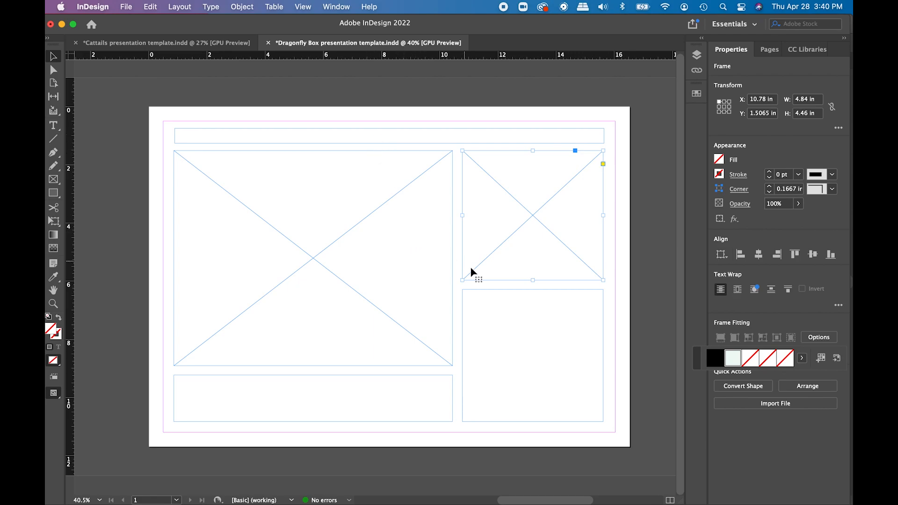
mouse_move(497, 157)
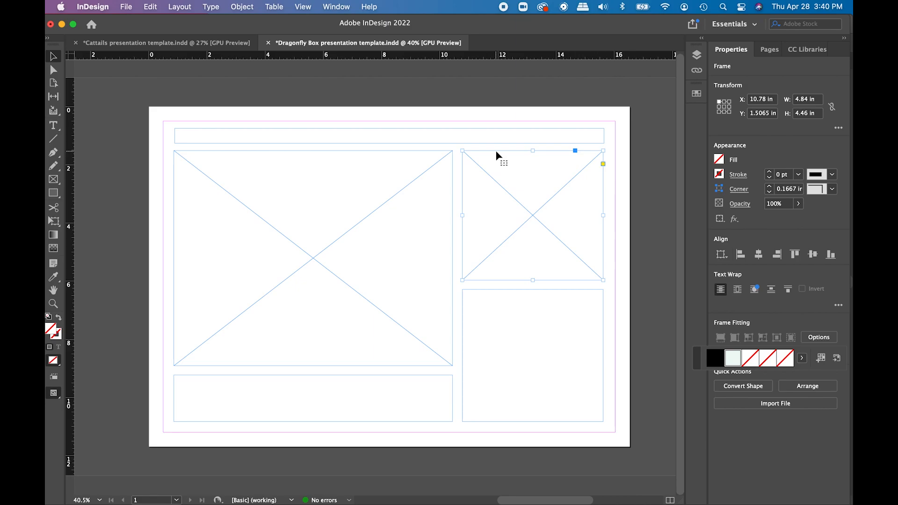
mouse_move(502, 170)
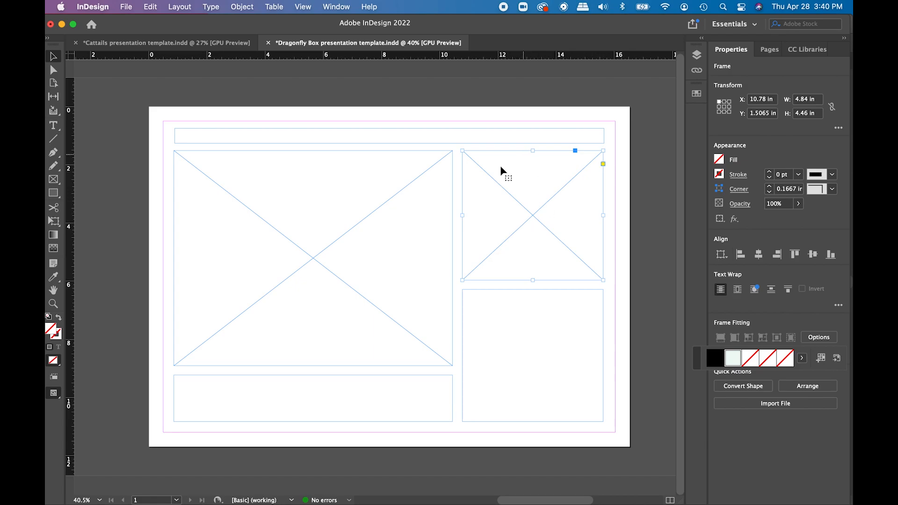
mouse_move(126, 6)
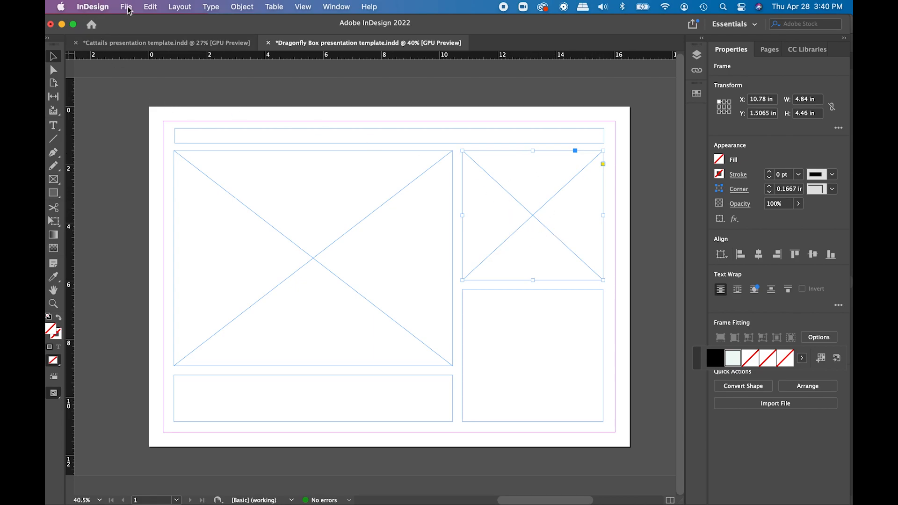
left_click(125, 6)
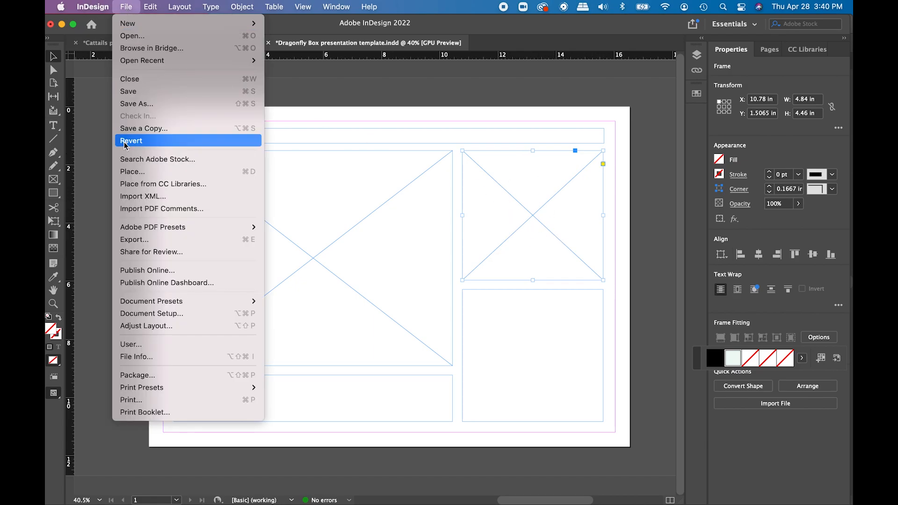
mouse_move(132, 171)
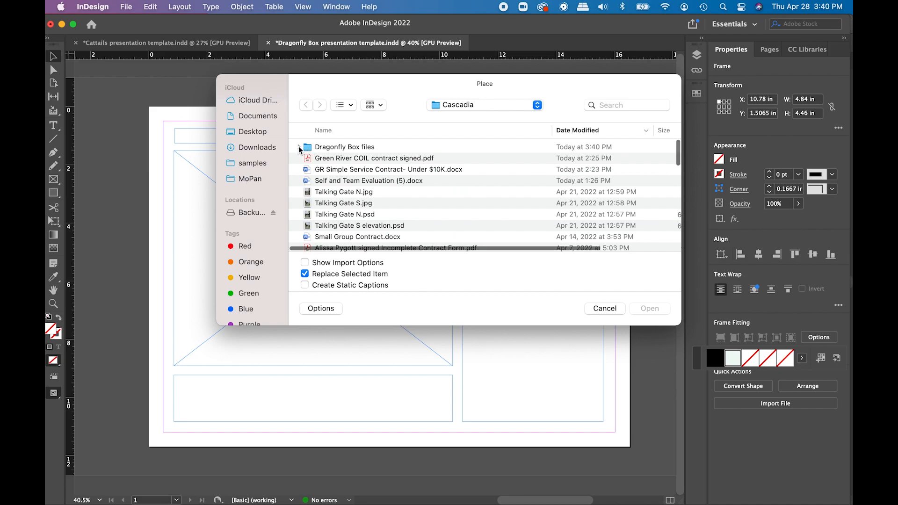
left_click(298, 146)
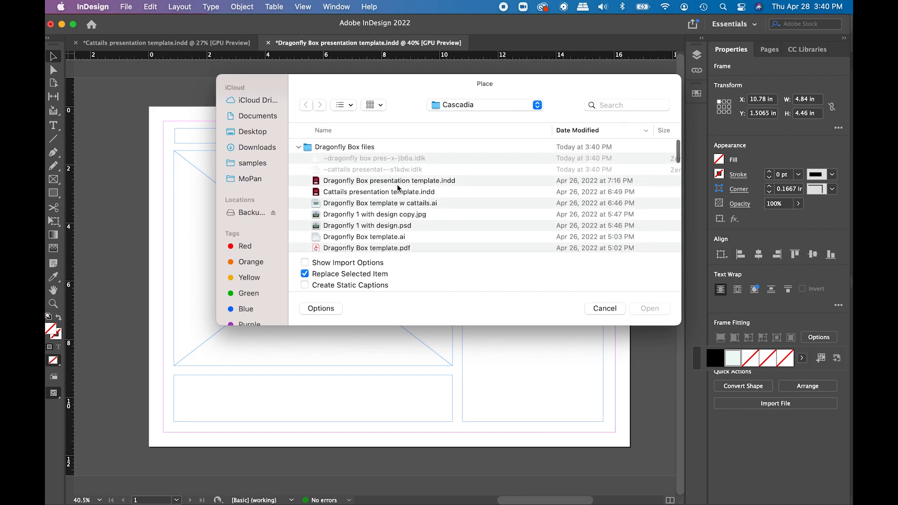
scroll("down", 3)
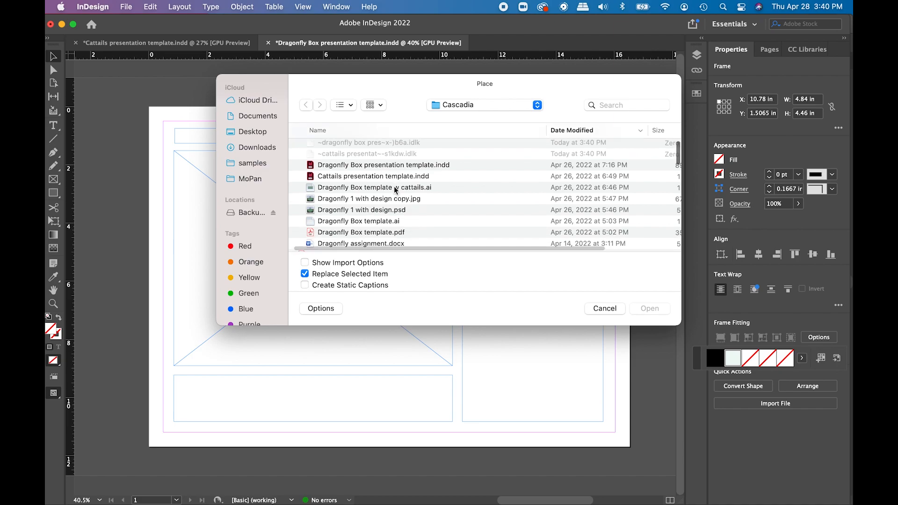
scroll("down", 3)
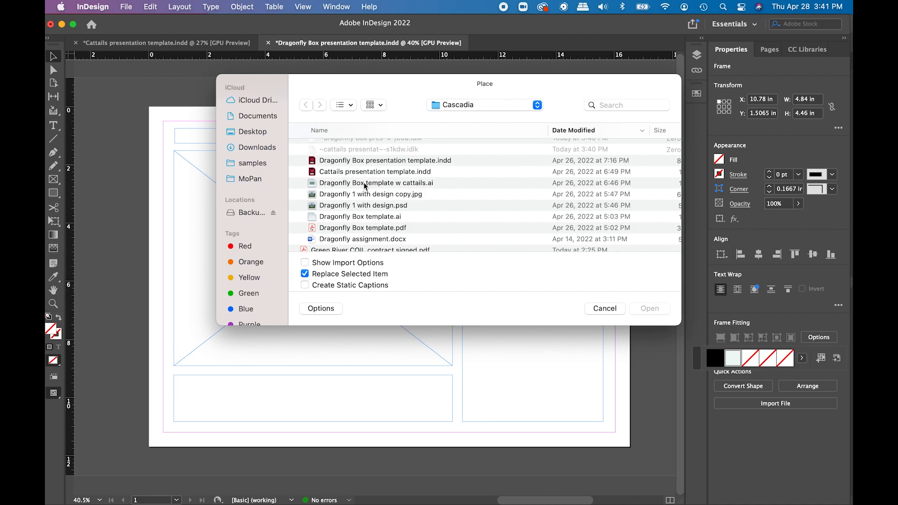
mouse_move(362, 186)
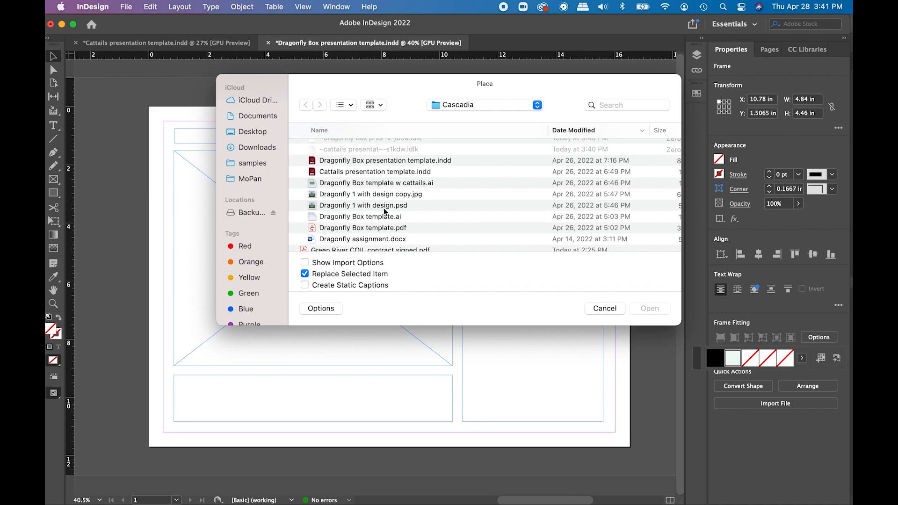
mouse_move(387, 209)
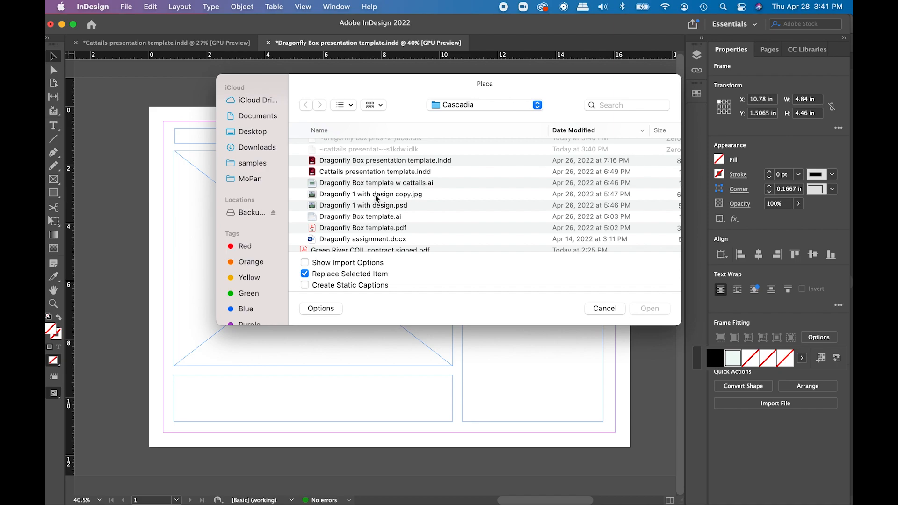
mouse_move(382, 212)
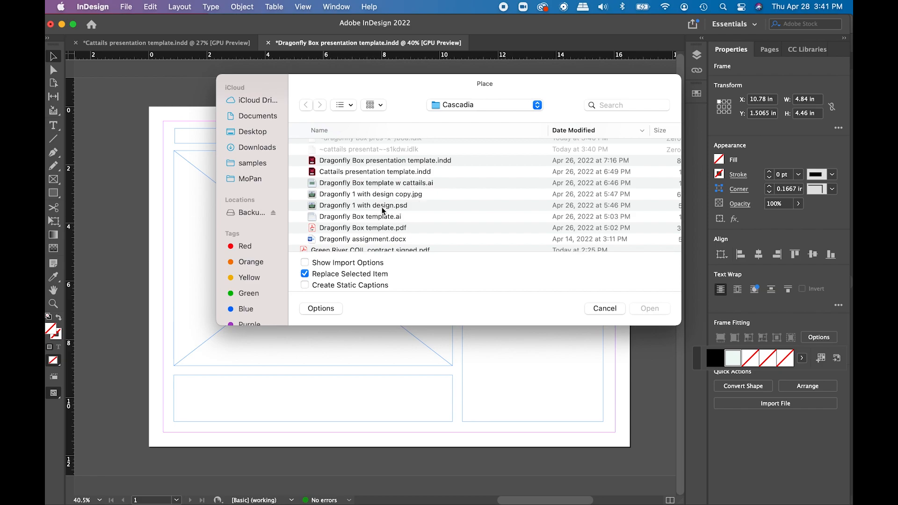
mouse_move(408, 212)
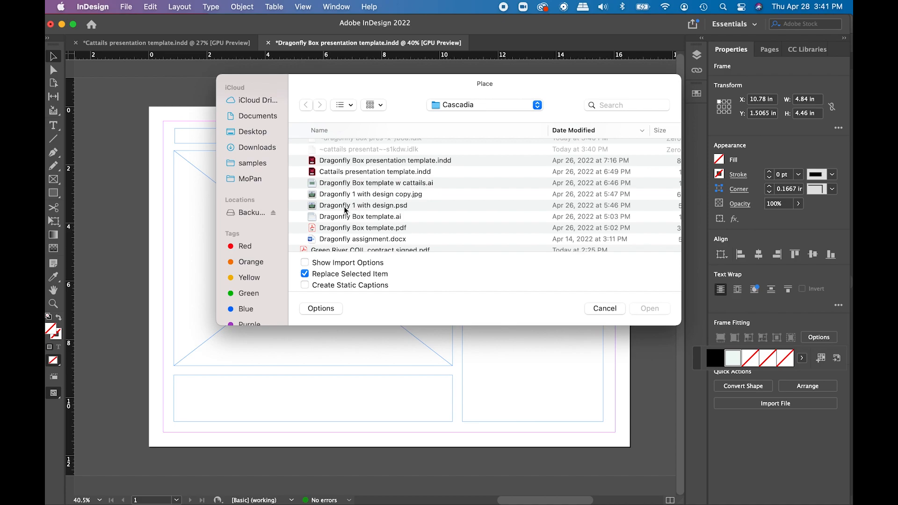
left_click(364, 204)
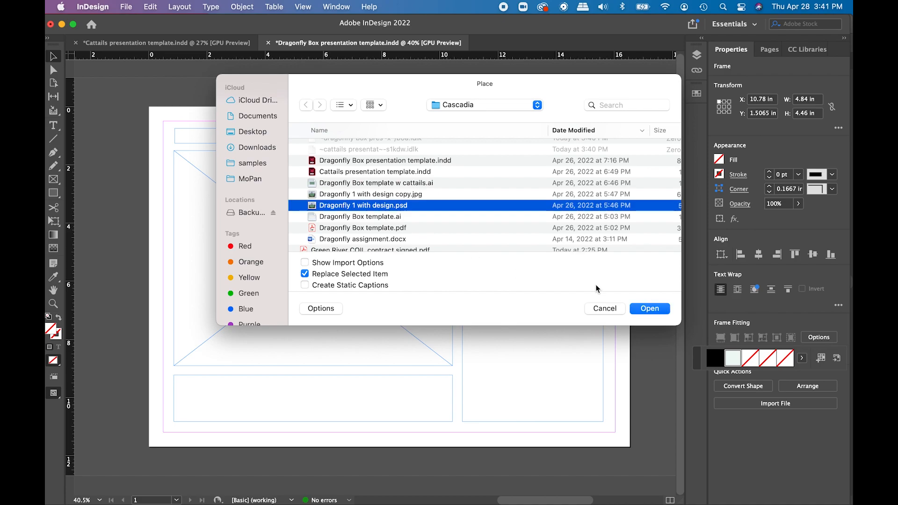
Step: Place Dragonfly 1 with design.psd into the upper-right frame and nudge the image upward
left_click(649, 308)
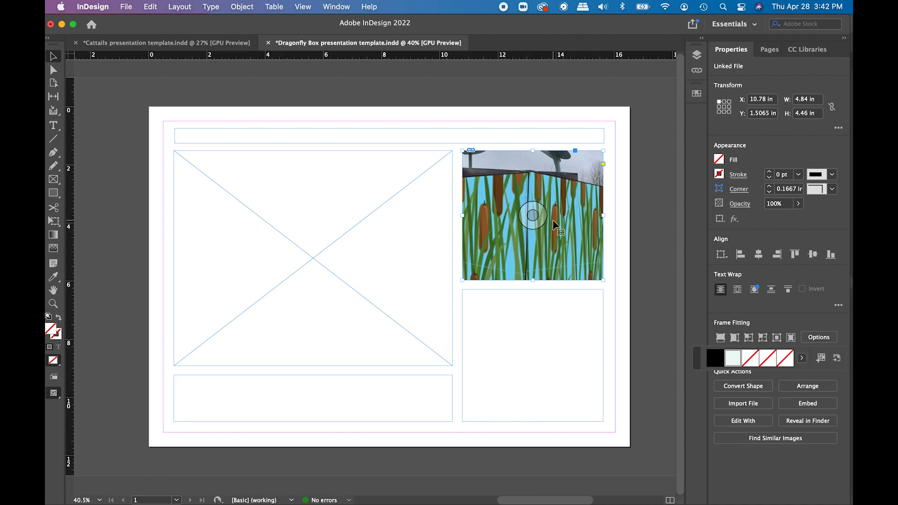
mouse_move(554, 247)
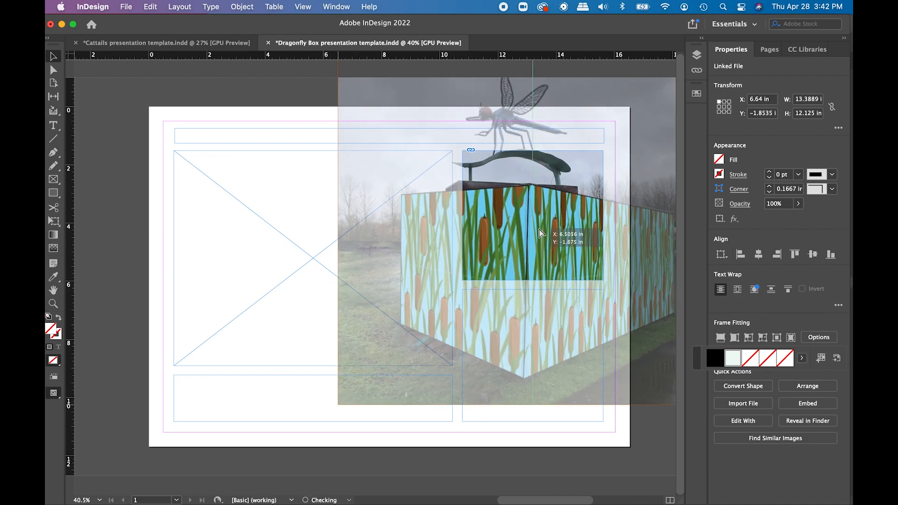
left_click_drag(538, 235, 539, 229)
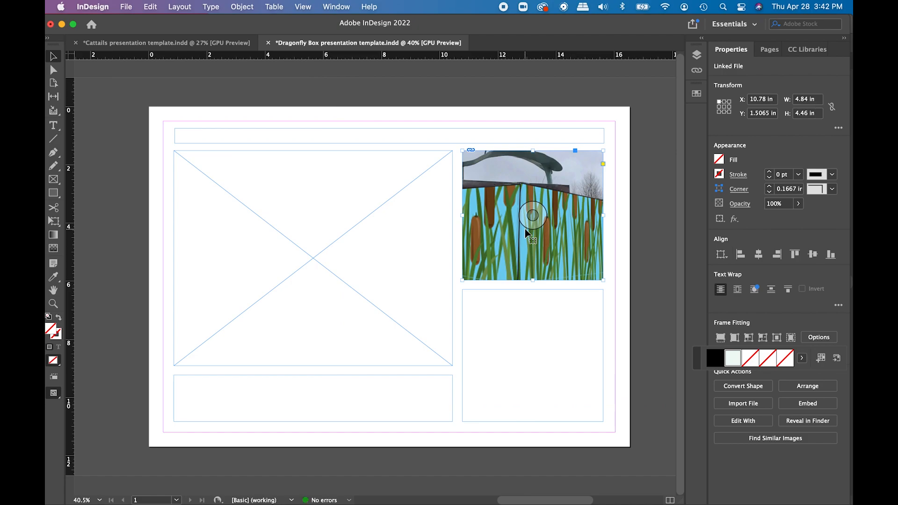
mouse_move(511, 247)
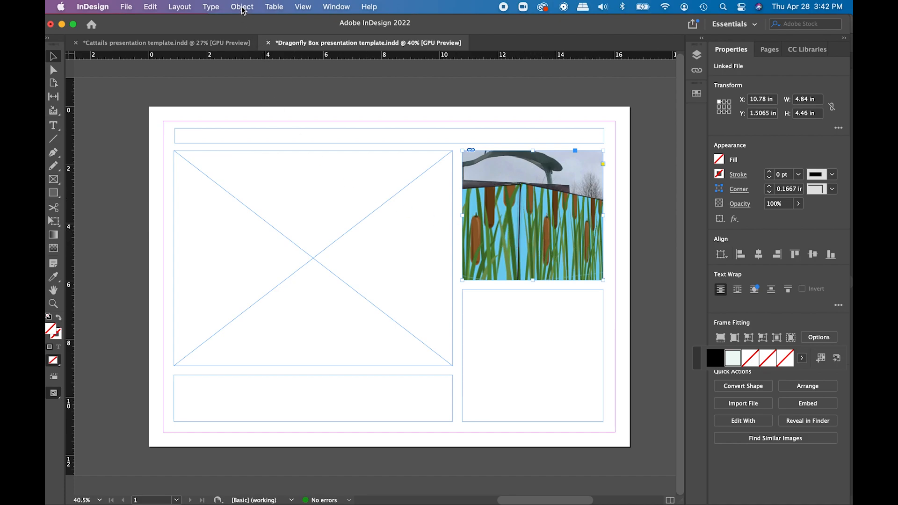
Step: Apply Fill Frame Proportionally to the dragonfly box photo in the upper-right frame
left_click(242, 6)
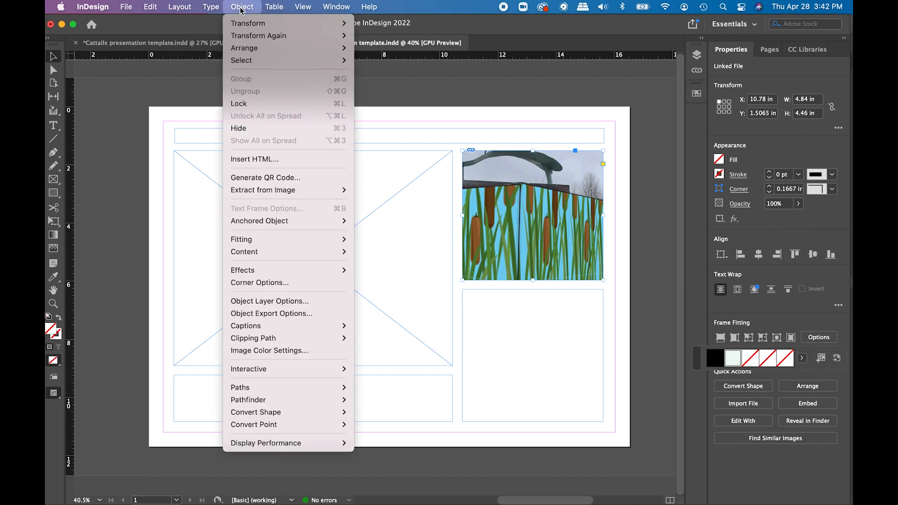
mouse_move(240, 239)
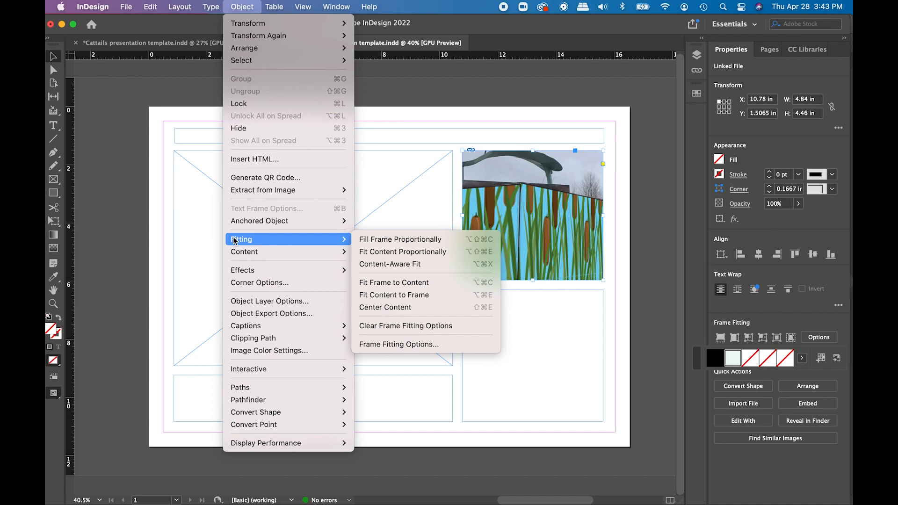
mouse_move(400, 239)
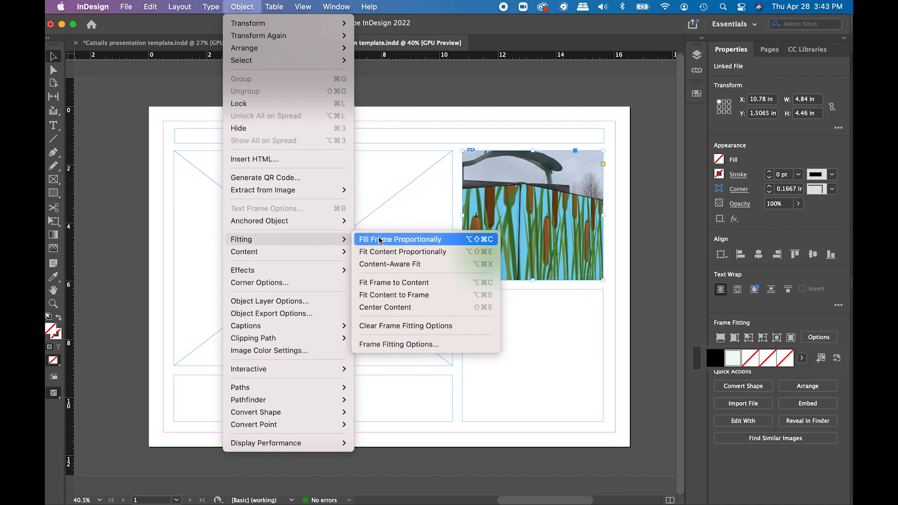
left_click(400, 238)
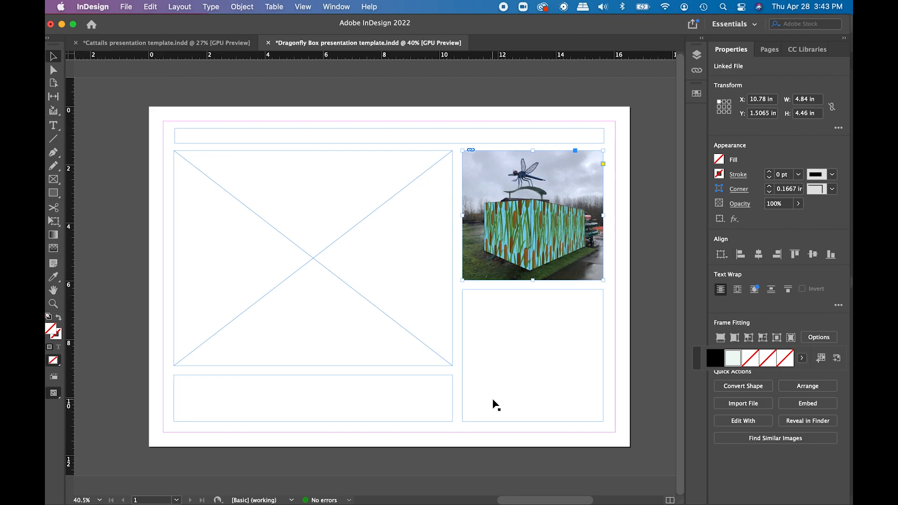
mouse_move(527, 298)
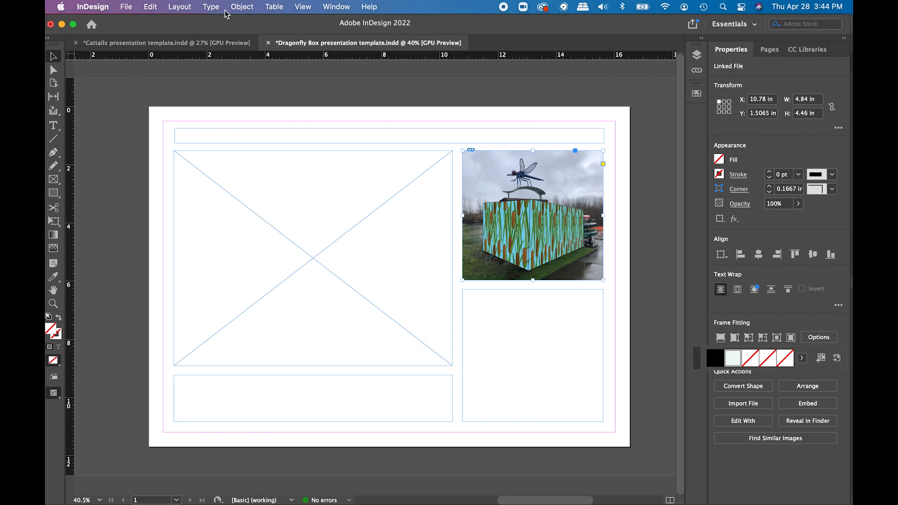
left_click(242, 6)
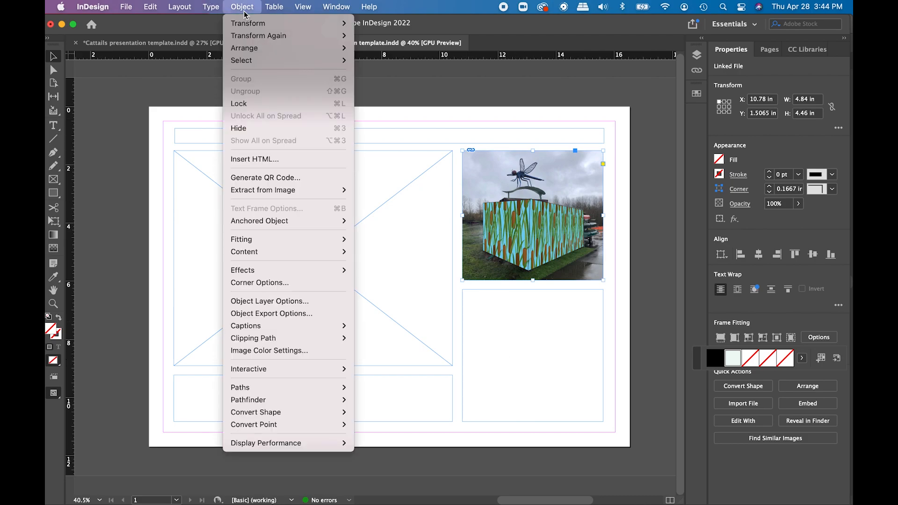
mouse_move(241, 238)
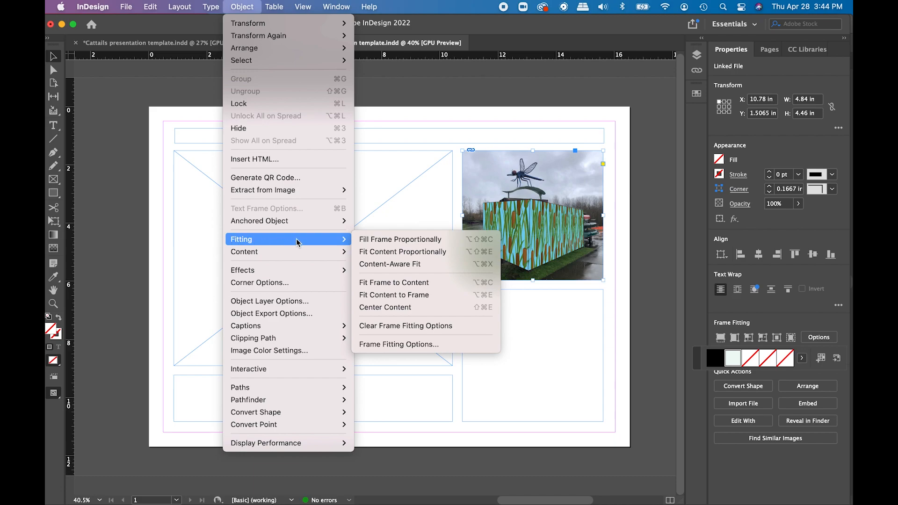
mouse_move(403, 251)
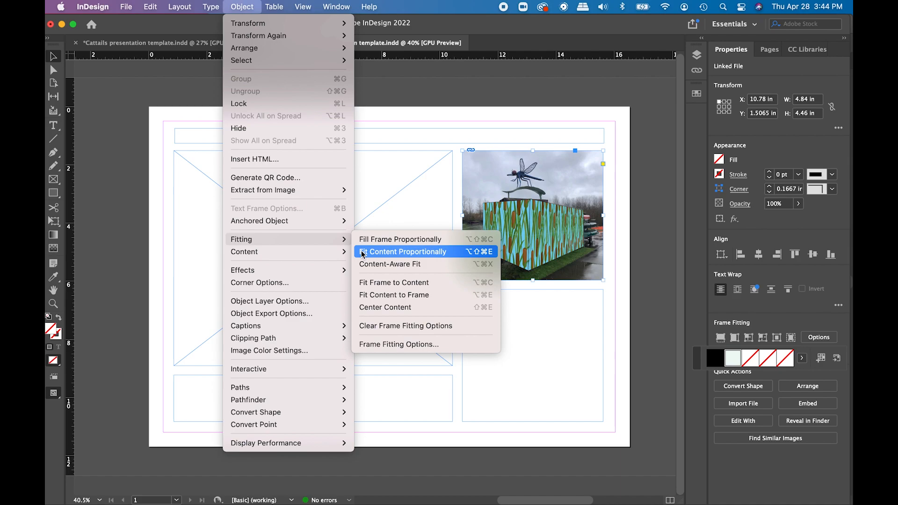
mouse_move(395, 257)
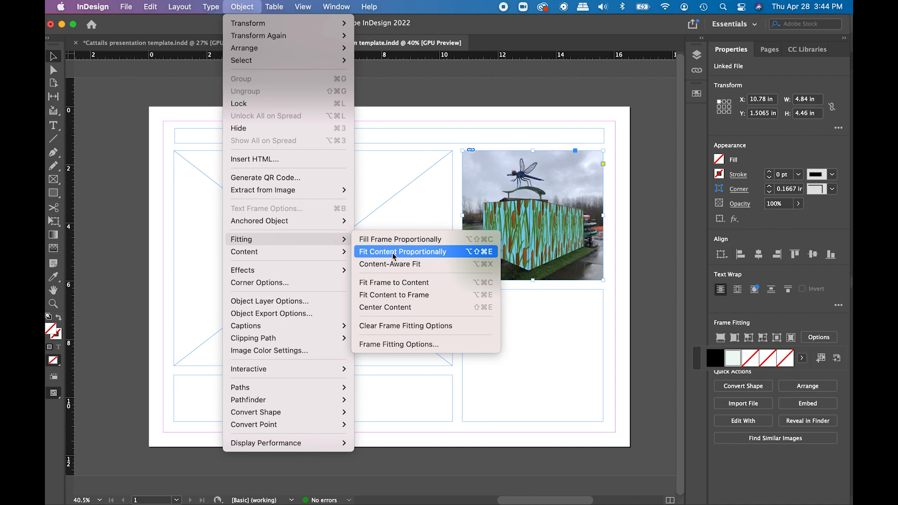
mouse_move(393, 282)
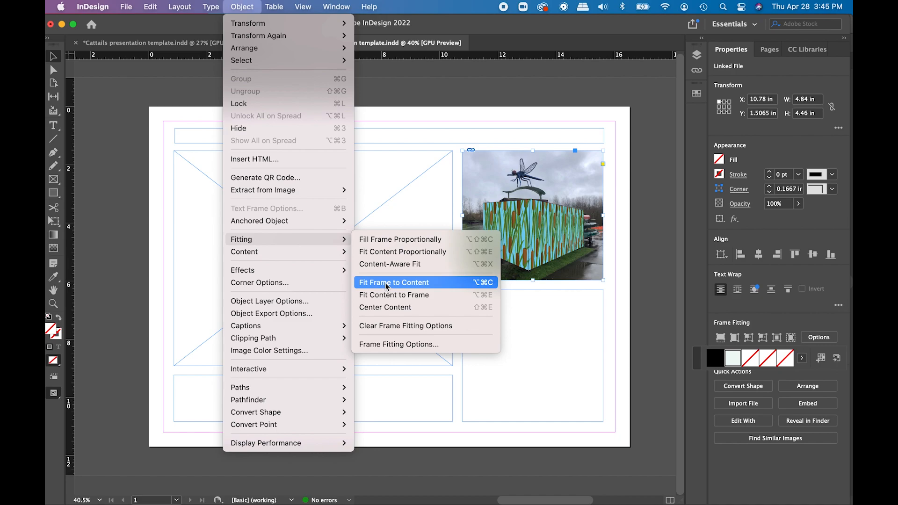
mouse_move(393, 294)
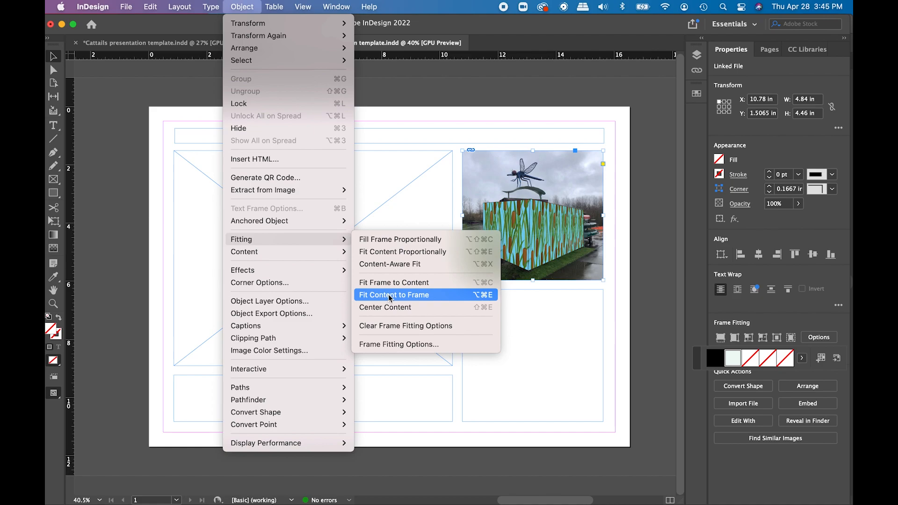
left_click(394, 294)
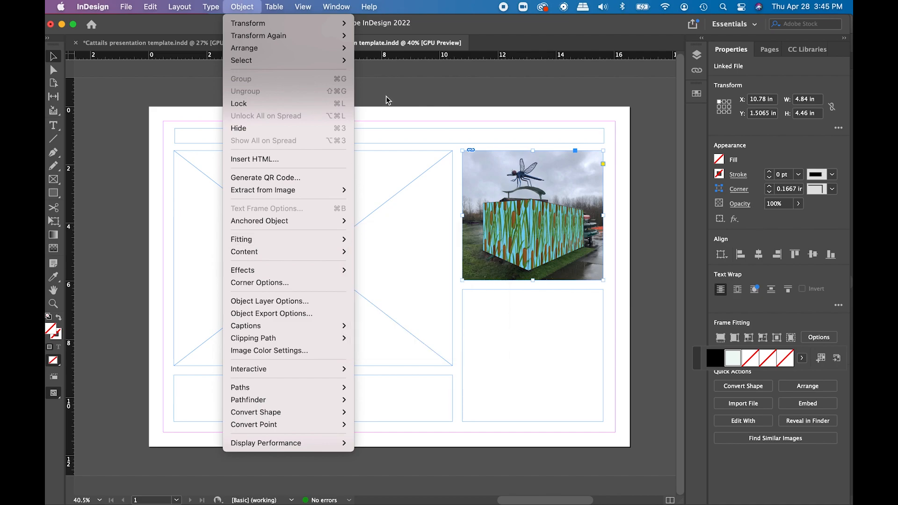
mouse_move(504, 195)
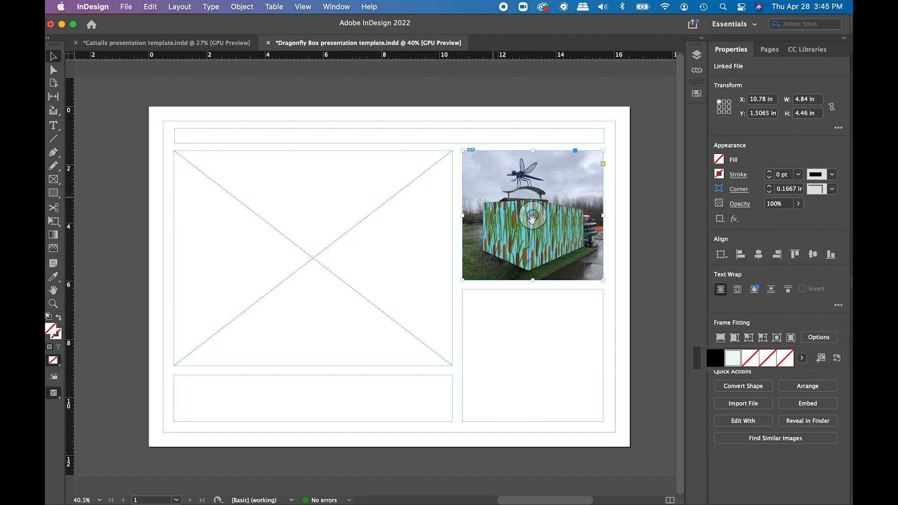
mouse_move(468, 162)
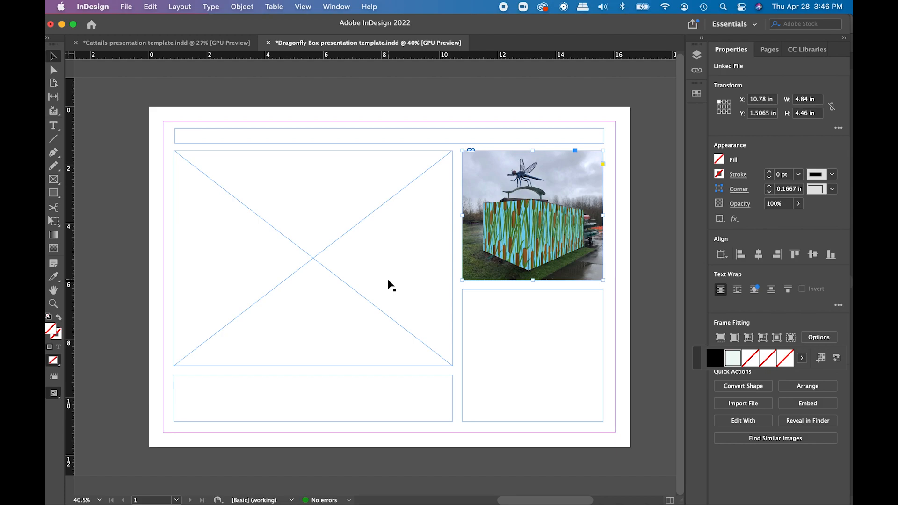
mouse_move(418, 199)
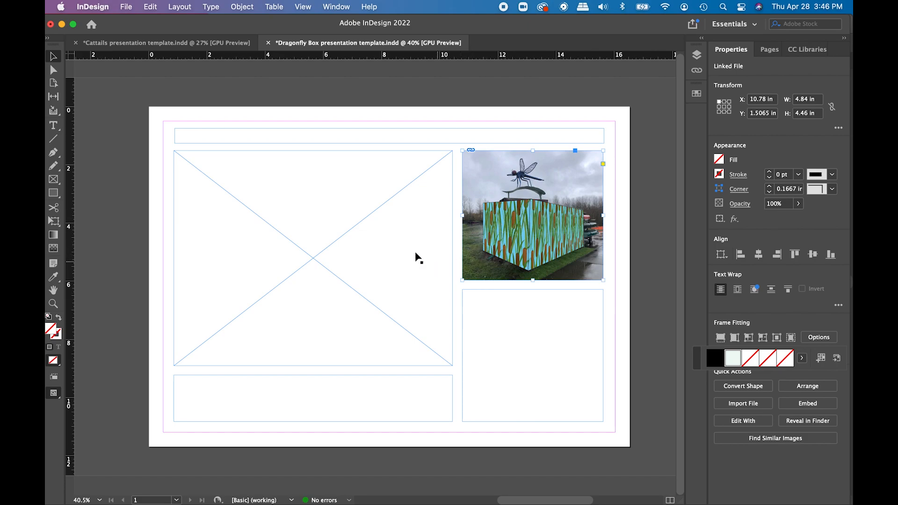
mouse_move(431, 261)
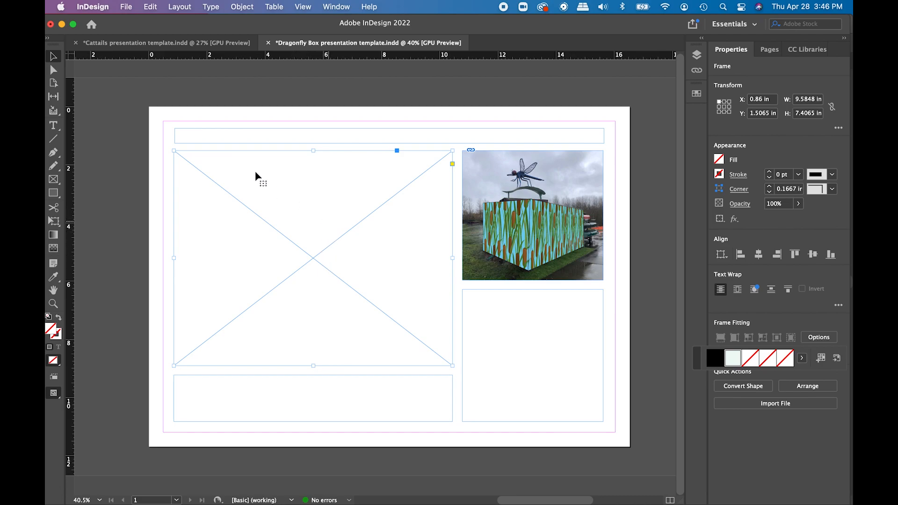
mouse_move(353, 269)
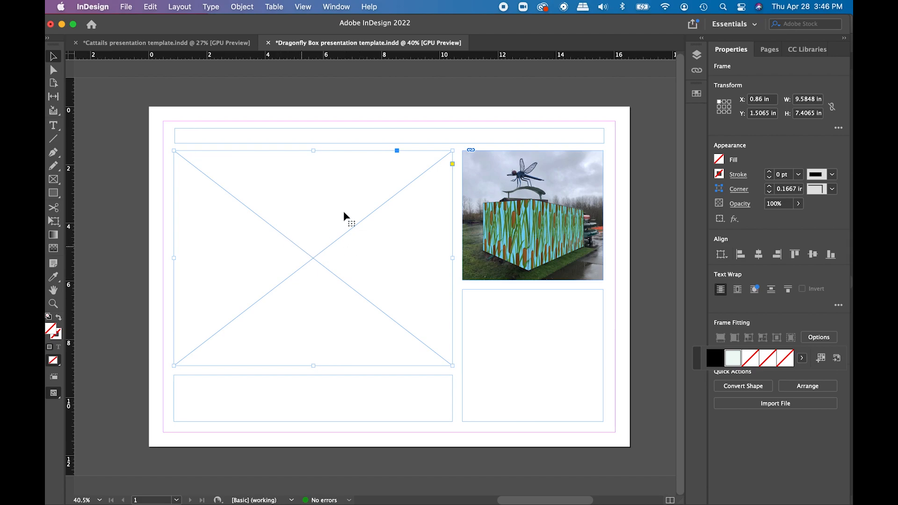
mouse_move(327, 298)
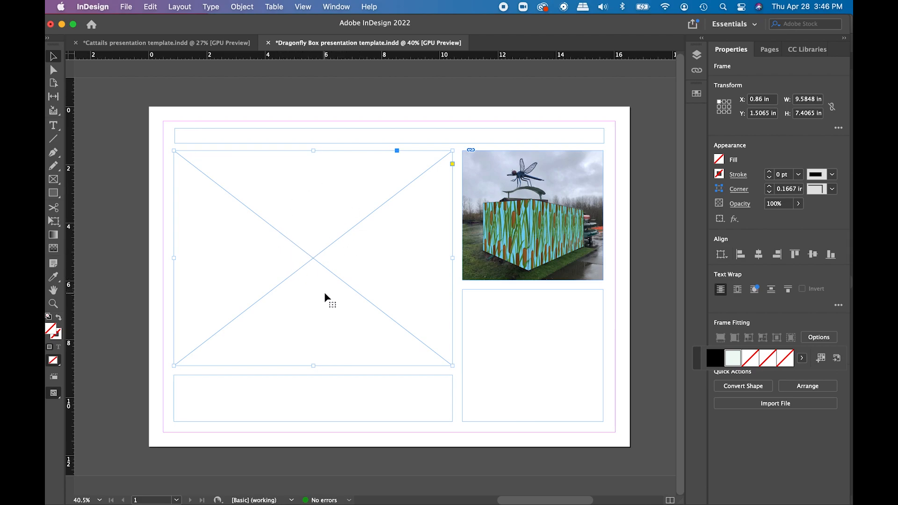
mouse_move(120, 18)
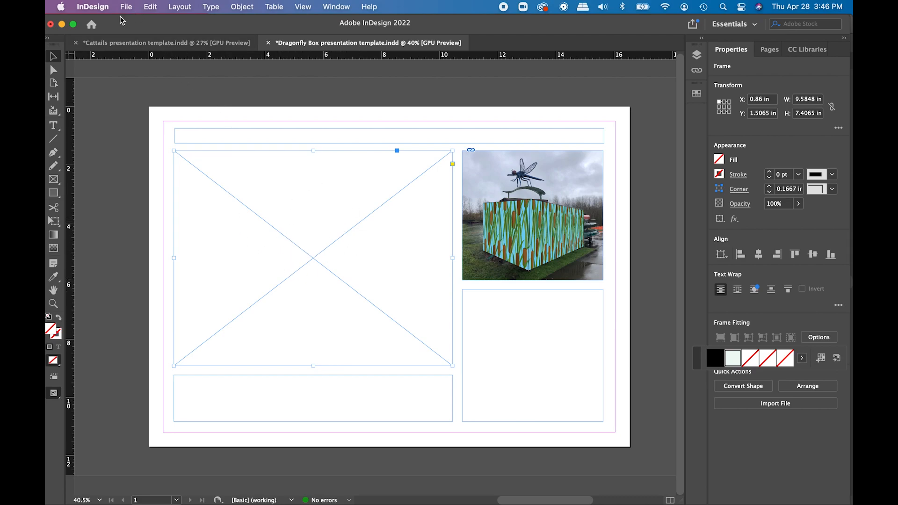
Step: Place Dragonfly Box template w cattails.ai into the large left frame
left_click(126, 7)
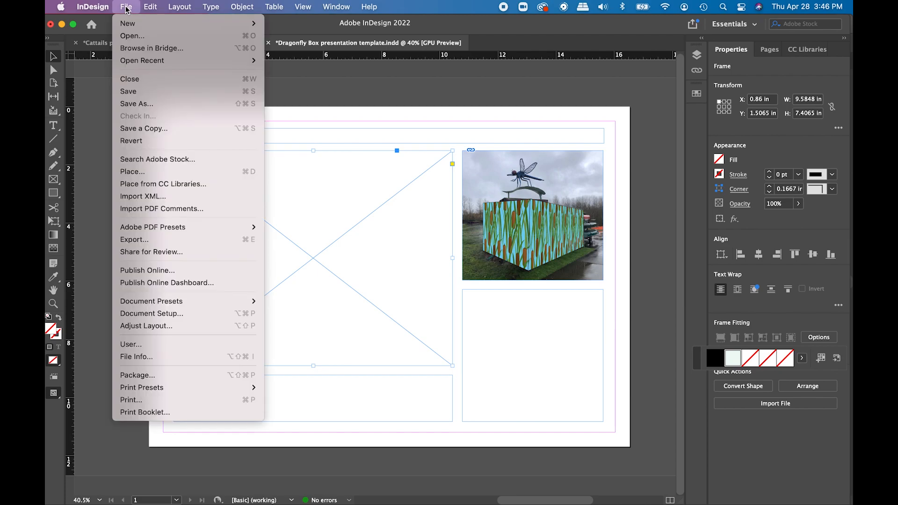
mouse_move(132, 171)
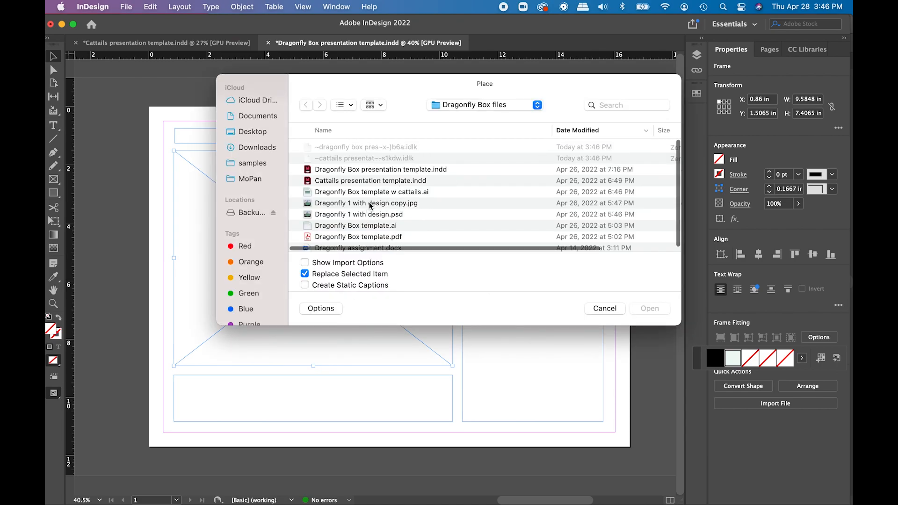
left_click(372, 191)
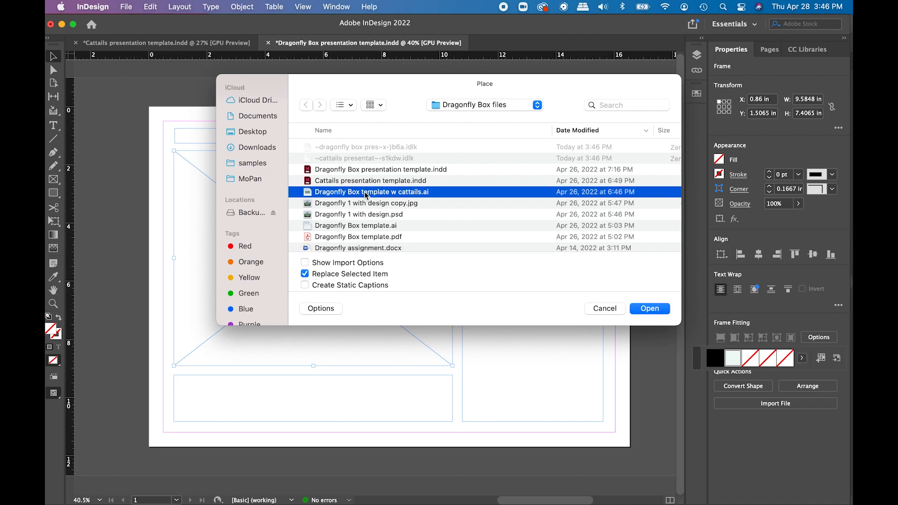
mouse_move(487, 275)
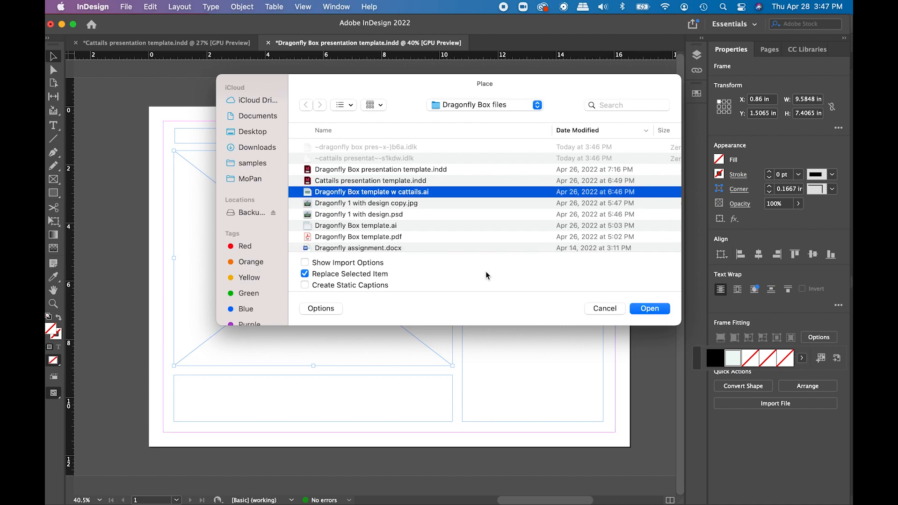
left_click(649, 308)
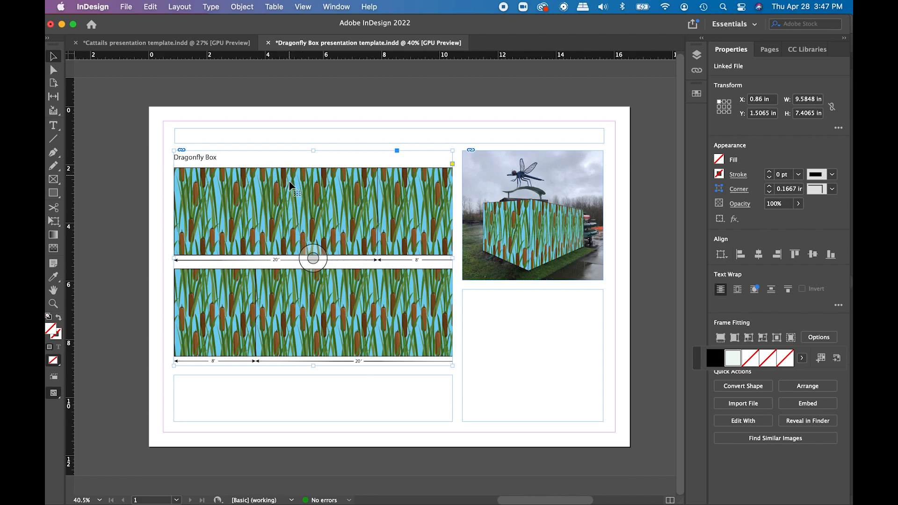
mouse_move(395, 238)
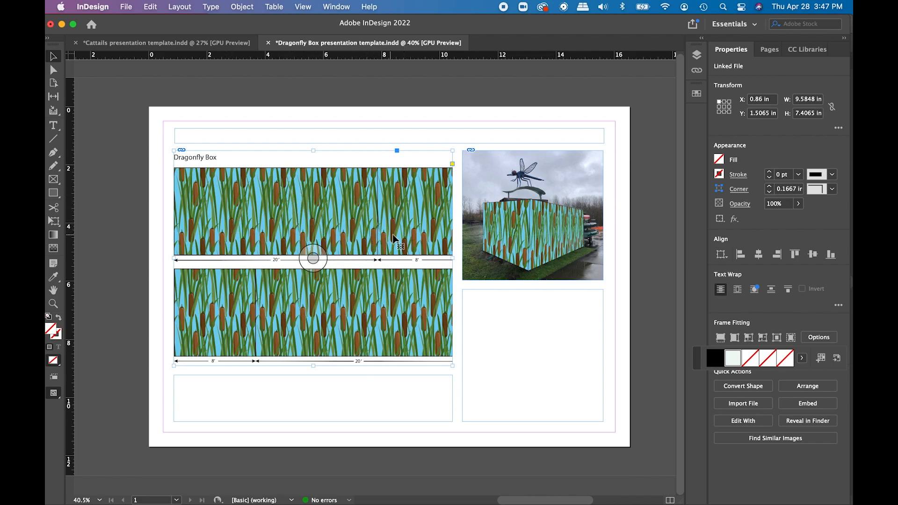
mouse_move(354, 303)
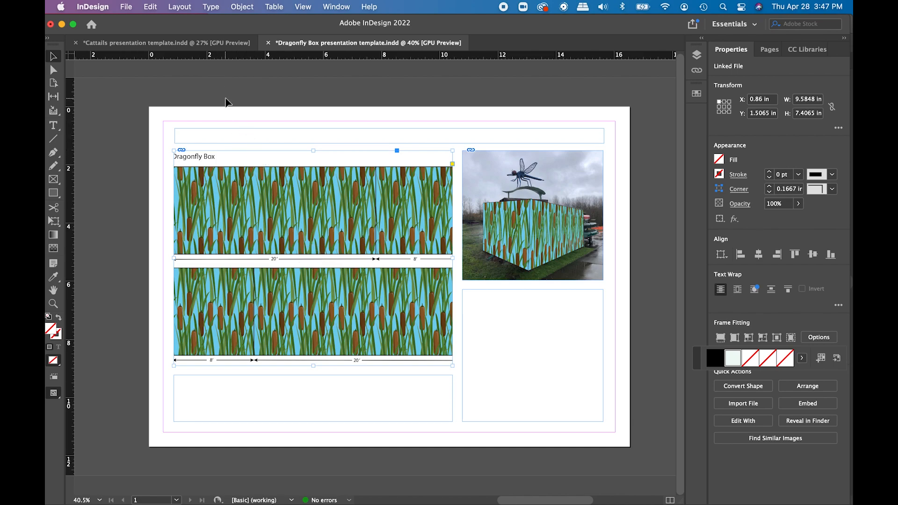
Step: Apply Fit Content Proportionally to the cattails artwork, then deselect the frame
left_click(242, 7)
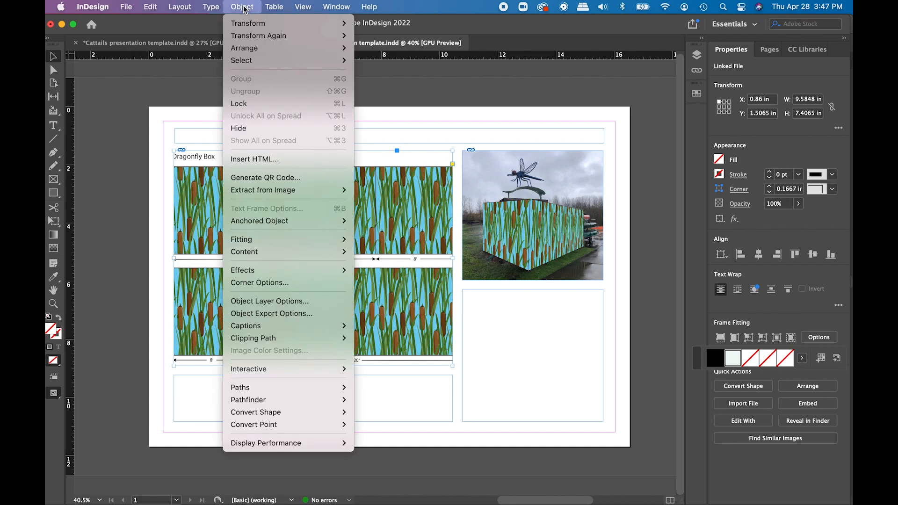
mouse_move(259, 36)
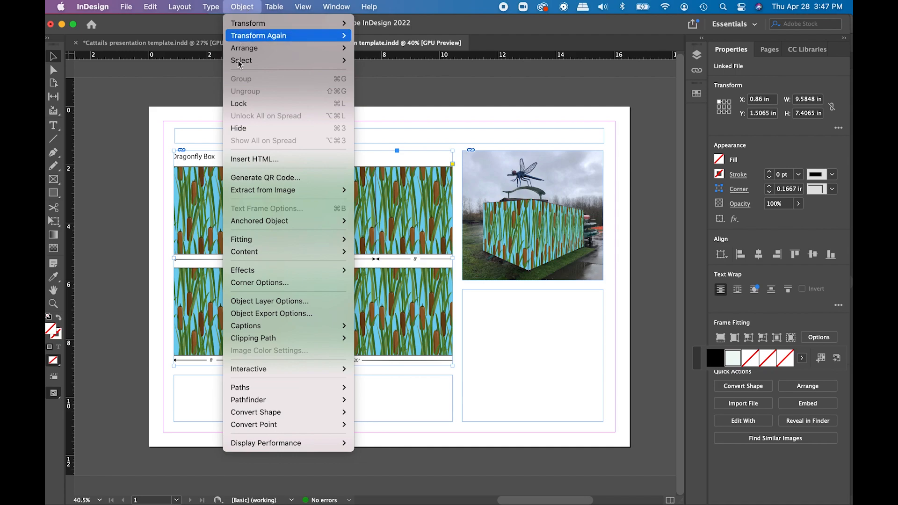
mouse_move(241, 239)
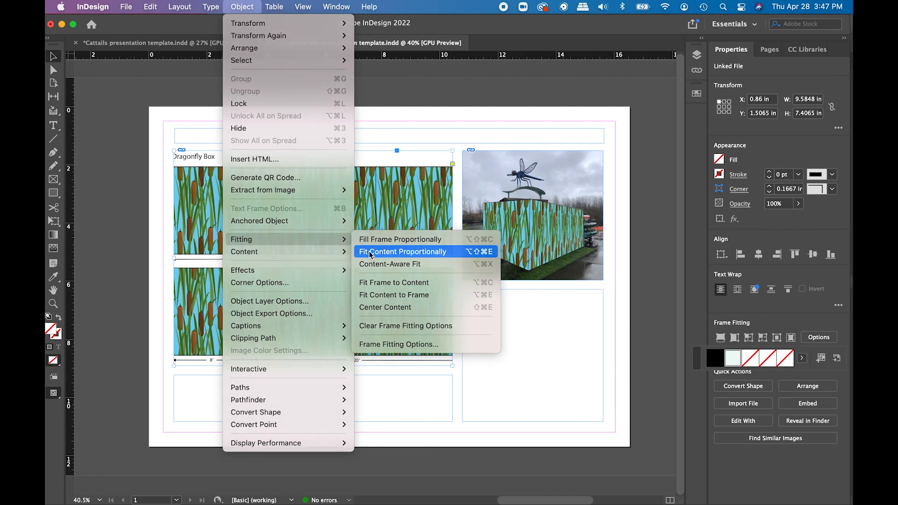
left_click(402, 252)
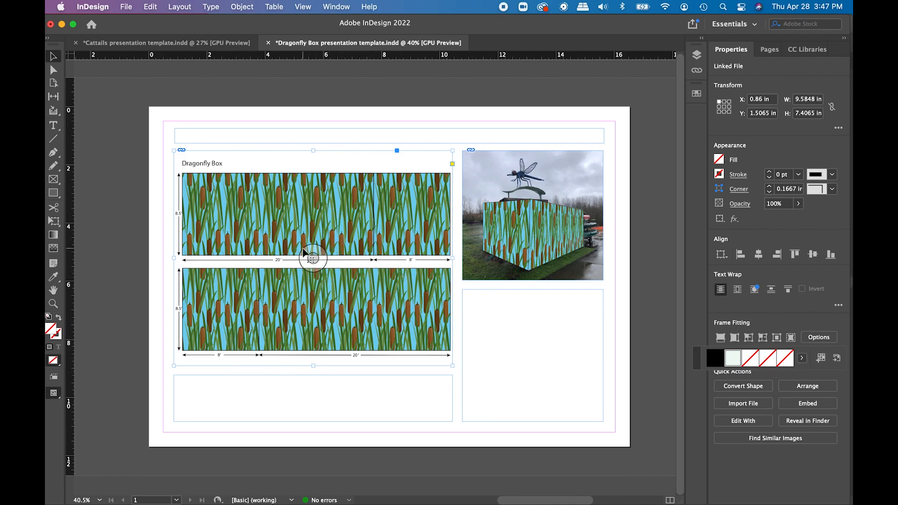
mouse_move(184, 186)
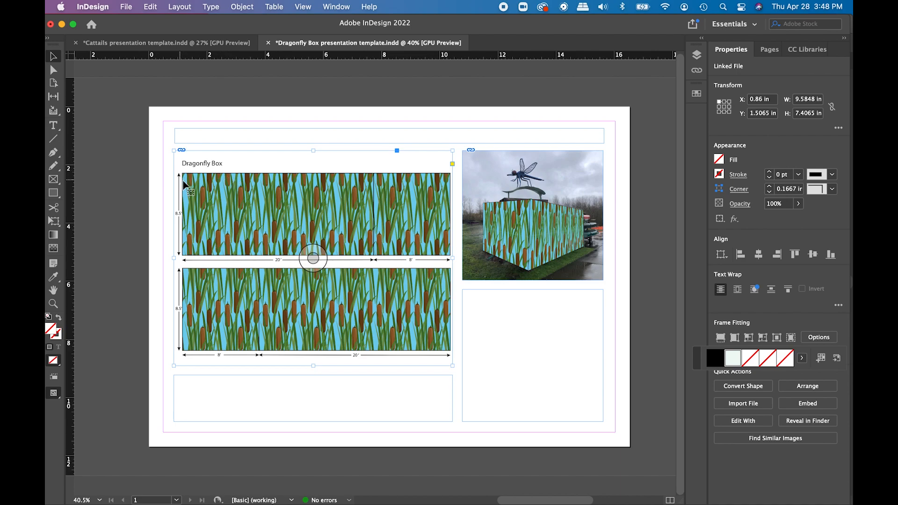
mouse_move(232, 237)
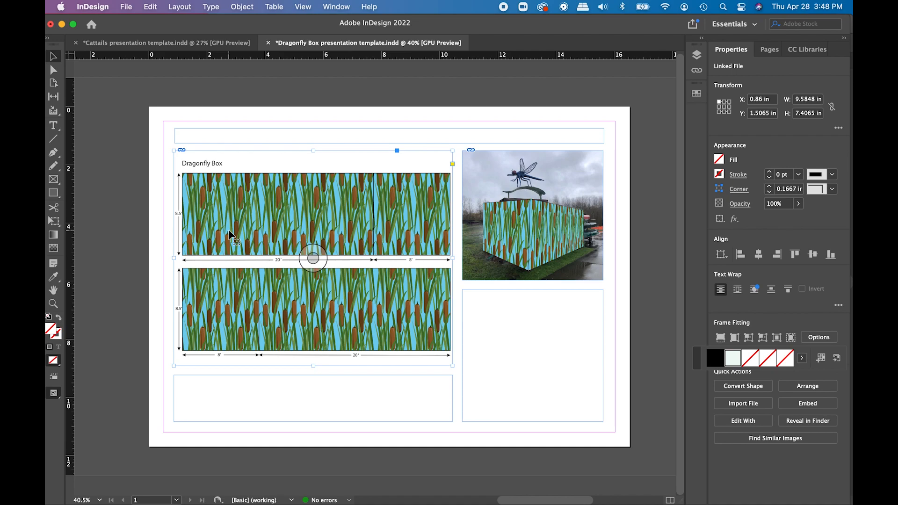
mouse_move(332, 197)
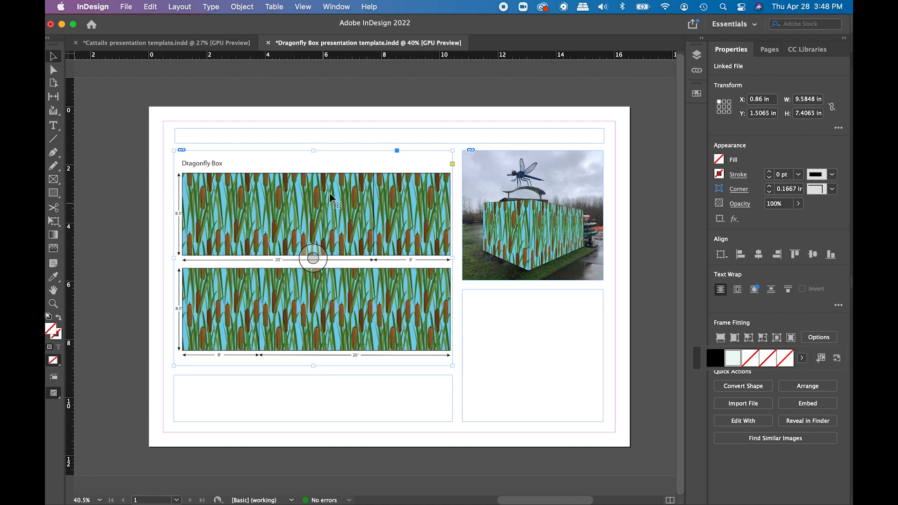
mouse_move(336, 314)
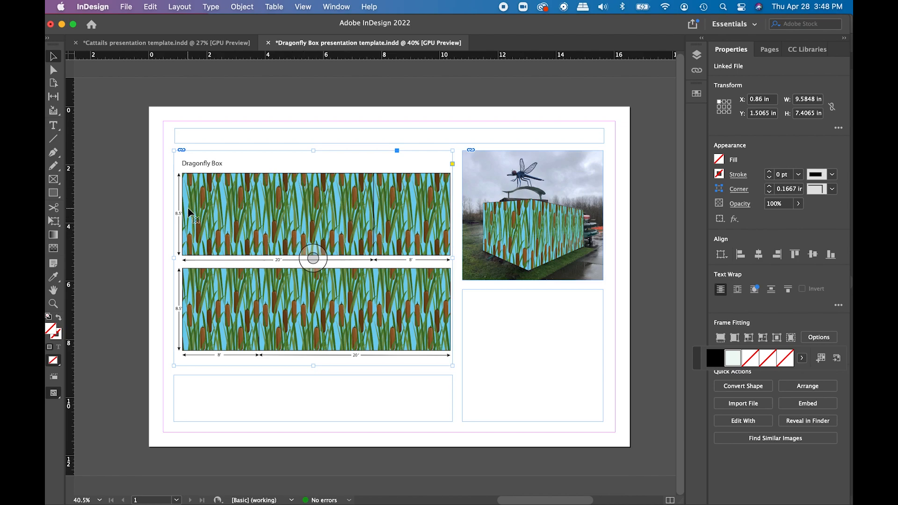
left_click(155, 214)
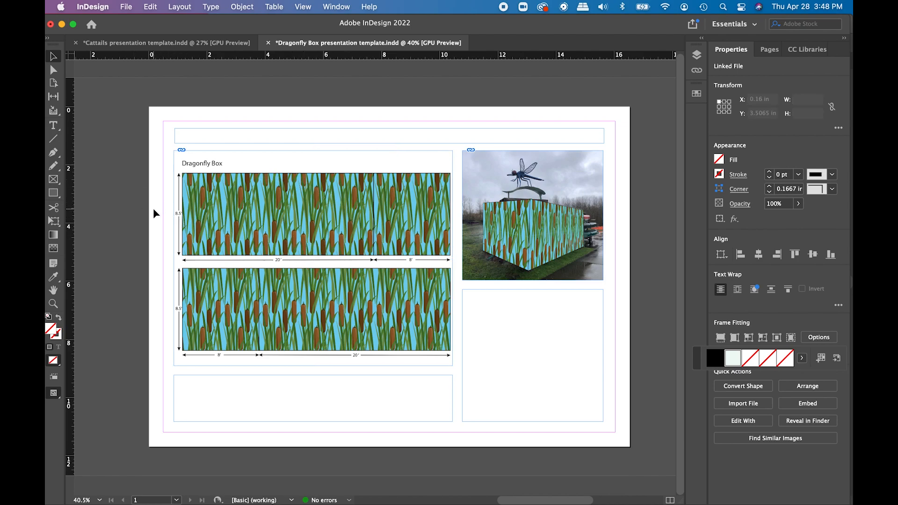
Step: Give the cattails template frame a 1 pt stroke and start choosing its stroke colour
left_click(313, 258)
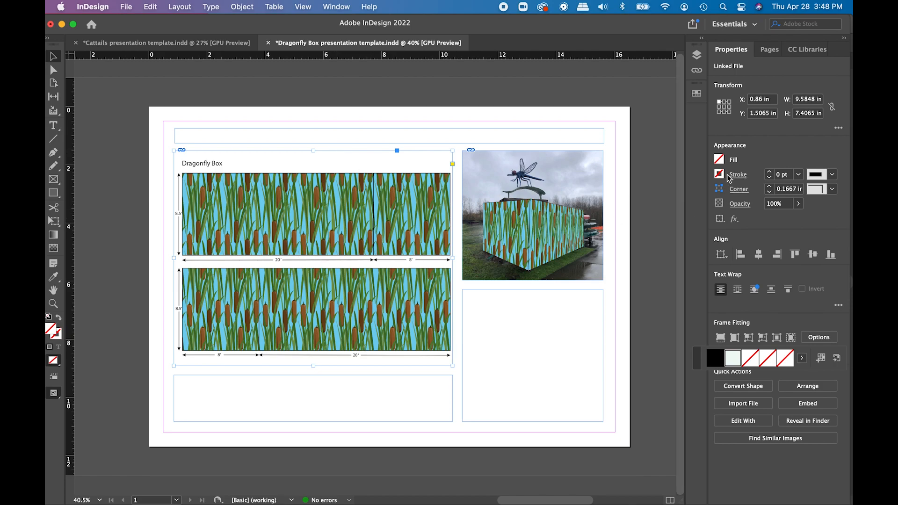
mouse_move(481, 290)
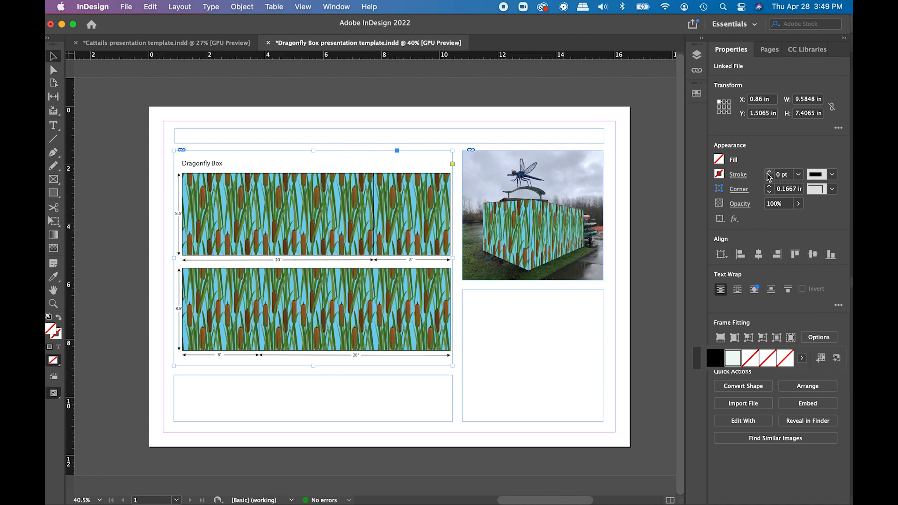
left_click(770, 172)
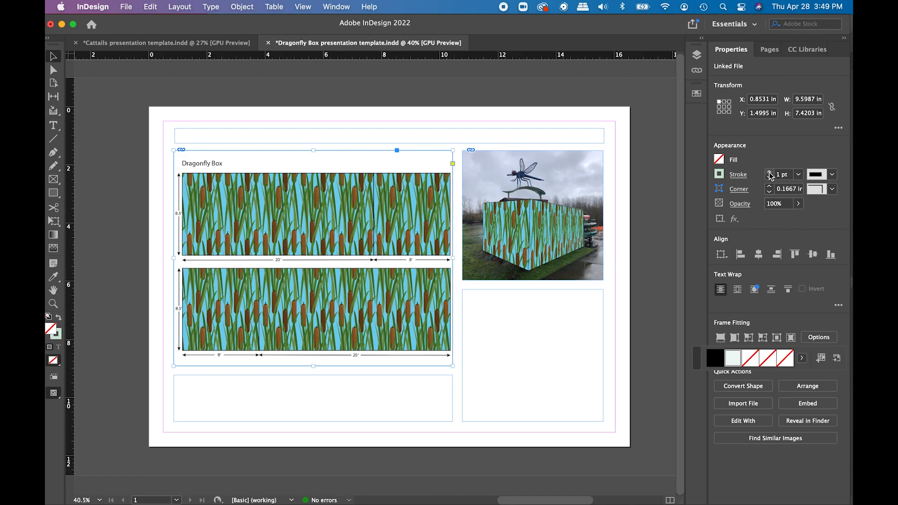
left_click(718, 173)
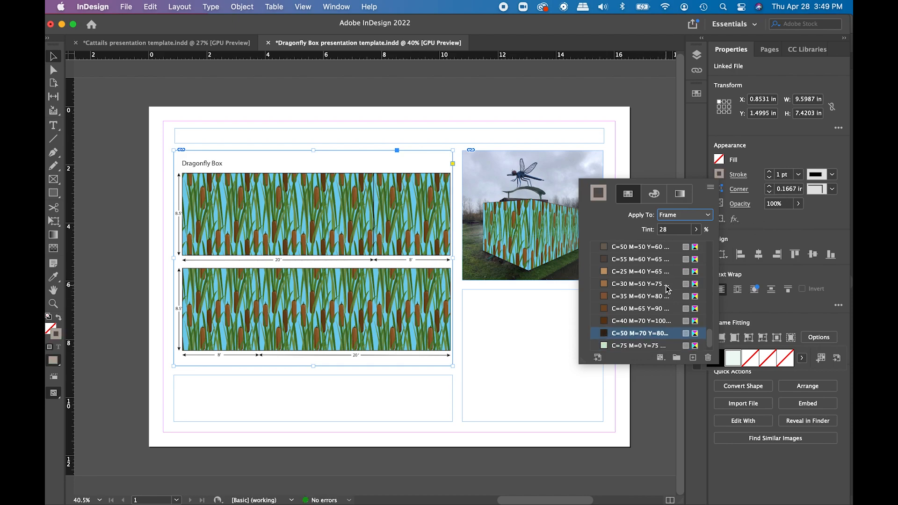
mouse_move(636, 270)
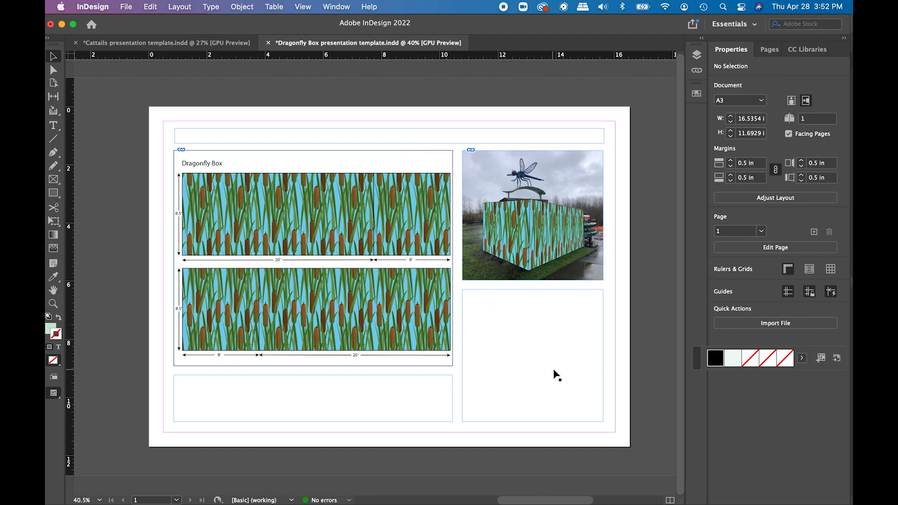
mouse_move(389, 151)
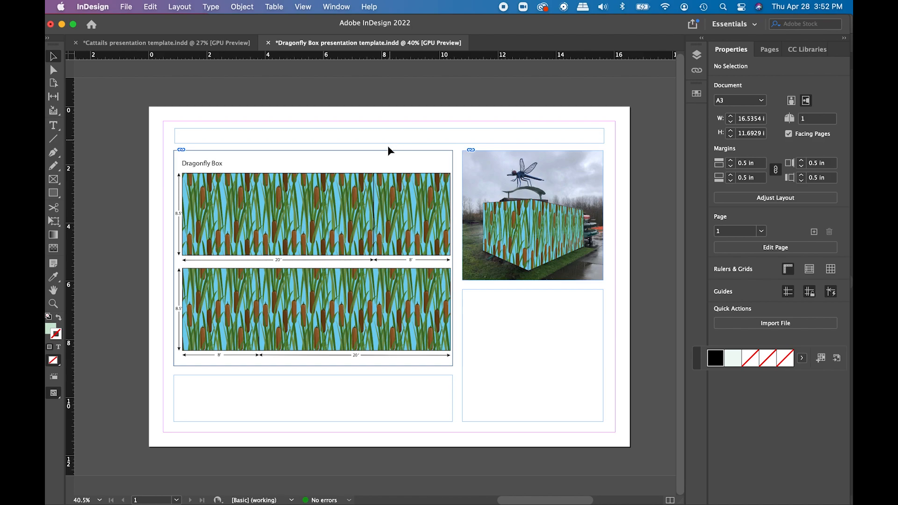
mouse_move(525, 364)
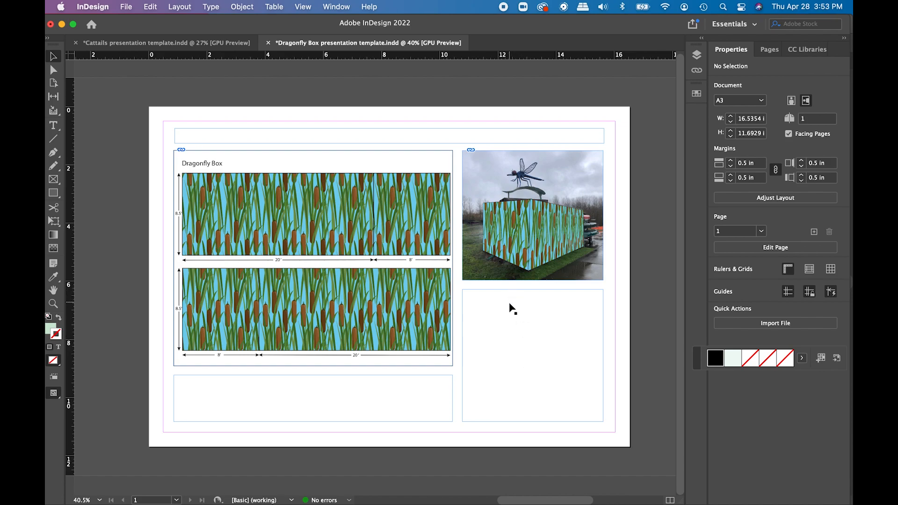
Step: Put a Type-tool insertion point in the frame below the photo and fill it with placeholder text
left_click(532, 355)
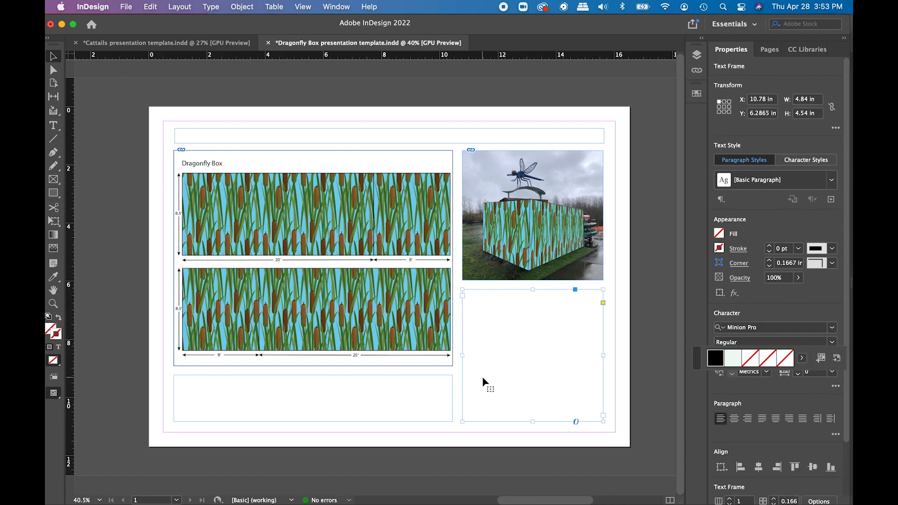
mouse_move(555, 477)
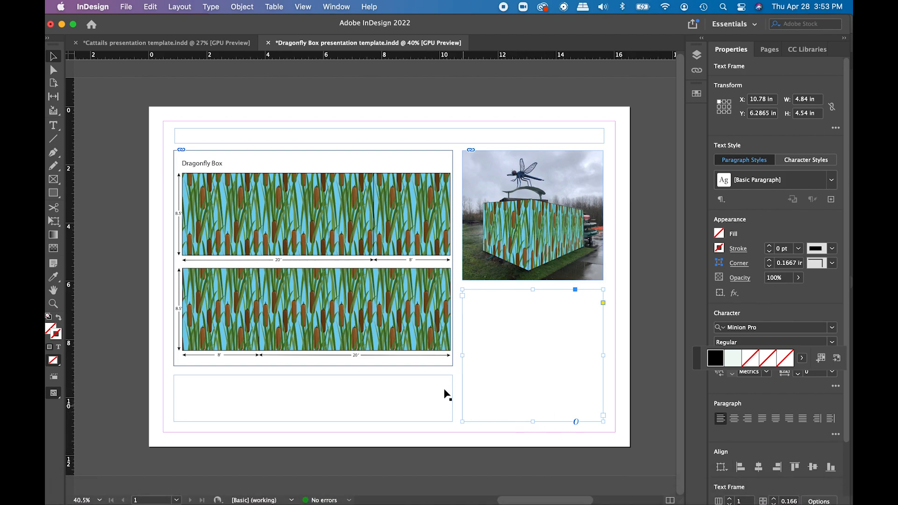
mouse_move(375, 388)
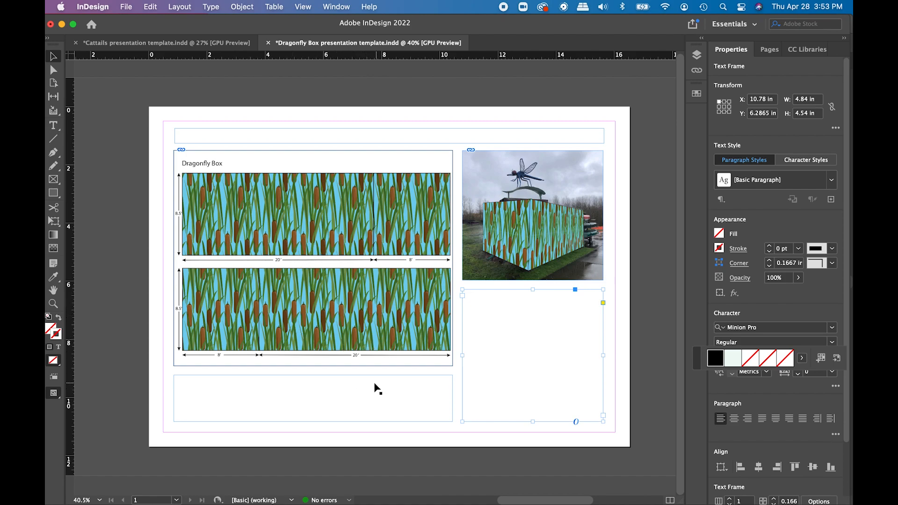
mouse_move(651, 410)
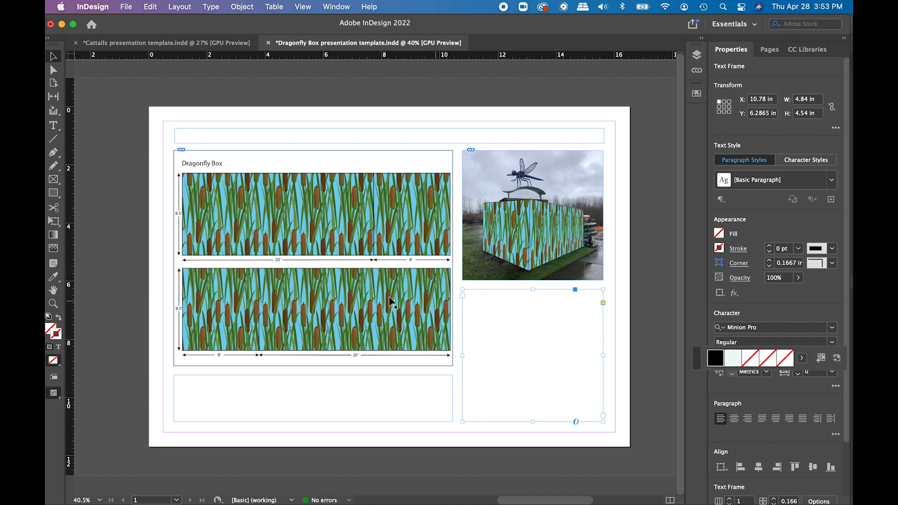
left_click(53, 125)
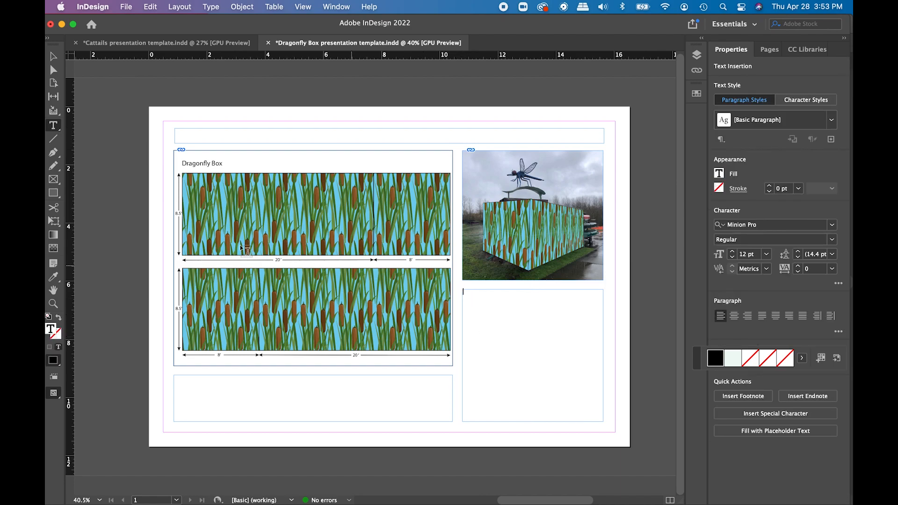
mouse_move(52, 125)
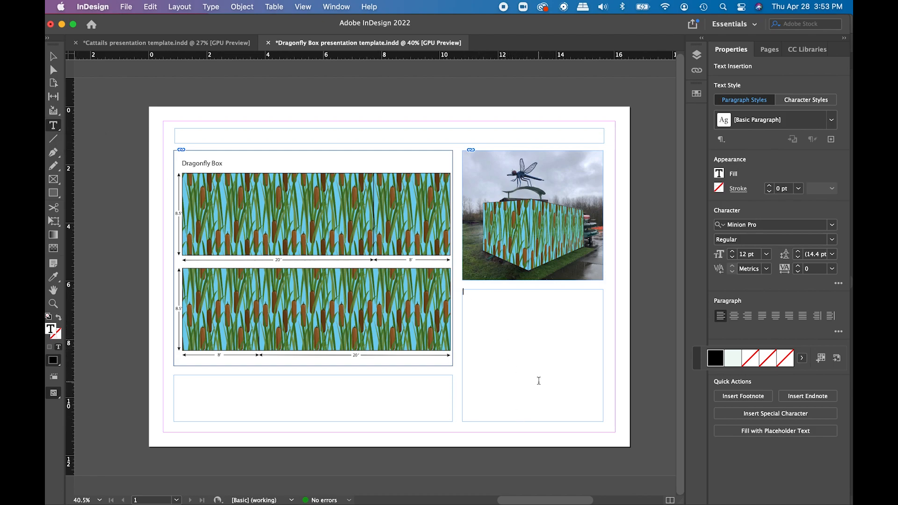
left_click(532, 355)
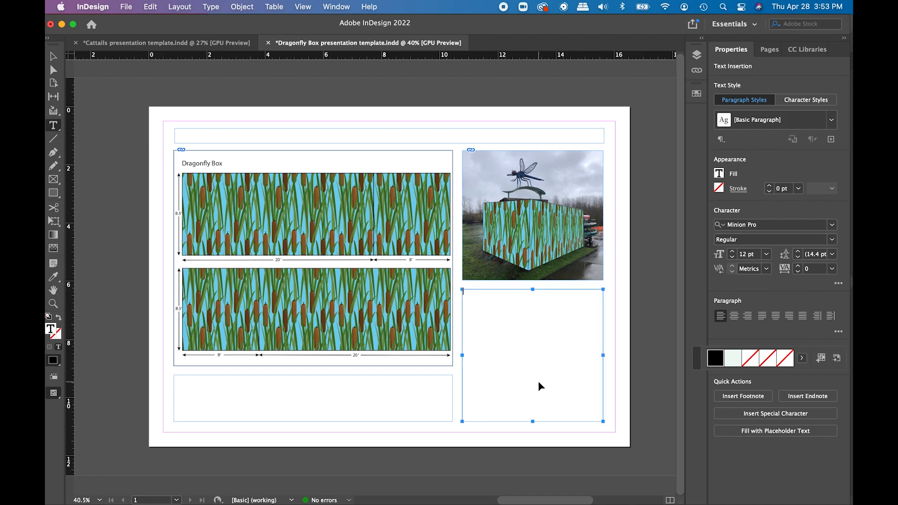
left_click(774, 430)
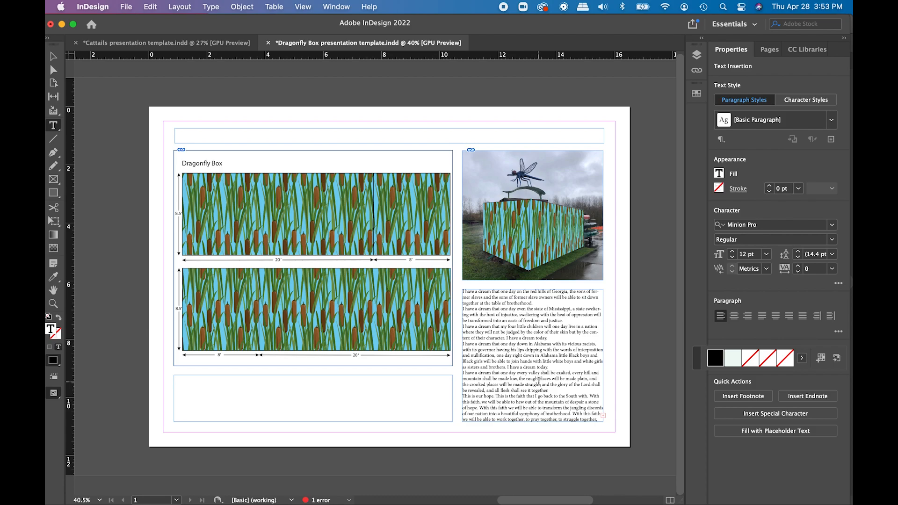
mouse_move(582, 396)
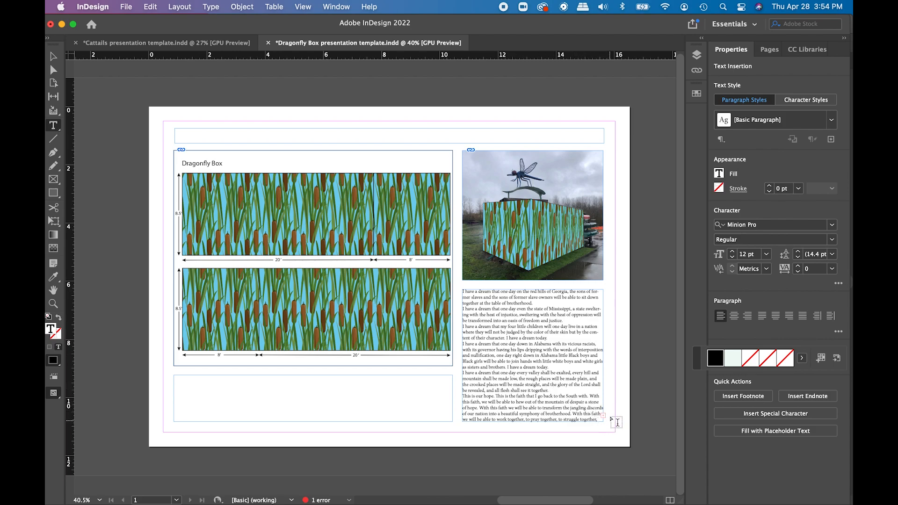
mouse_move(620, 413)
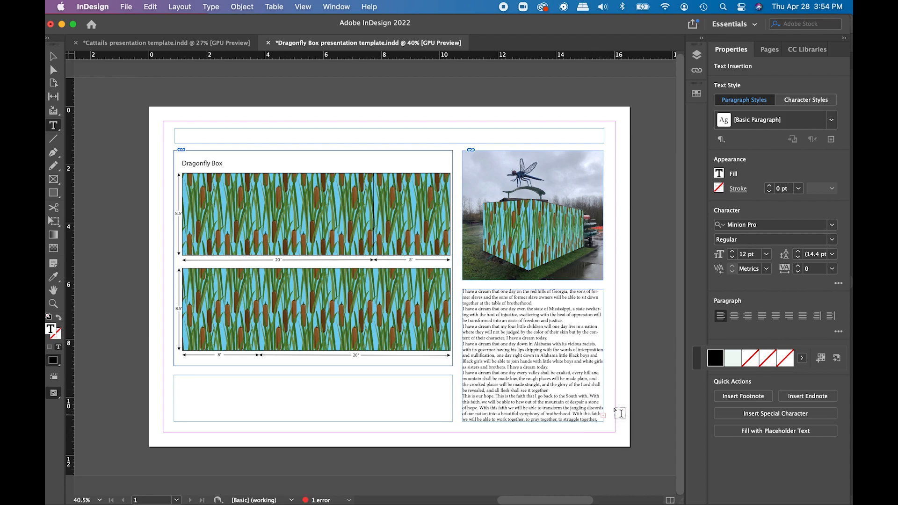
mouse_move(644, 442)
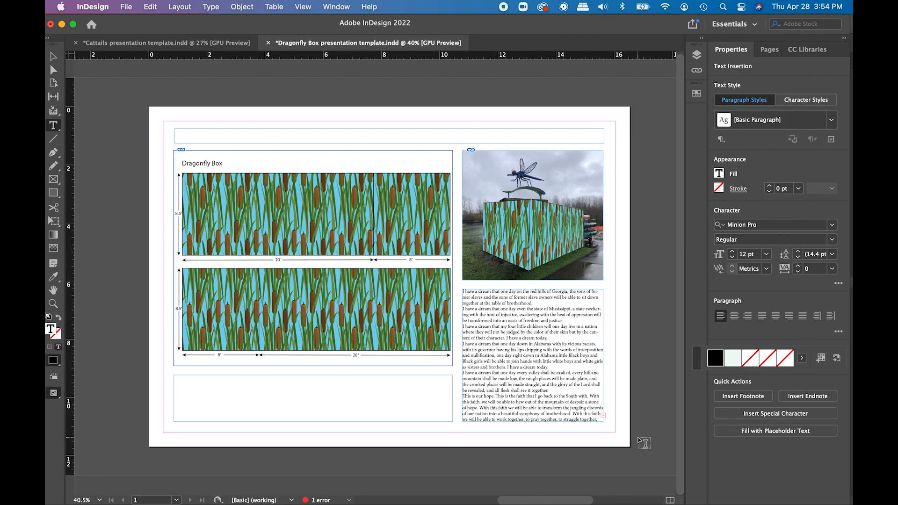
mouse_move(609, 423)
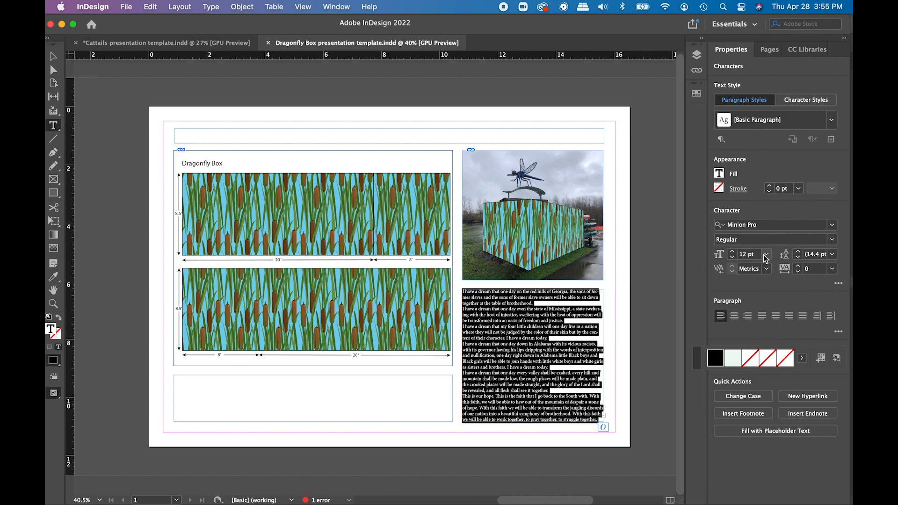
Step: Reduce the placeholder story from 12 pt to 11 pt so it no longer overflows
left_click(766, 253)
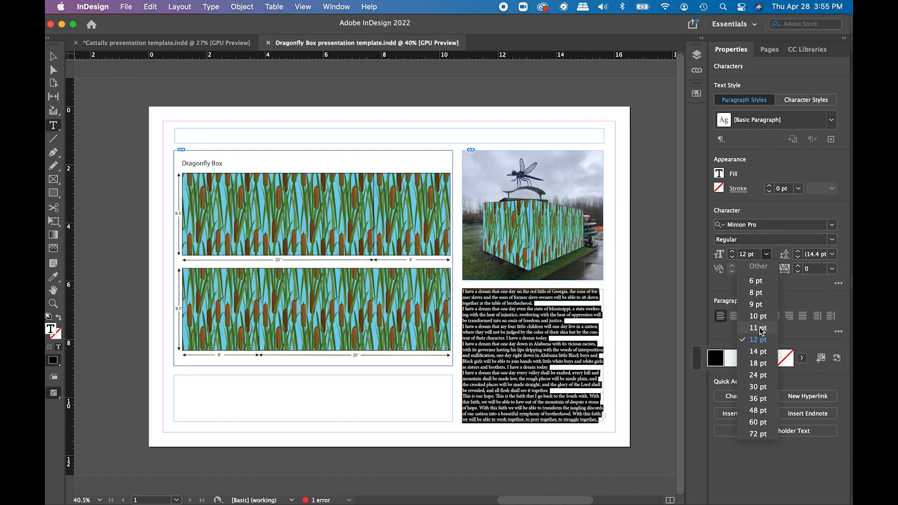
left_click(755, 328)
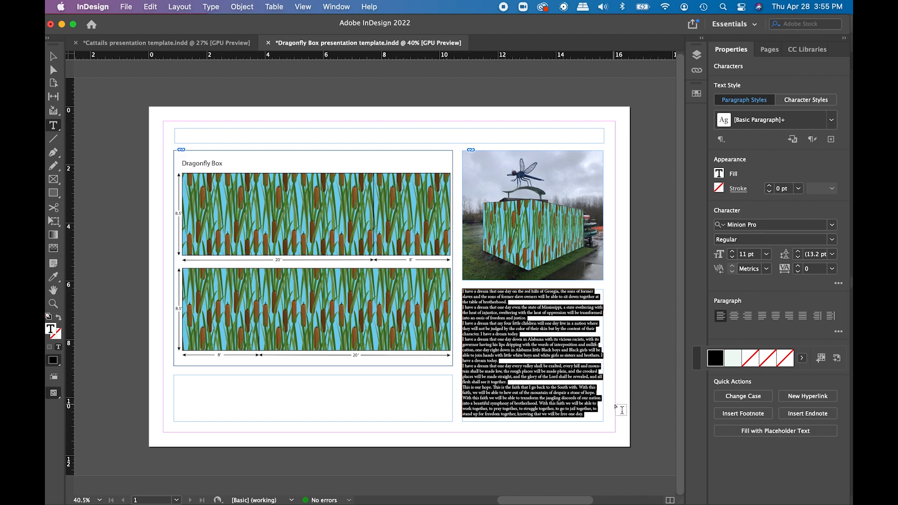
mouse_move(616, 427)
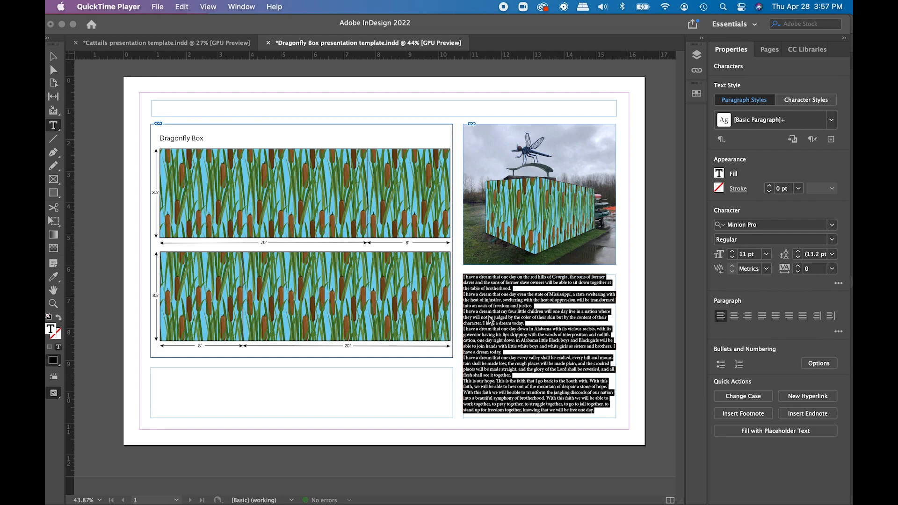
mouse_move(485, 341)
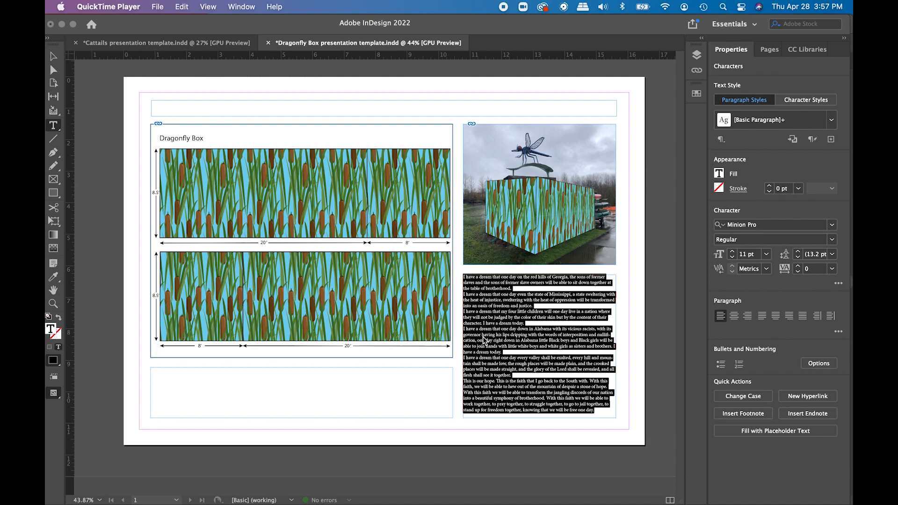
mouse_move(499, 256)
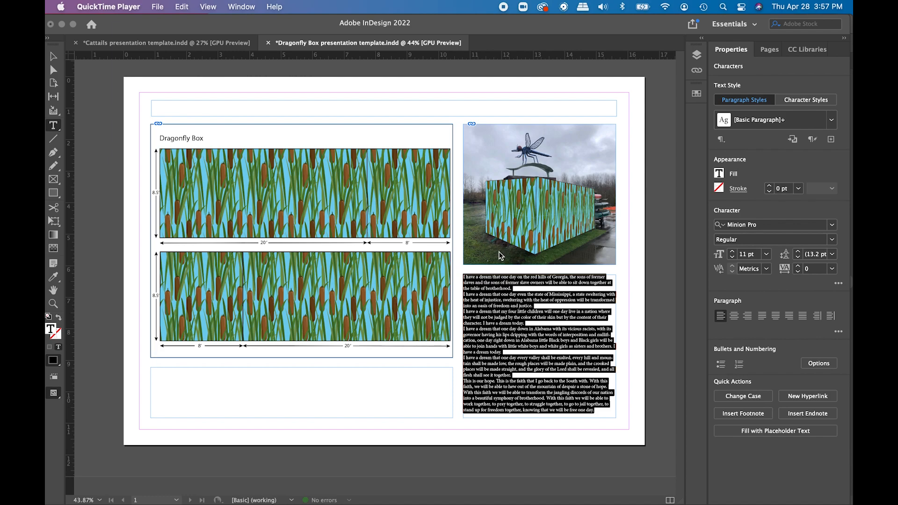
mouse_move(564, 350)
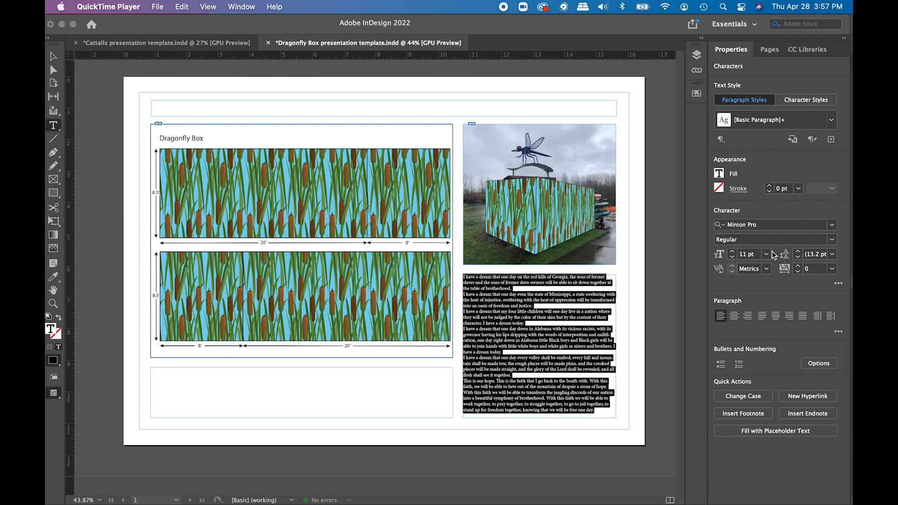
mouse_move(500, 359)
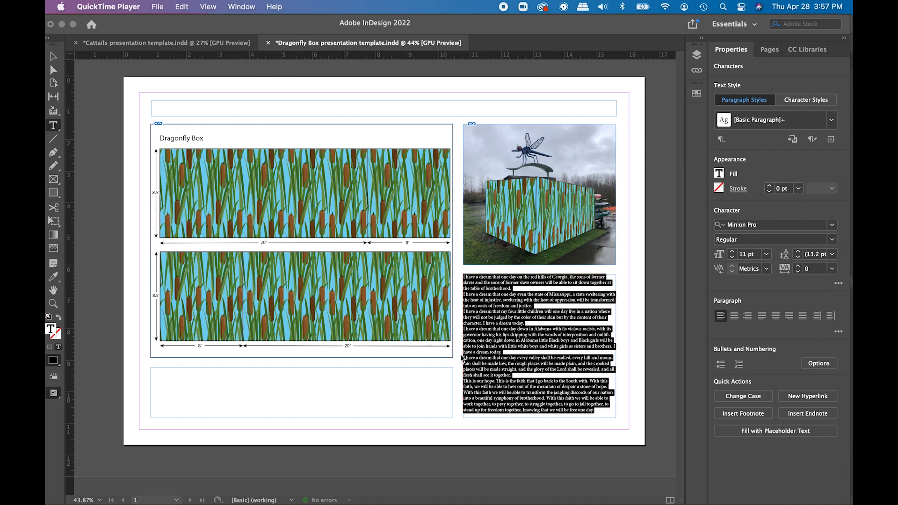
mouse_move(197, 170)
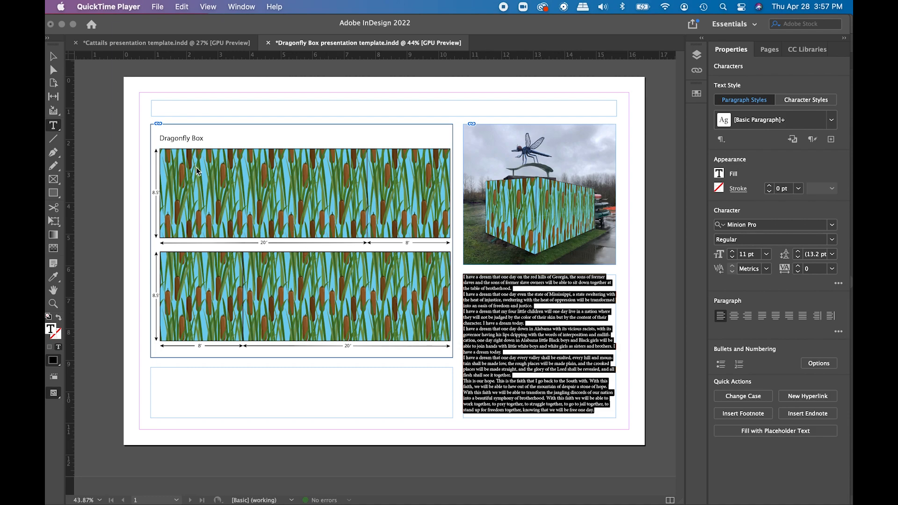
mouse_move(163, 132)
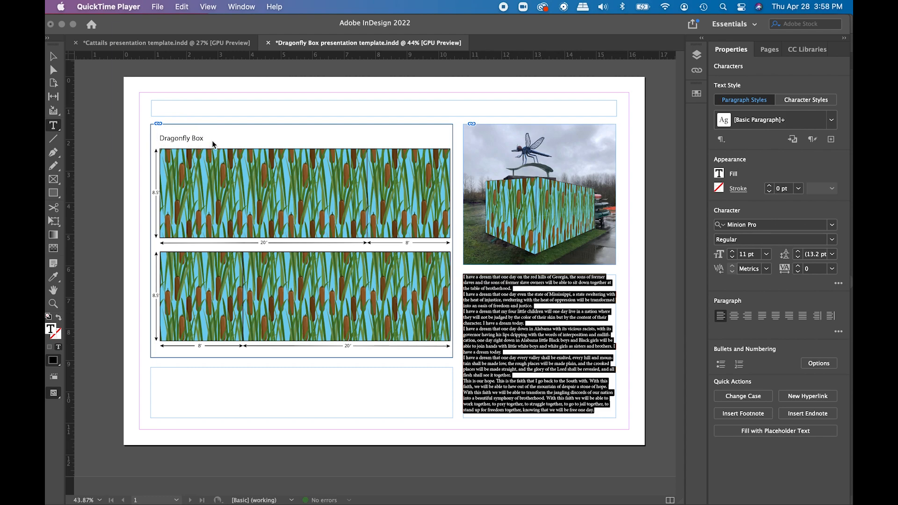
mouse_move(165, 132)
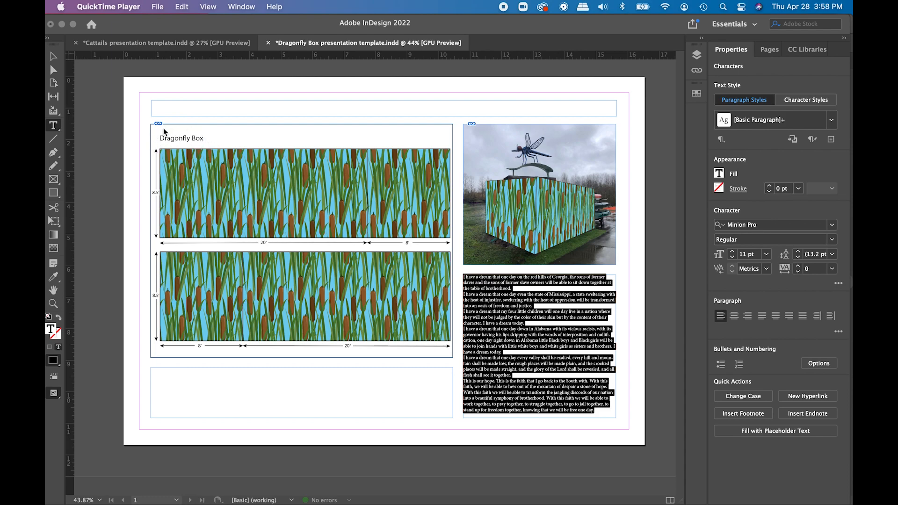
mouse_move(591, 272)
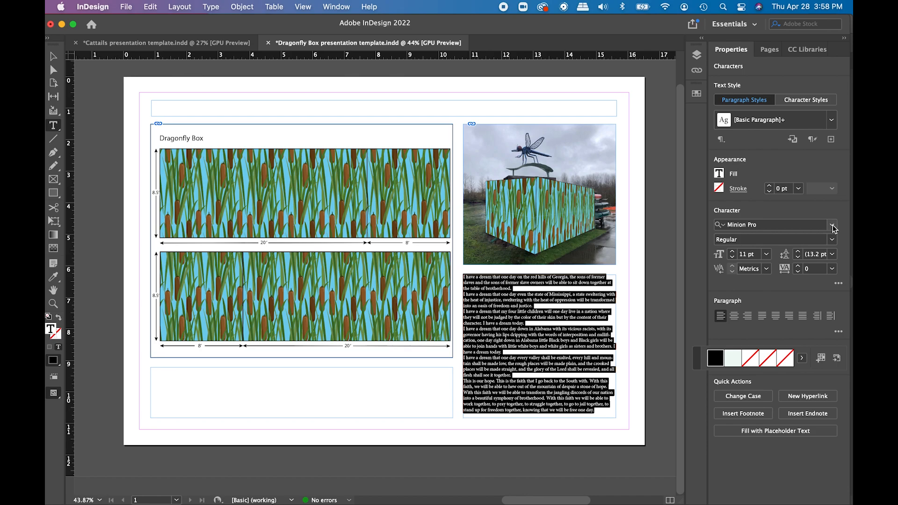
Step: Set the placeholder story in Myriad Pro, then select its text frame as an object
left_click(831, 224)
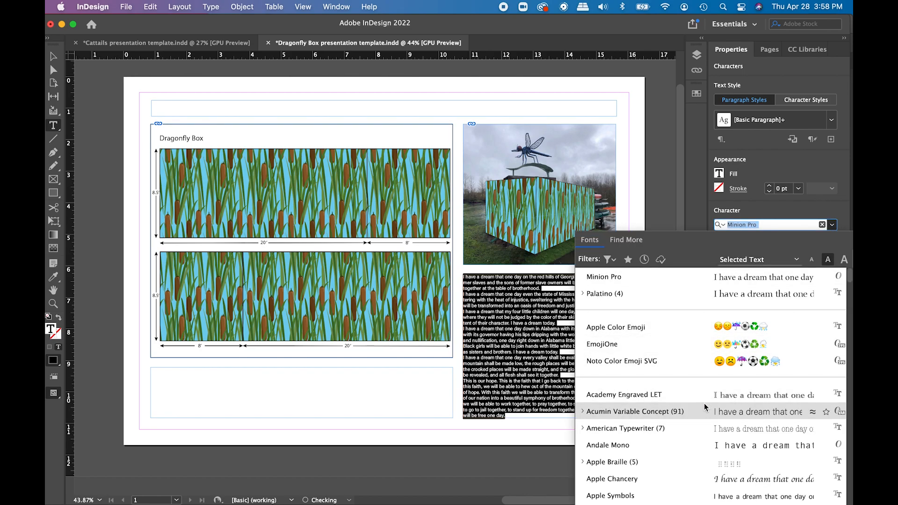
scroll("down", 3)
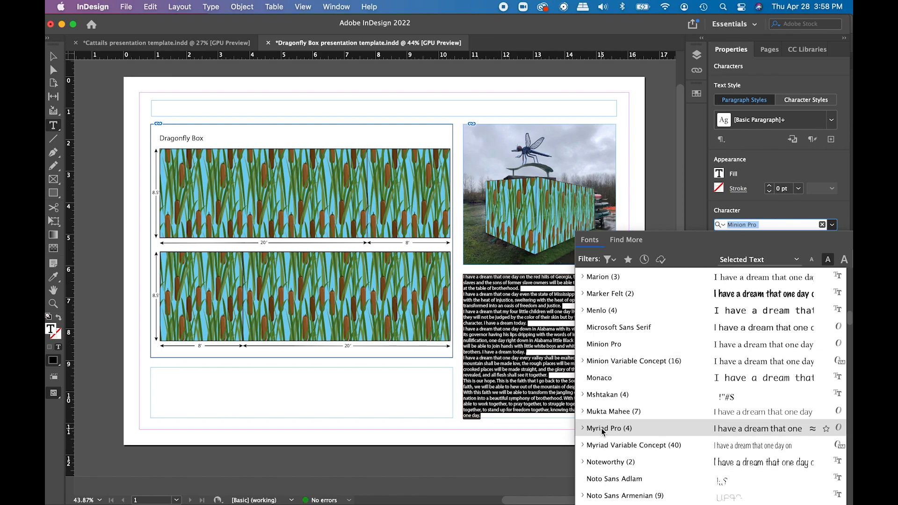
left_click(609, 427)
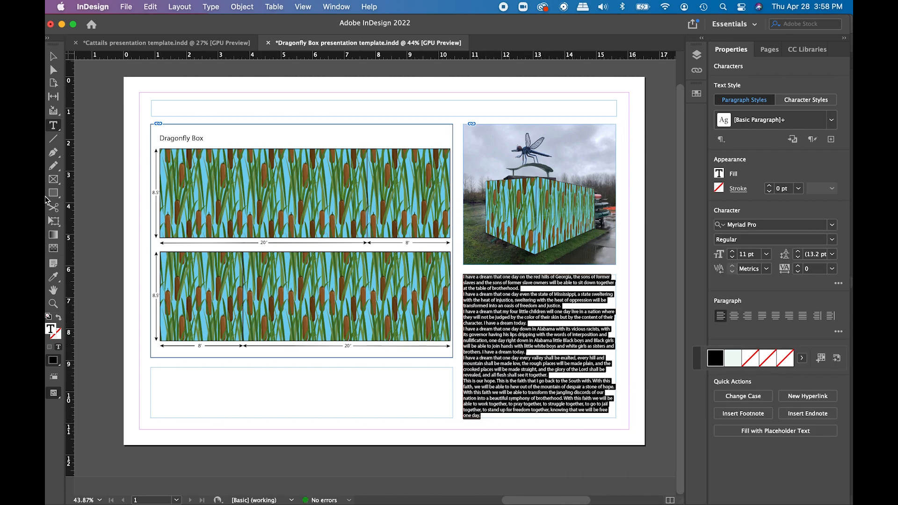
left_click(538, 343)
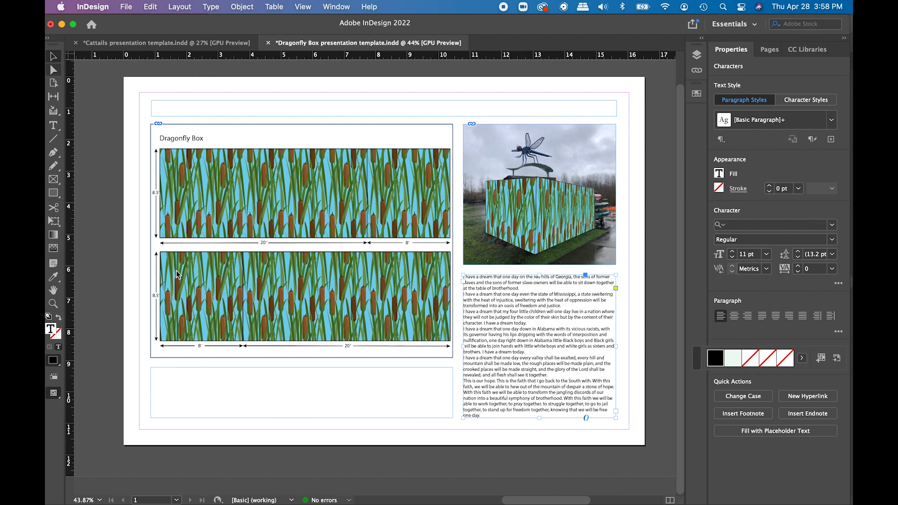
left_click(302, 241)
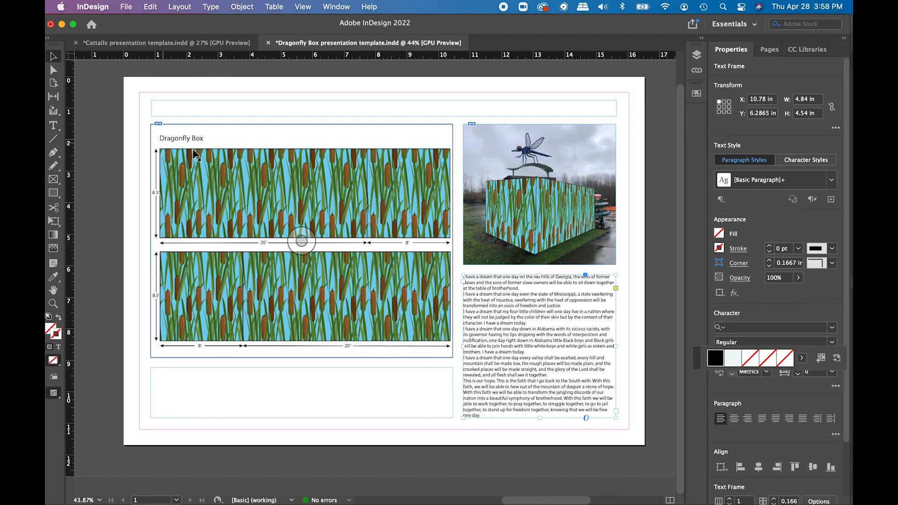
mouse_move(184, 156)
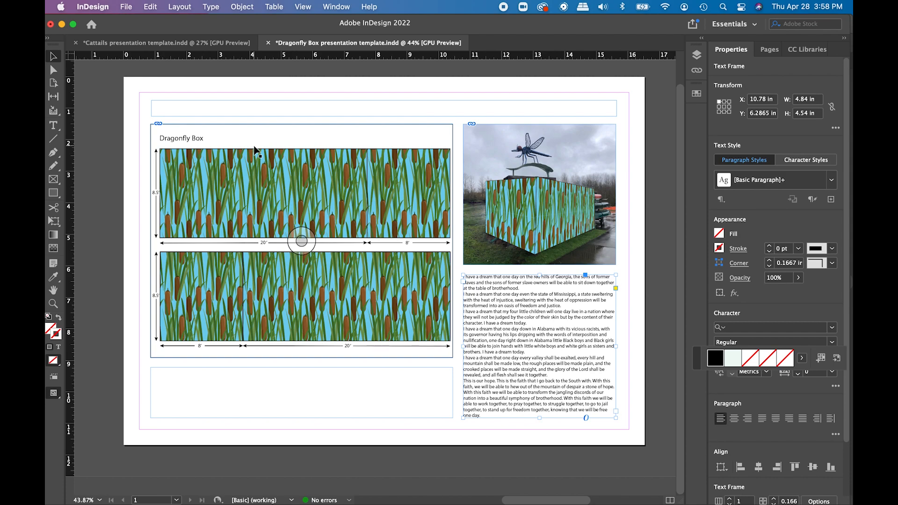
mouse_move(381, 122)
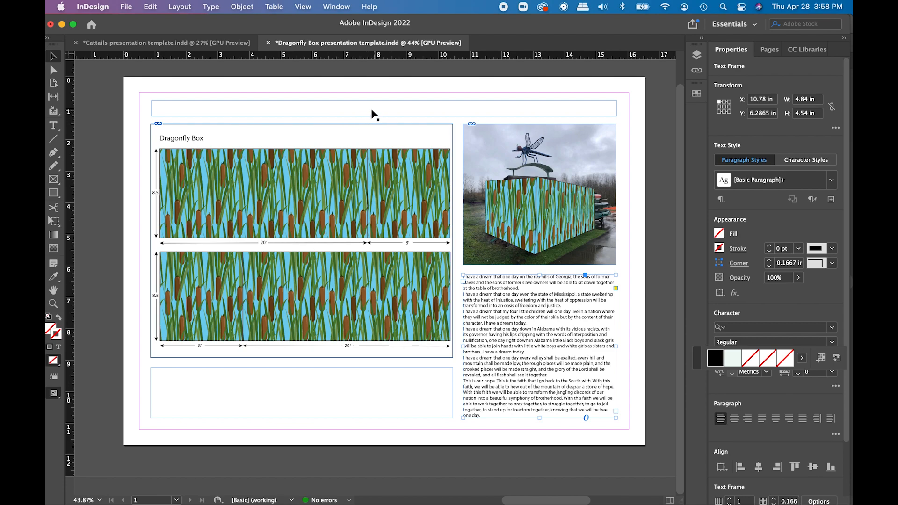
mouse_move(376, 114)
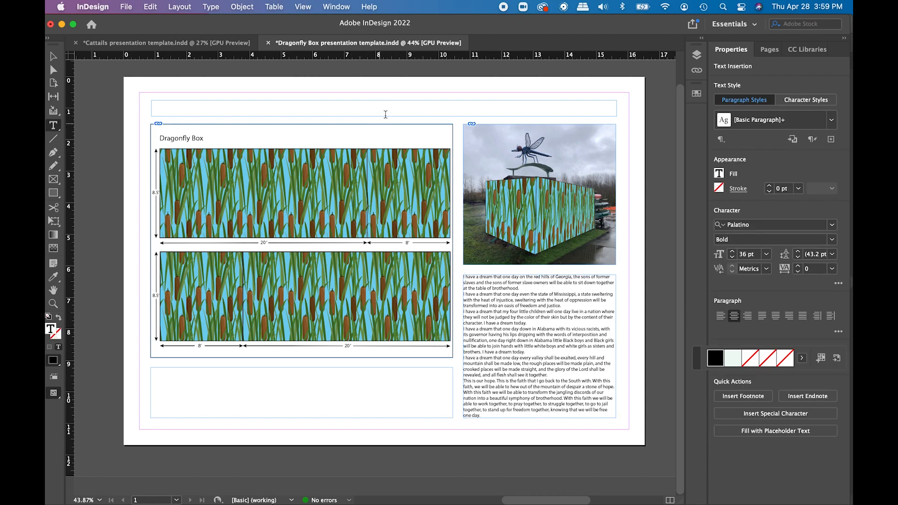
mouse_move(373, 103)
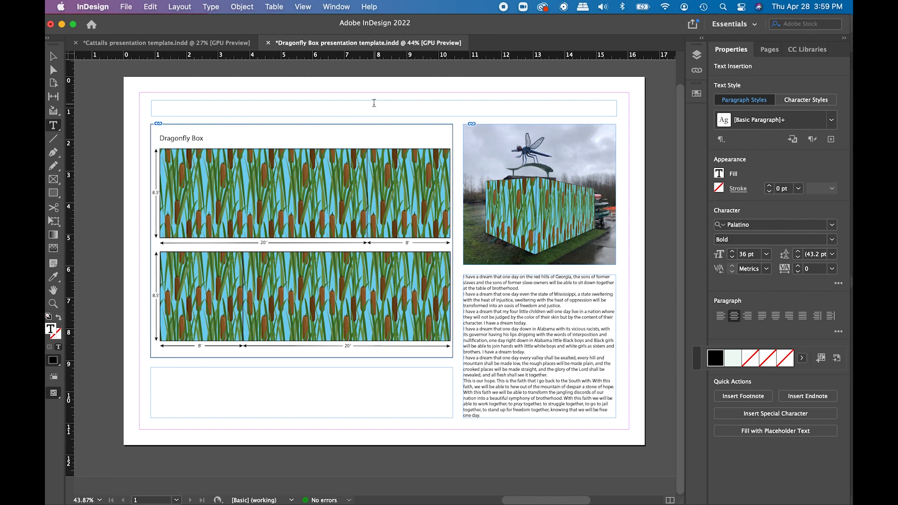
Step: Type the heading 'Dragonfly Box' in the top frame, set in Myriad Pro instead of Palatino
left_click(383, 108)
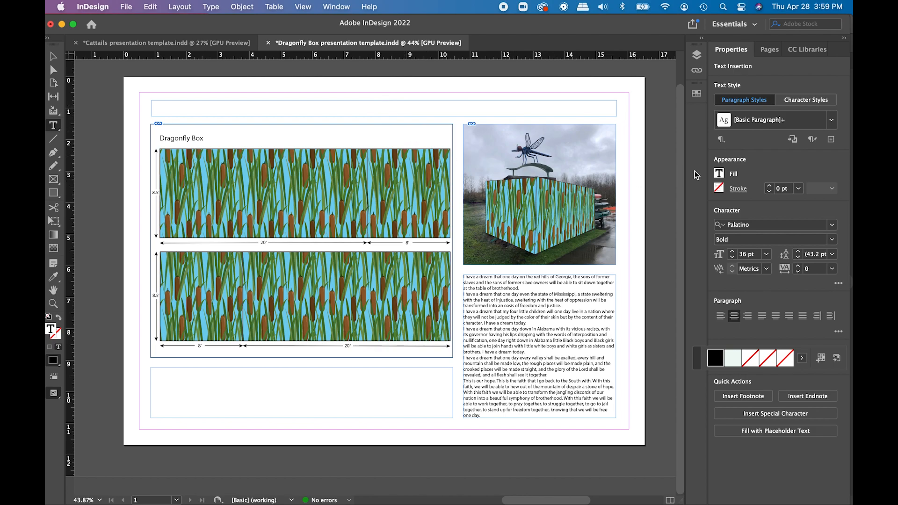
mouse_move(764, 268)
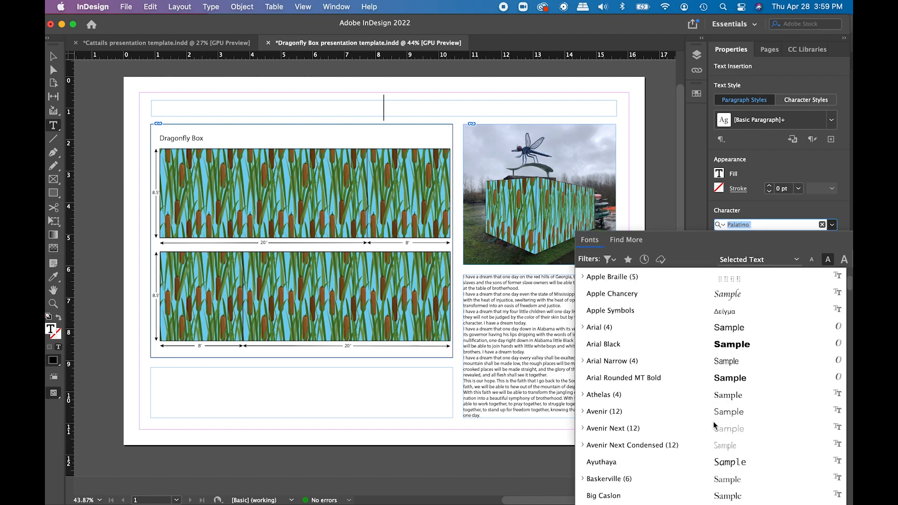
scroll("down", 3)
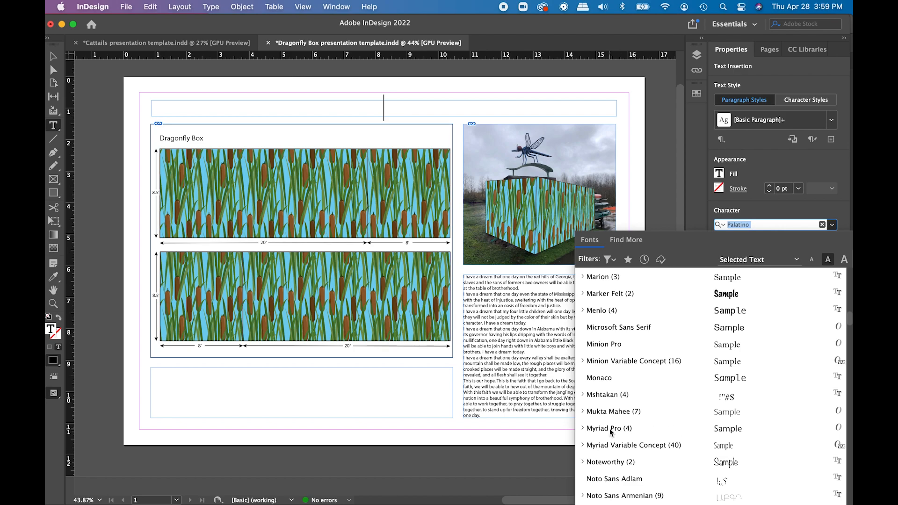
left_click(604, 428)
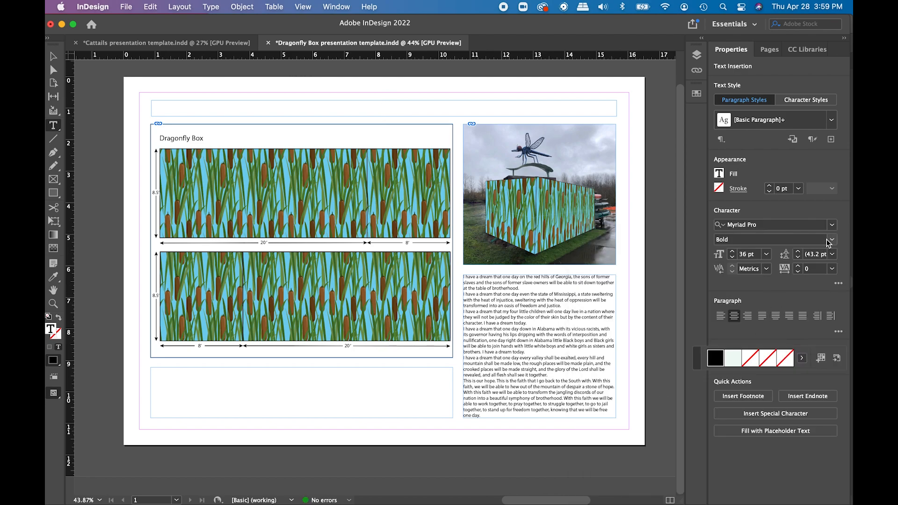
left_click(383, 107)
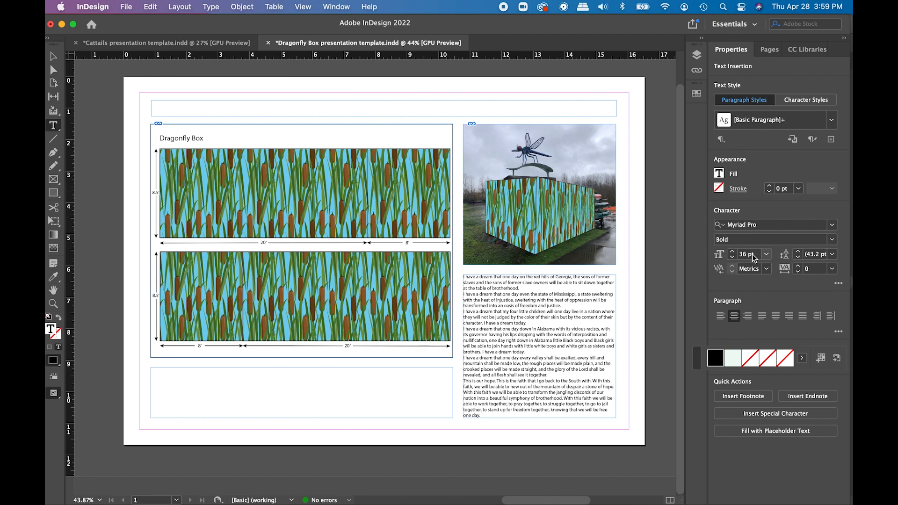
type("D")
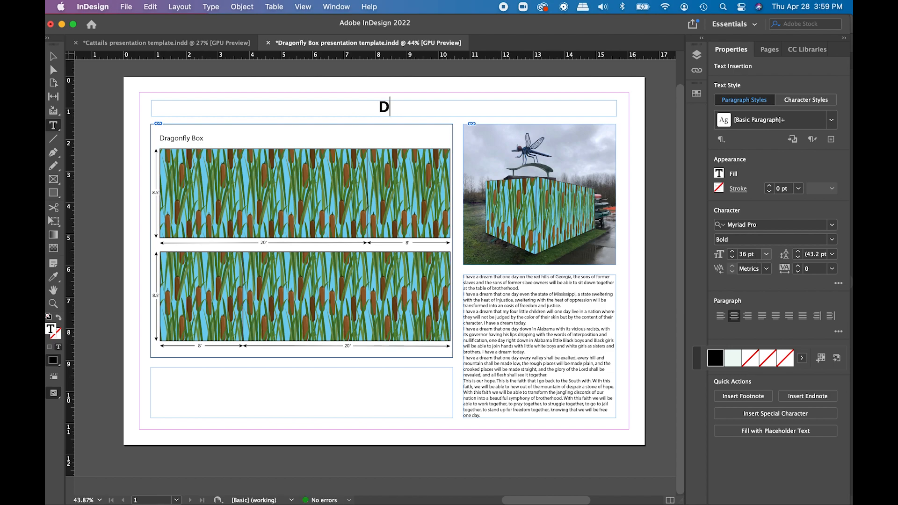
type("ragonfly B")
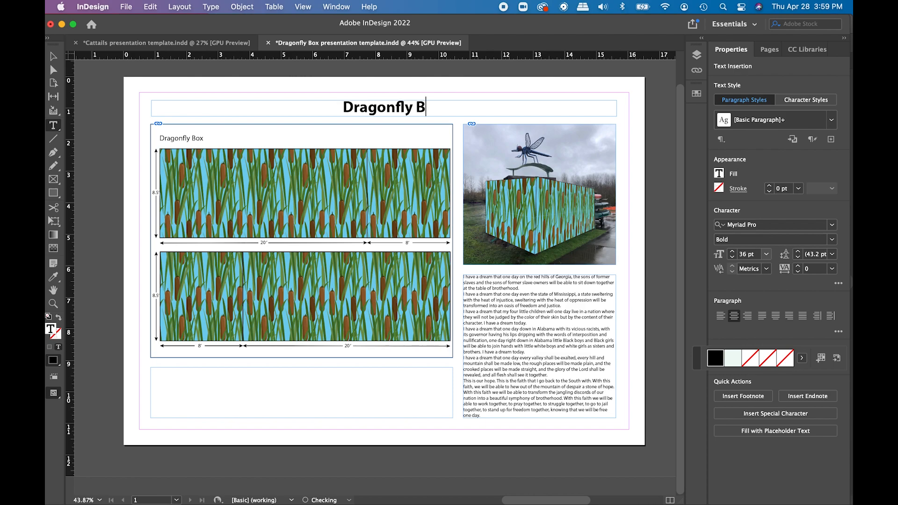
type("ox")
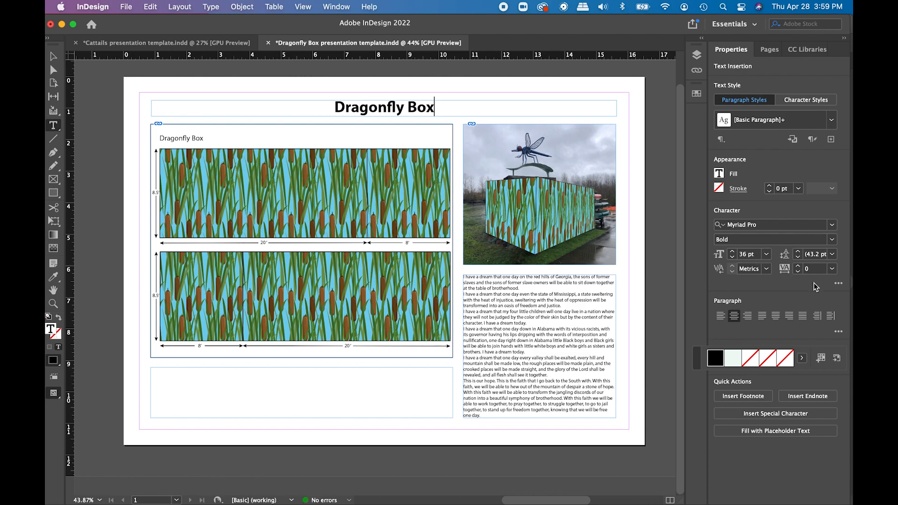
mouse_move(677, 233)
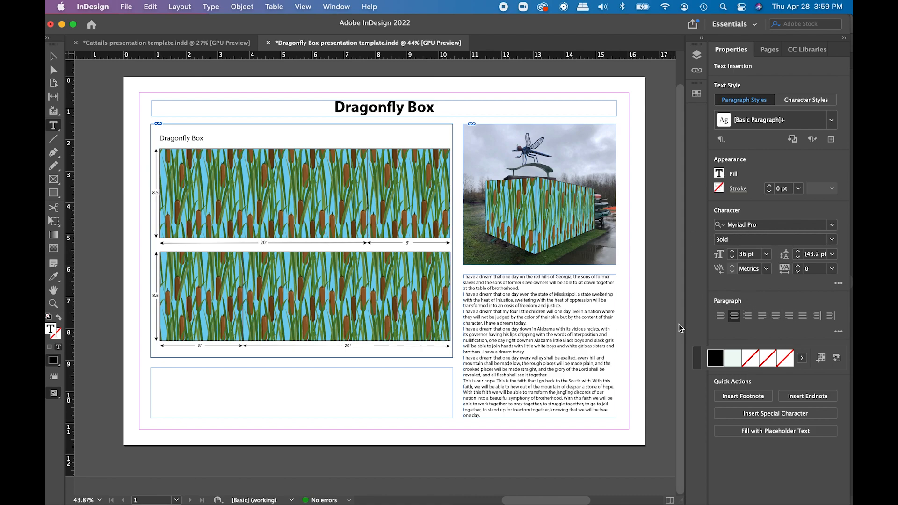
Step: Insert 'Marsh Cattails: A New Environment for Cascadia's' before 'Dragonfly Box' in the heading
left_click(436, 107)
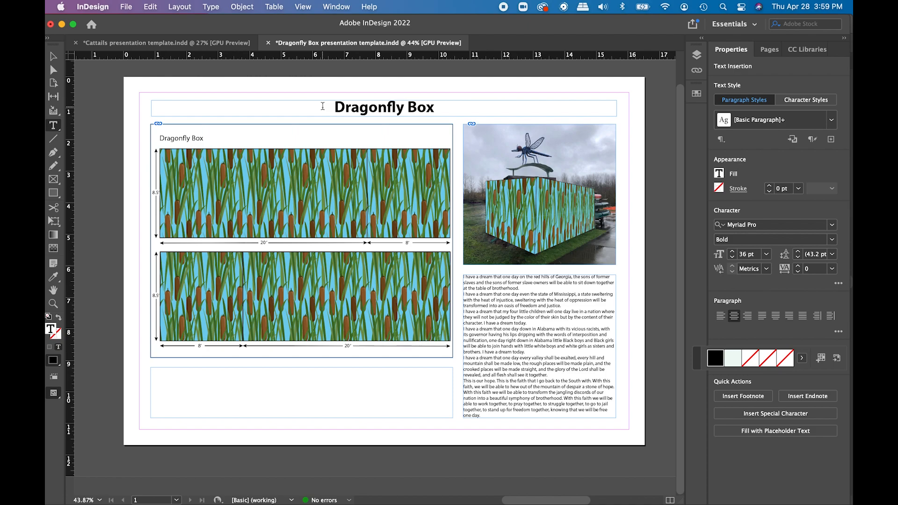
type("Marsh")
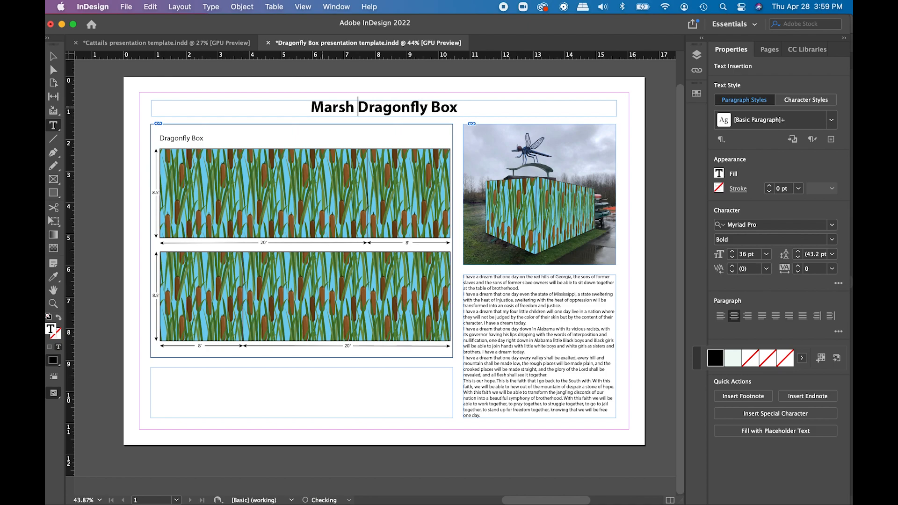
type("Cattails:")
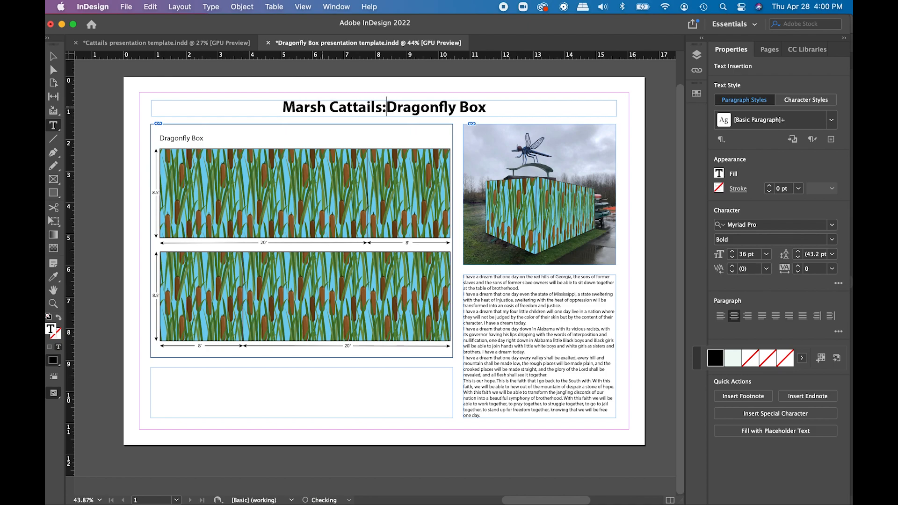
type("A")
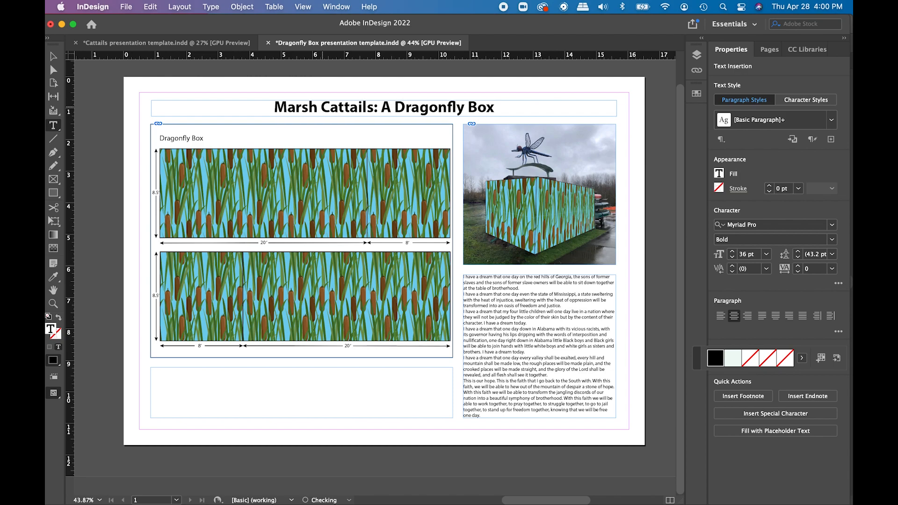
type("A New Environment for")
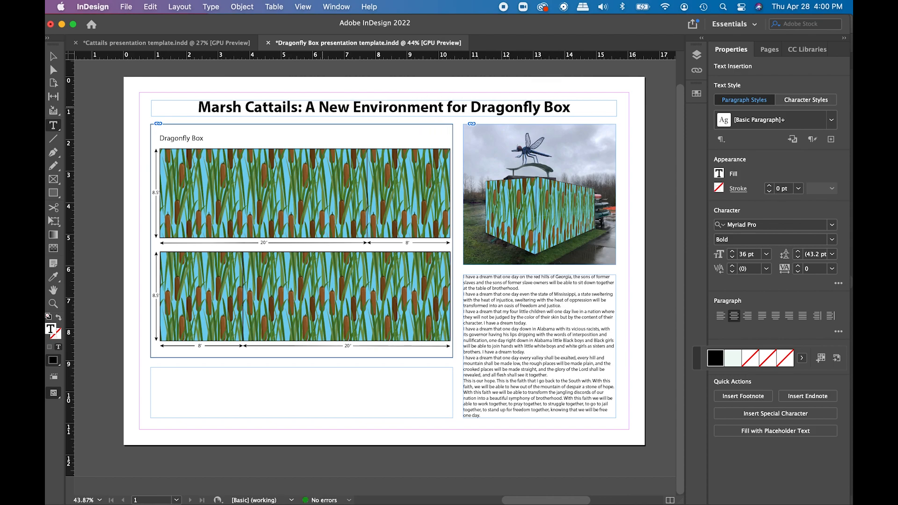
type("Cascadia")
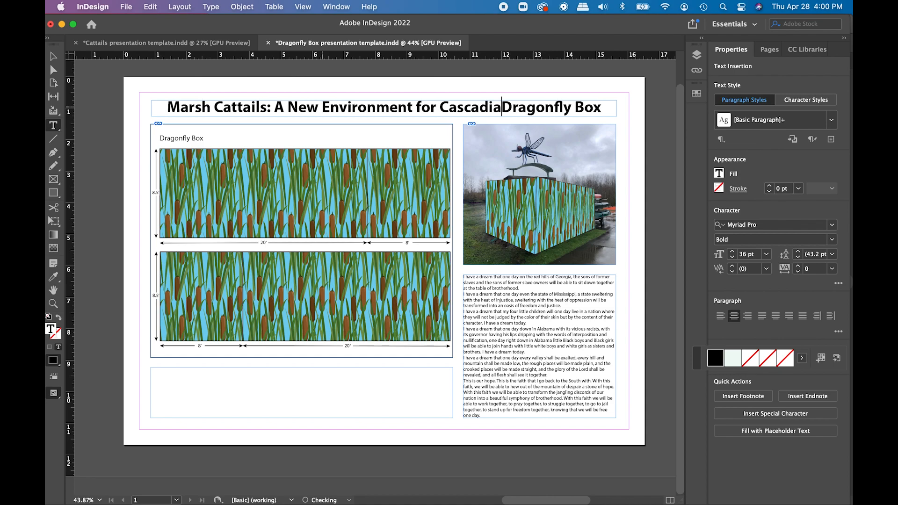
type("'")
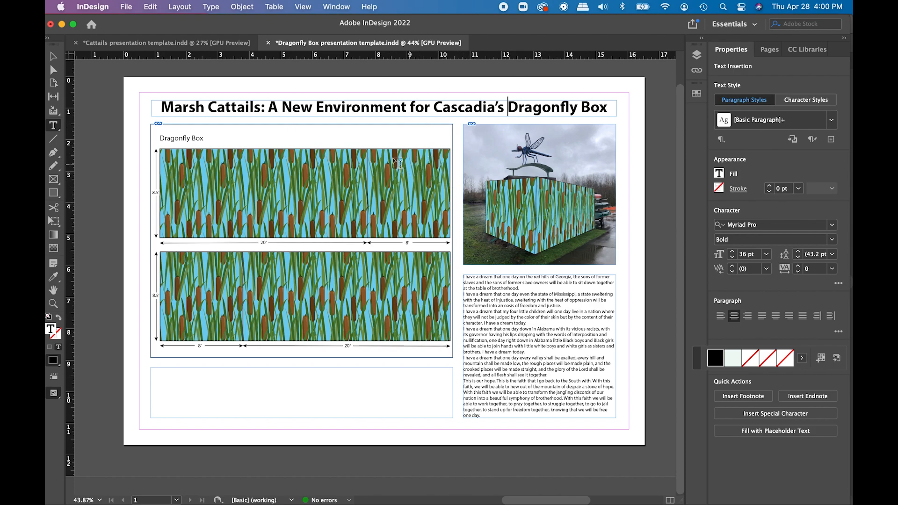
mouse_move(390, 118)
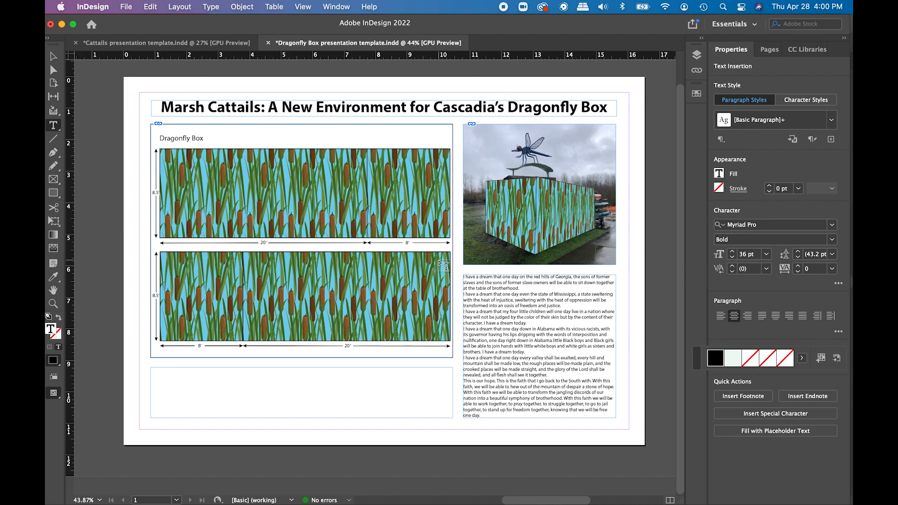
Step: Select the whole heading line and change its font size in the Properties panel
left_click(509, 107)
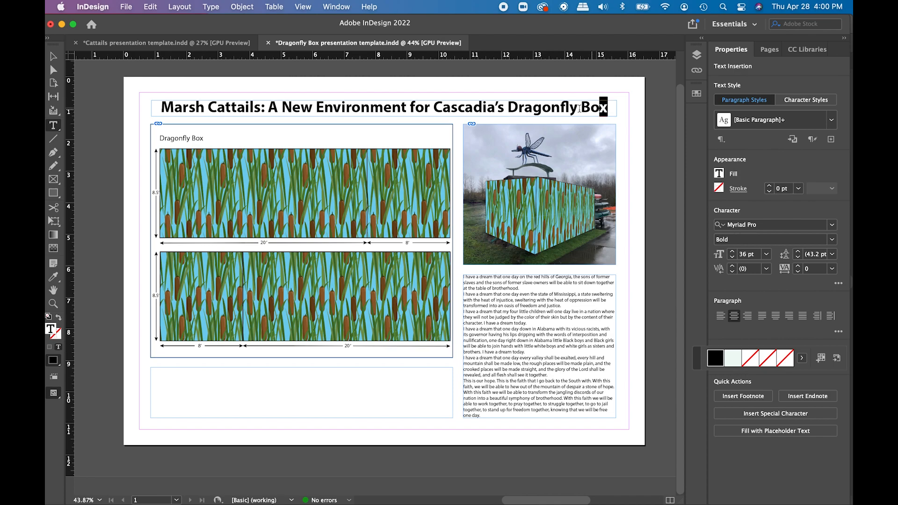
left_click_drag(601, 108, 260, 107)
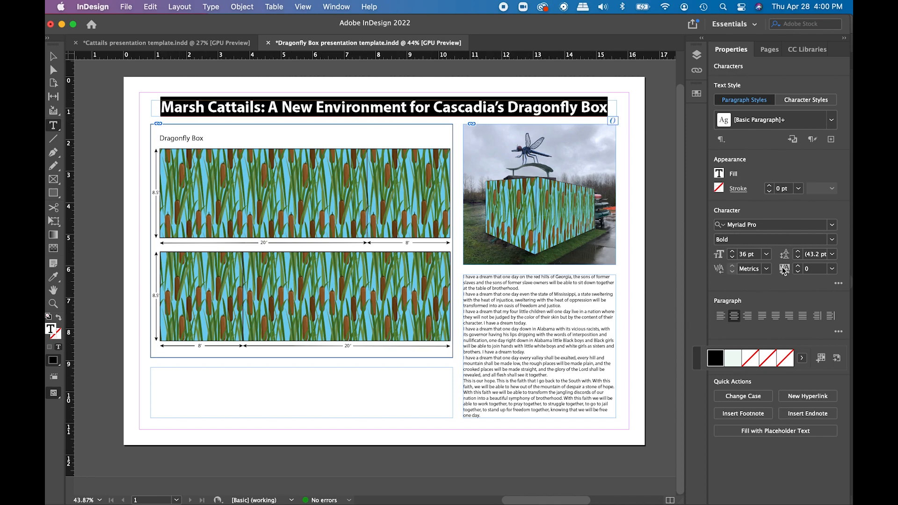
left_click(747, 254)
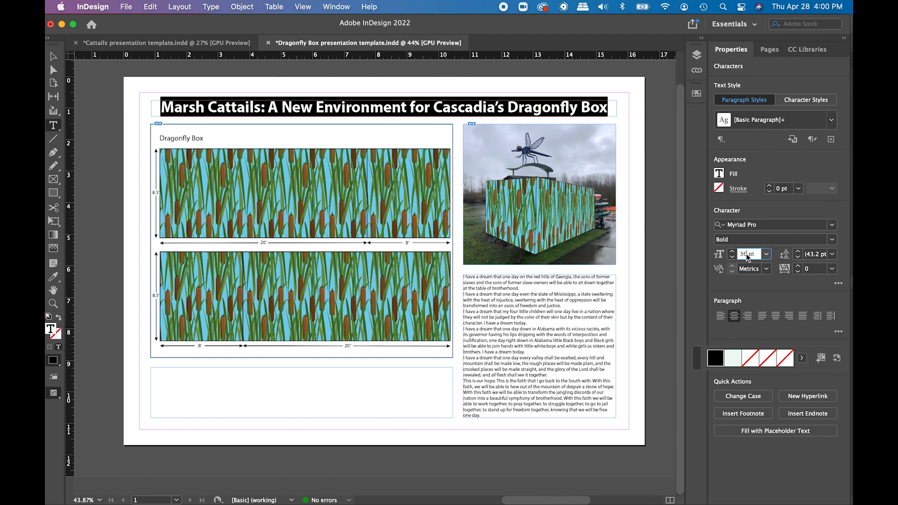
left_click(731, 251)
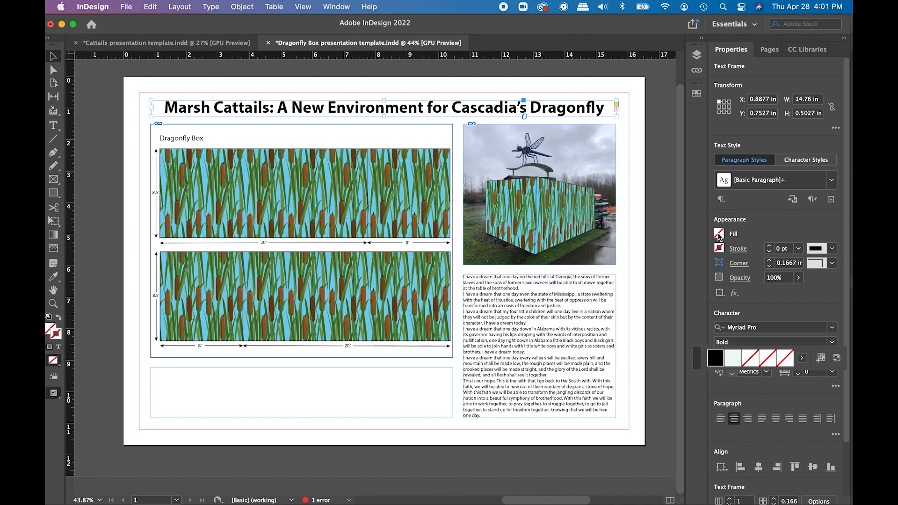
Step: Fill the title frame with the pale green C=21 M=0 Y=21 K=0 swatch
left_click(718, 232)
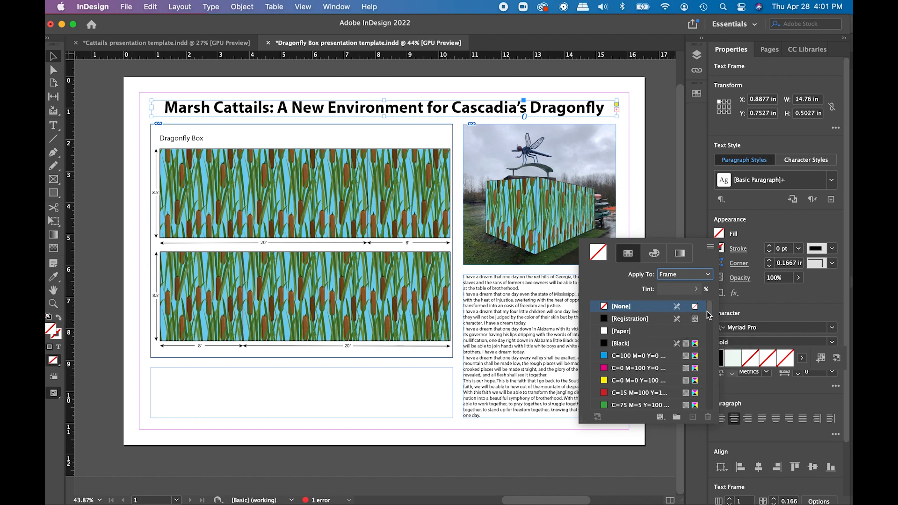
scroll("down", 3)
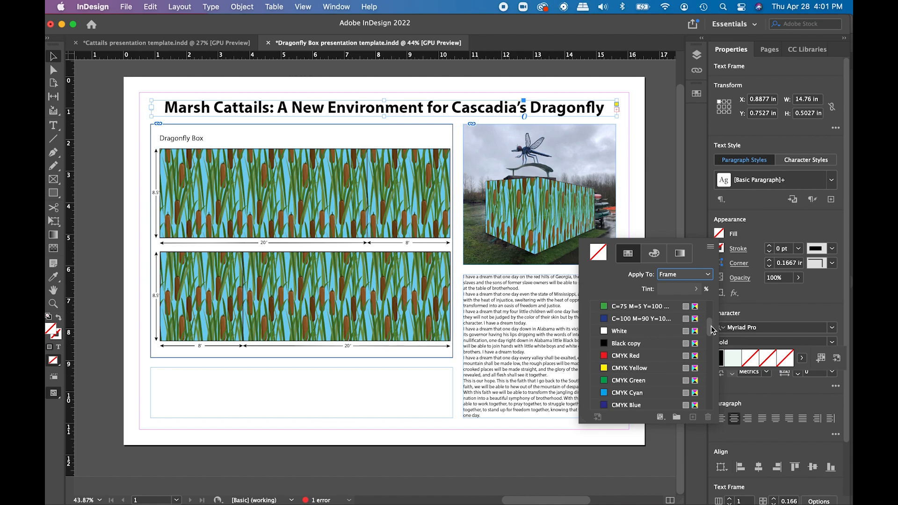
scroll("down", 3)
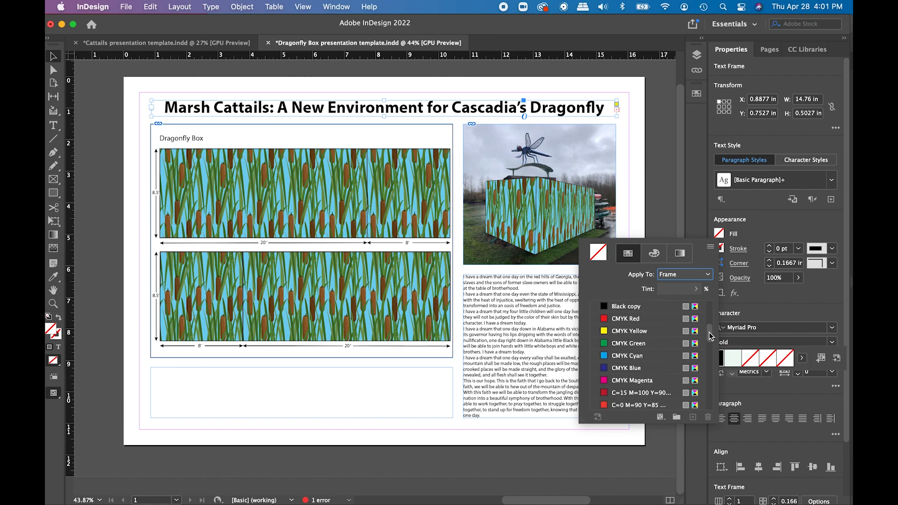
scroll("down", 3)
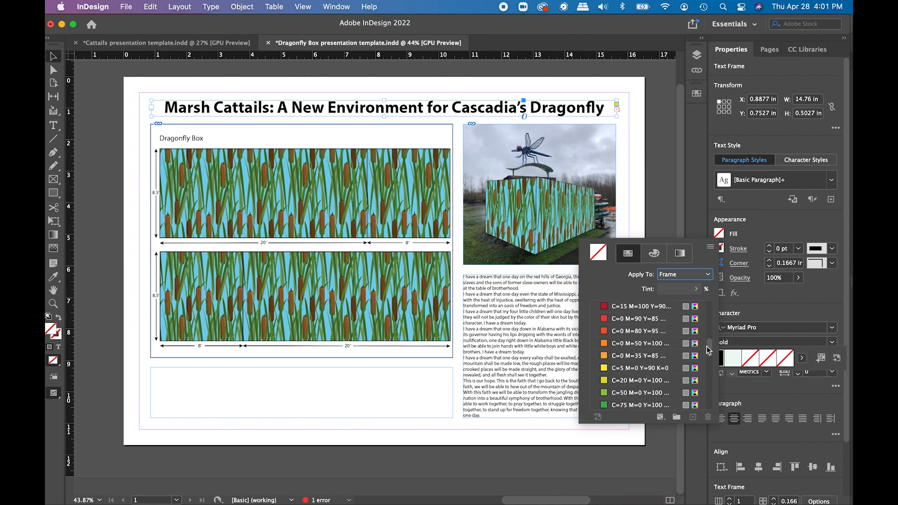
scroll("down", 3)
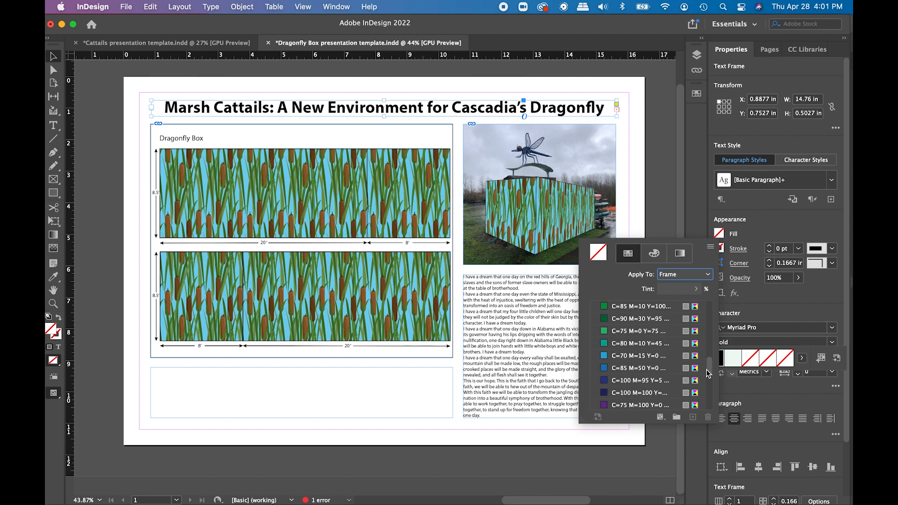
scroll("down", 3)
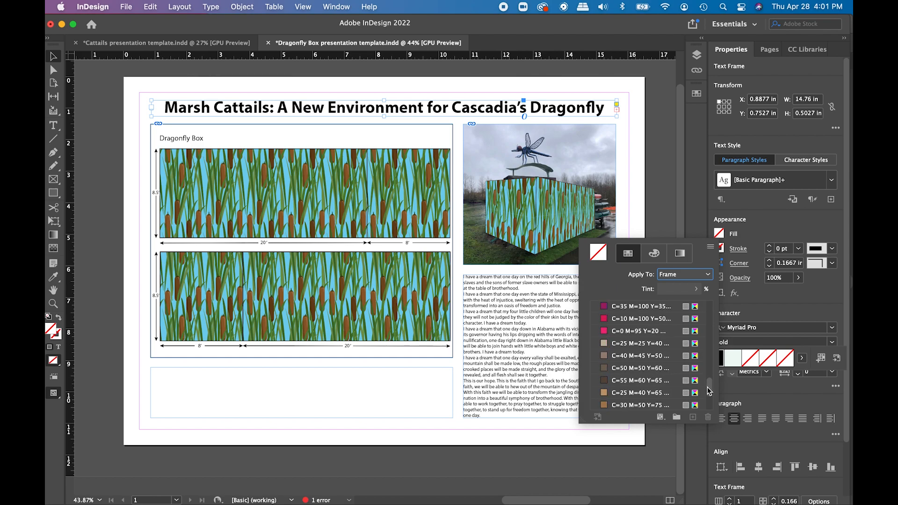
scroll("down", 3)
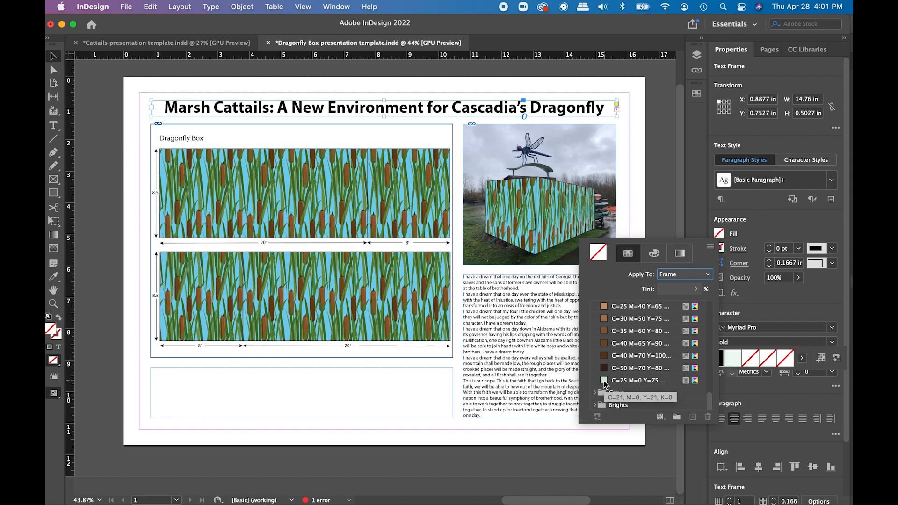
left_click(604, 380)
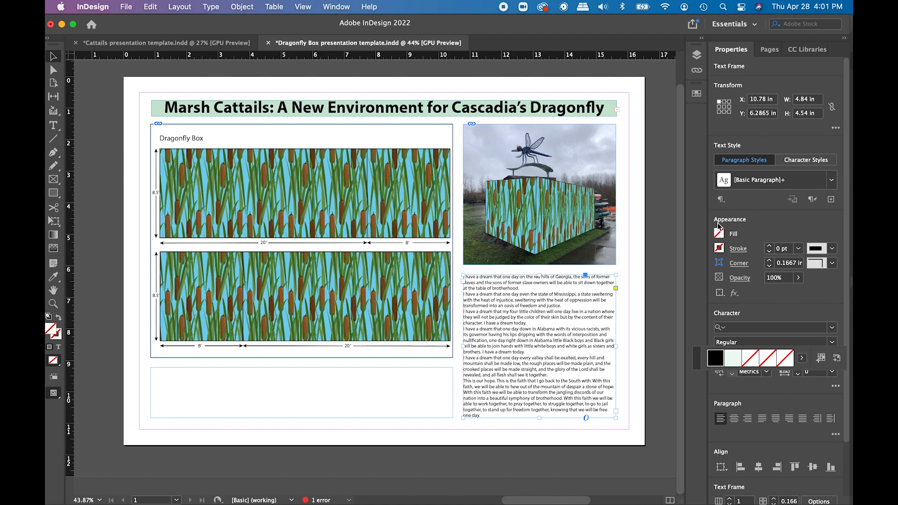
Step: Give the body text frame and the empty bottom frame the same pale green fill
left_click(719, 233)
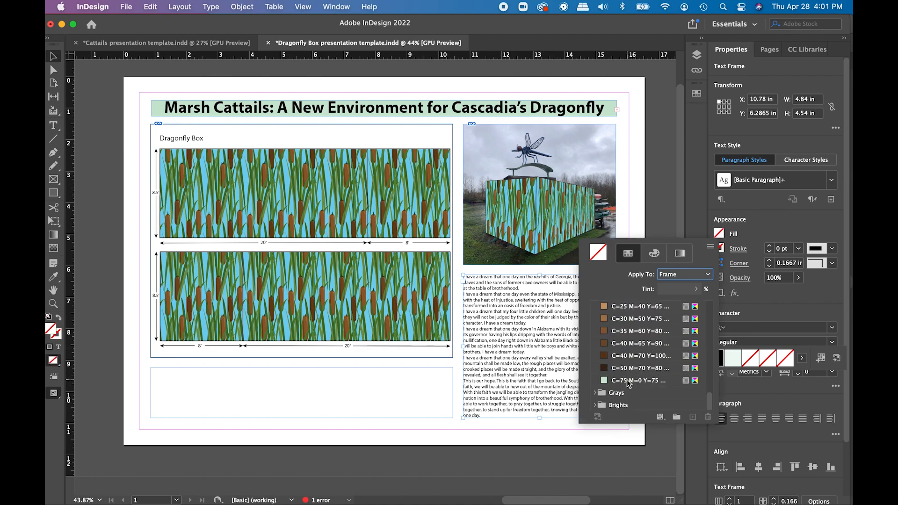
left_click(638, 381)
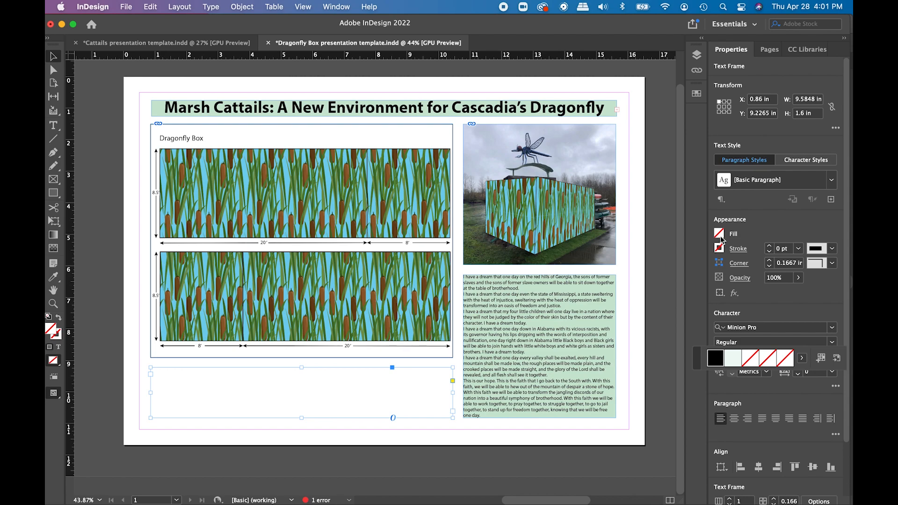
left_click(719, 233)
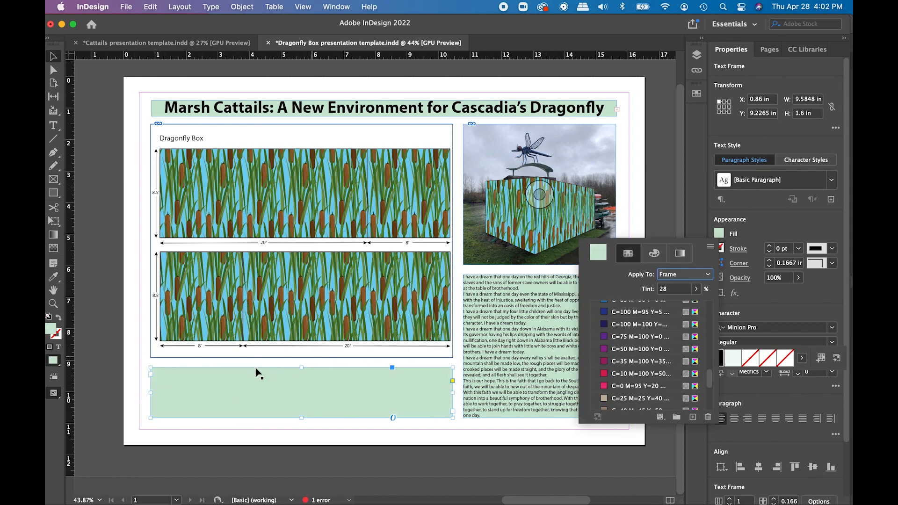
mouse_move(592, 278)
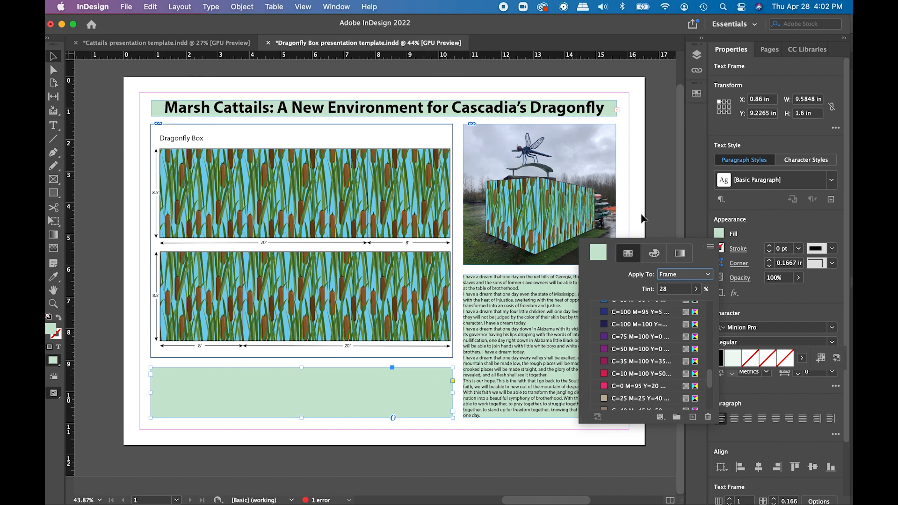
mouse_move(257, 127)
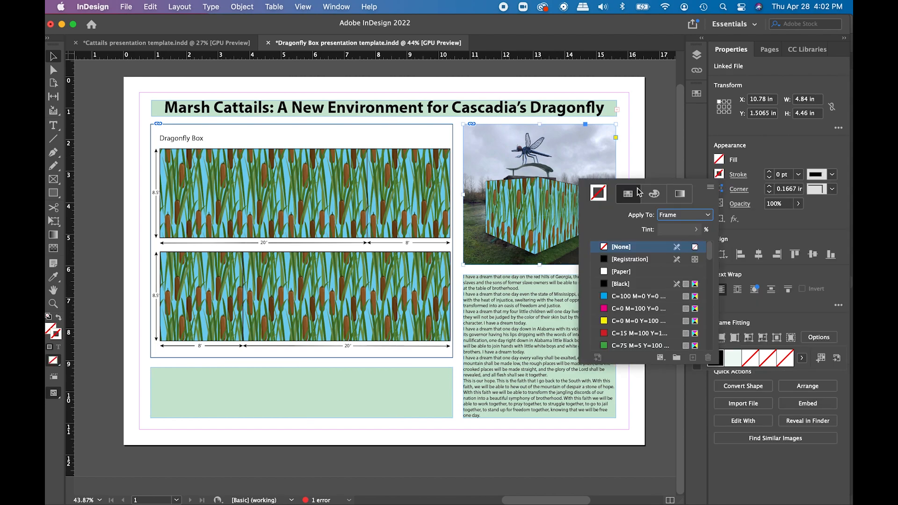
mouse_move(620, 284)
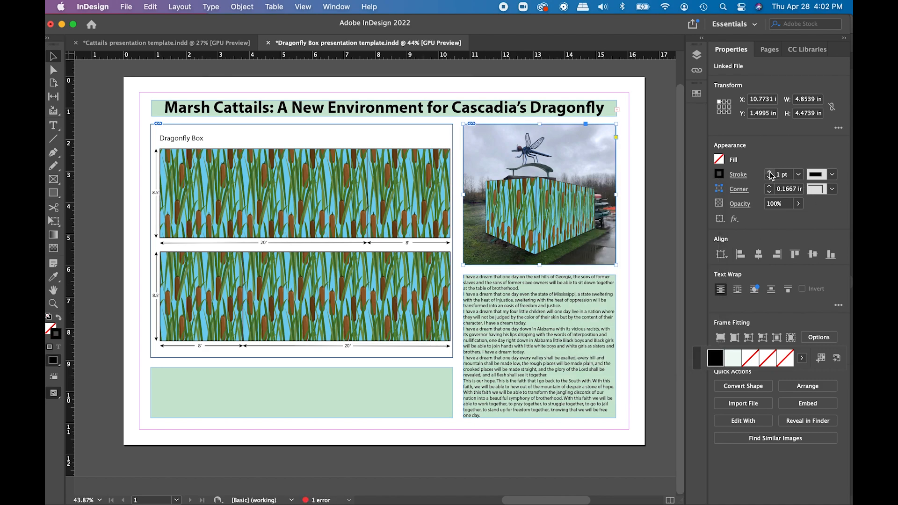
mouse_move(725, 241)
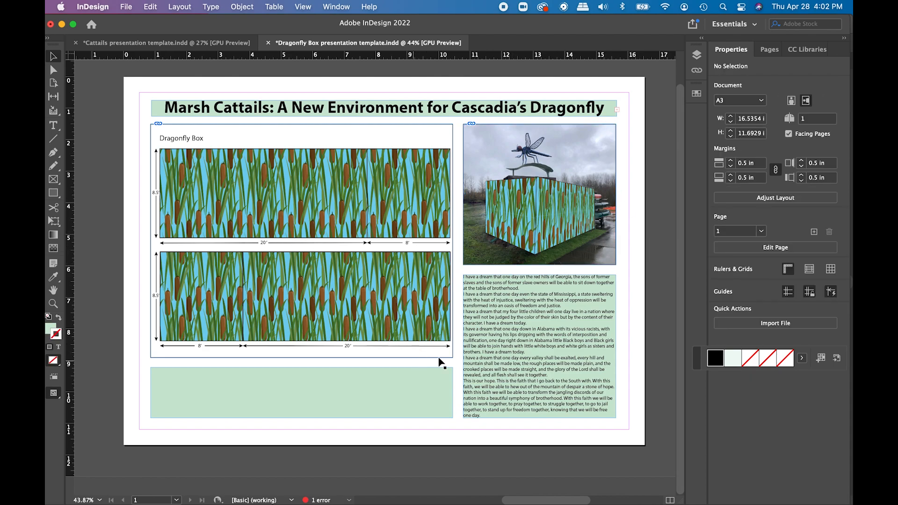
mouse_move(609, 104)
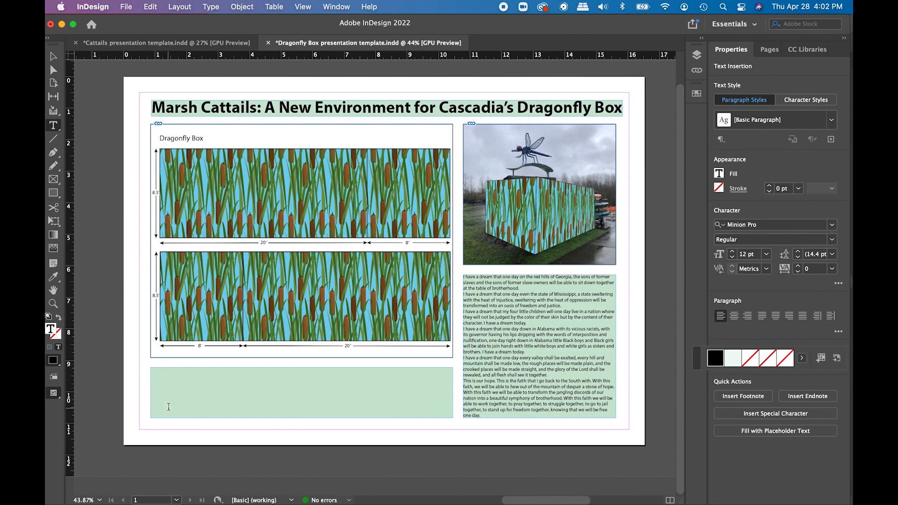
type("Group Name")
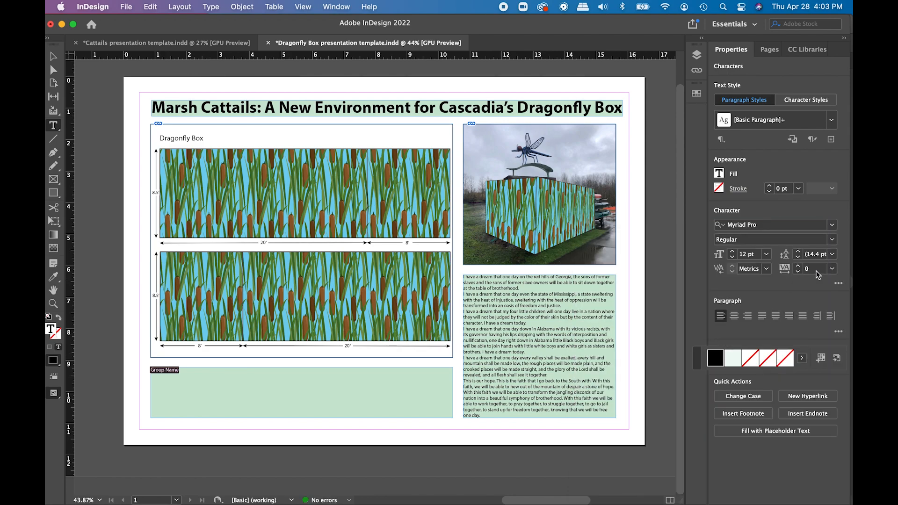
left_click(766, 253)
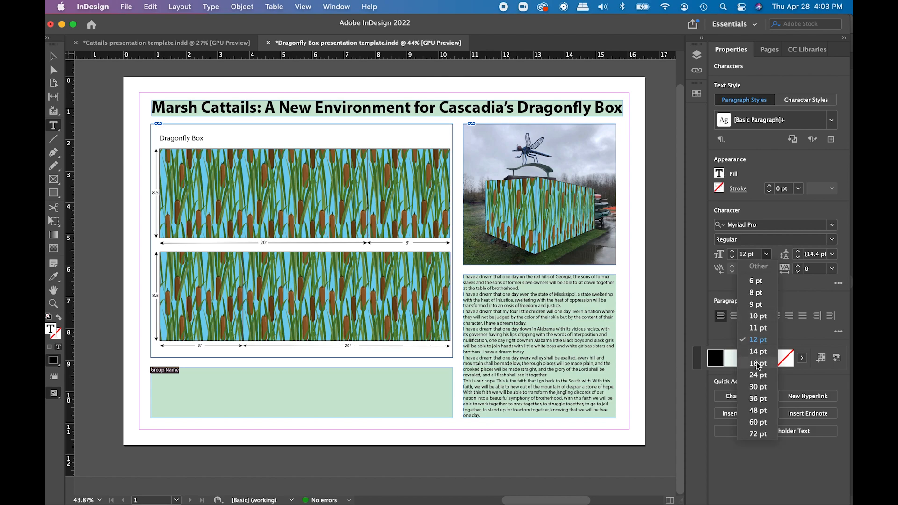
left_click(757, 363)
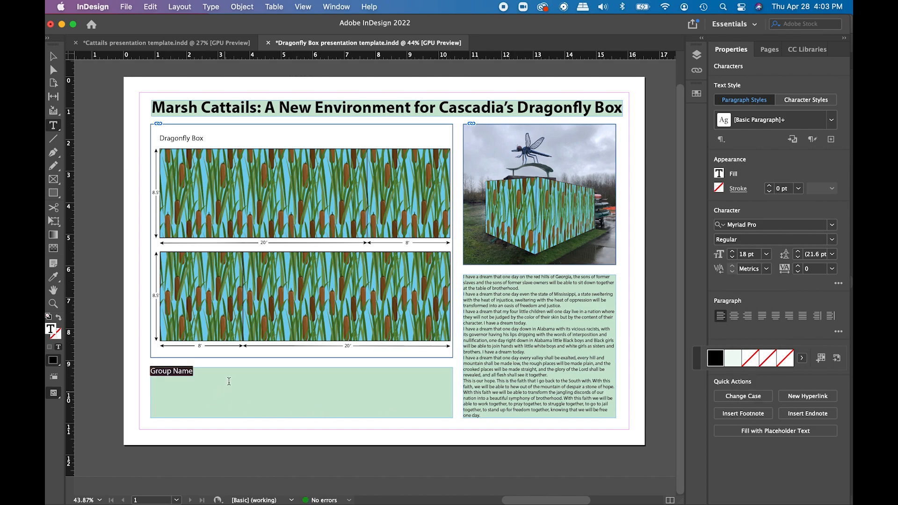
left_click(192, 370)
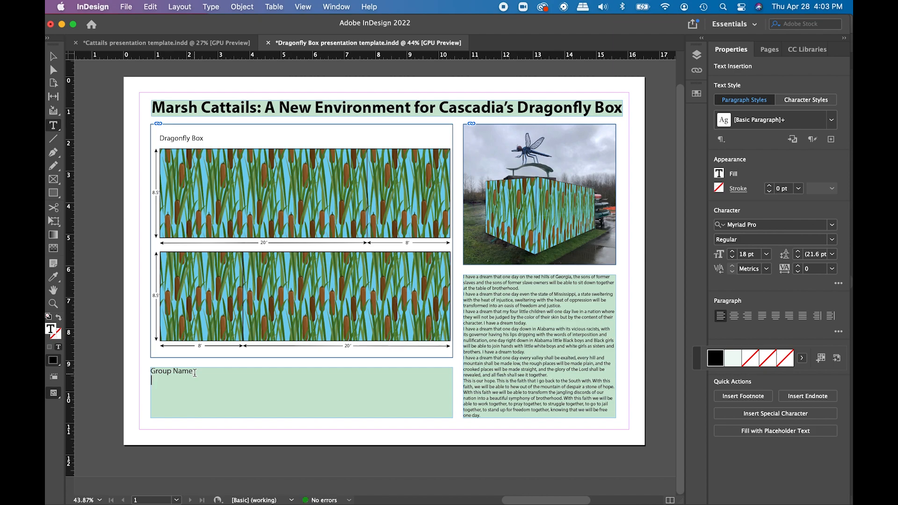
type("Kathleen")
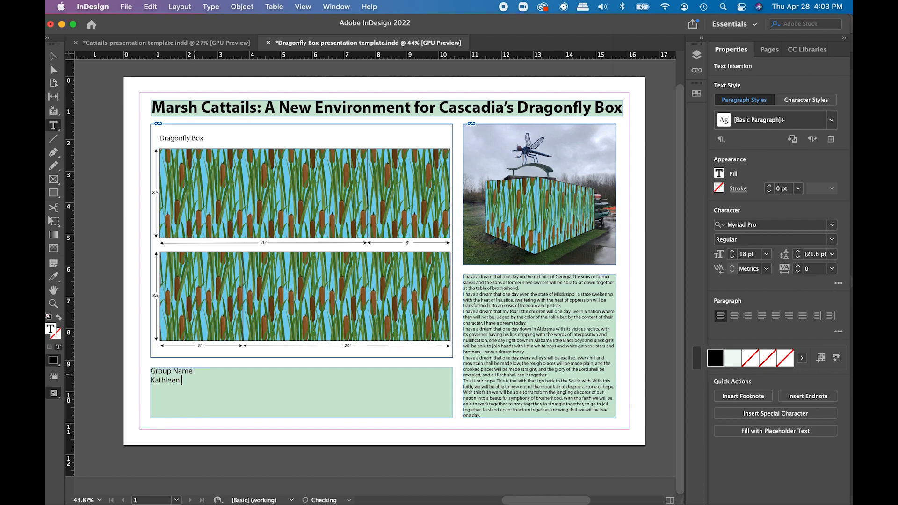
type("Brown")
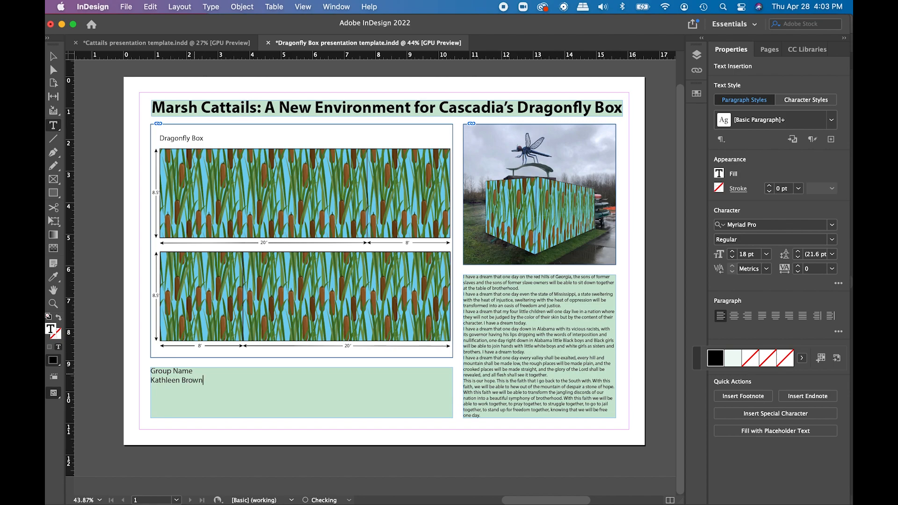
key("Return")
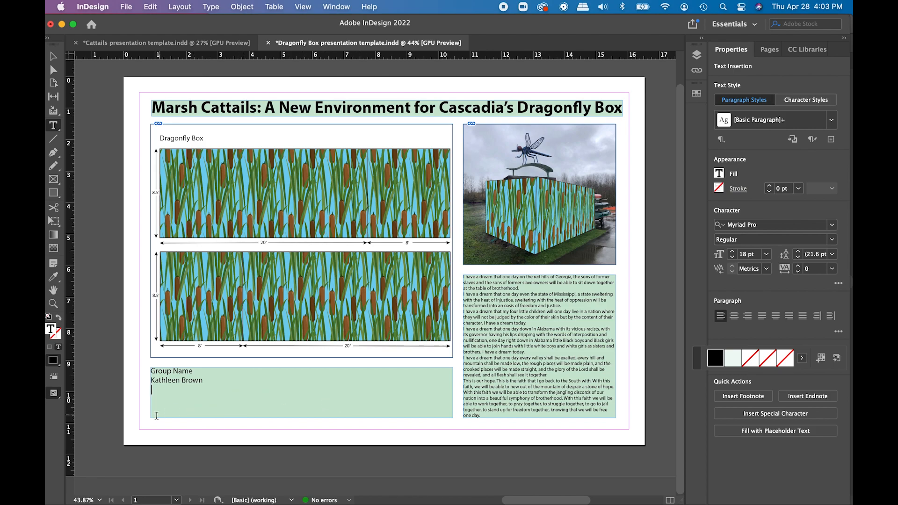
mouse_move(400, 396)
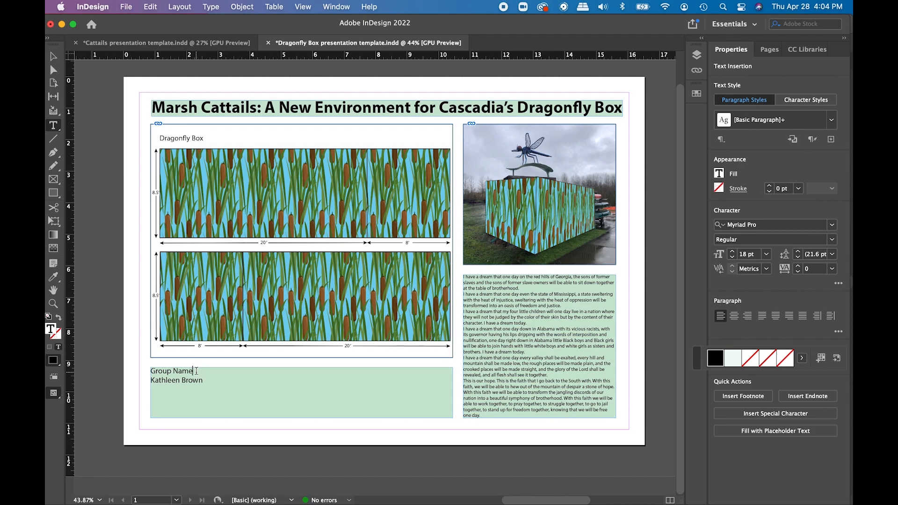
Step: Add ', Art 120, Spring 2022' after Group Name in the credit line
type(", Art 12")
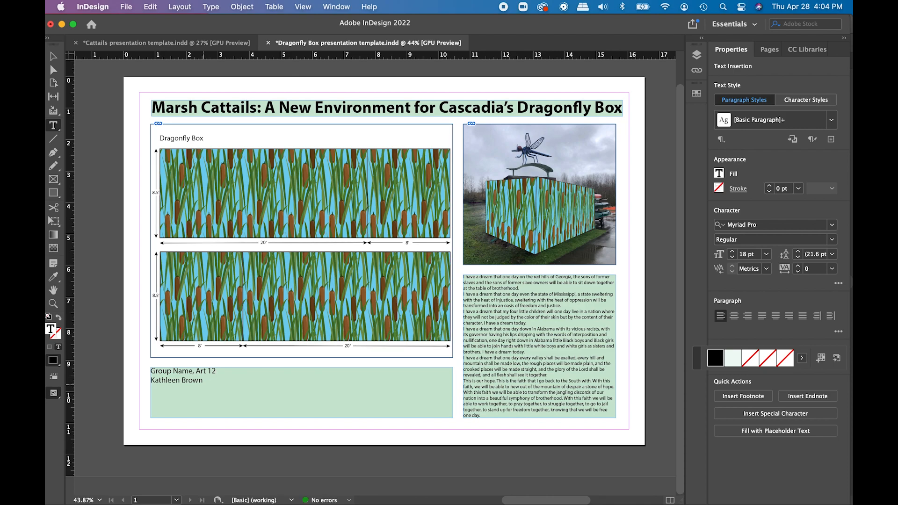
type("0")
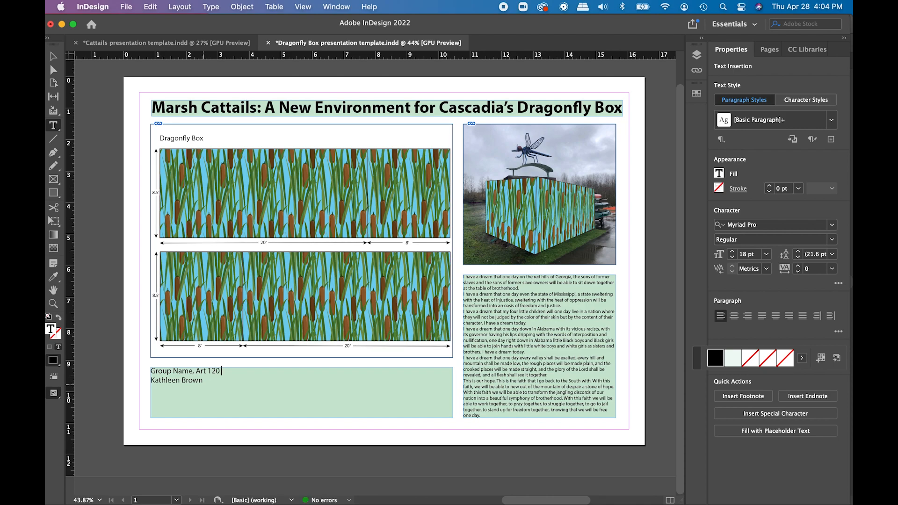
type("Spring 20")
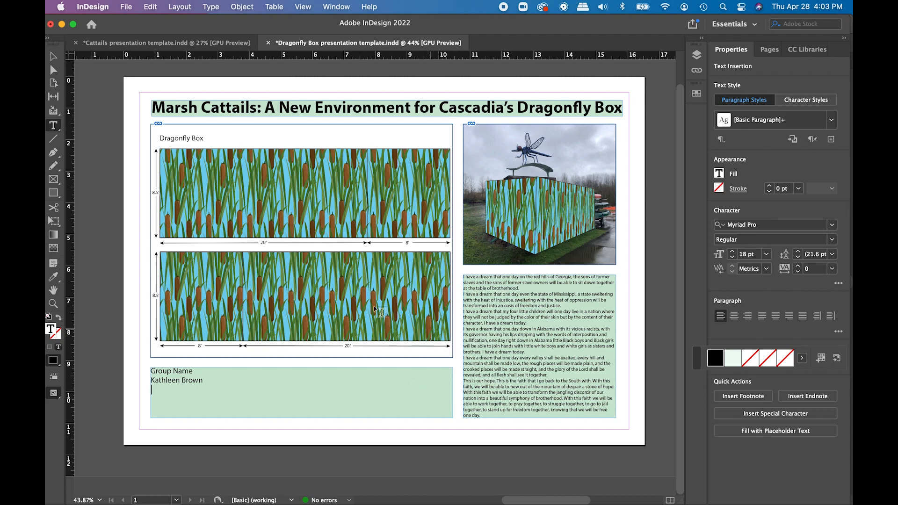
mouse_move(342, 268)
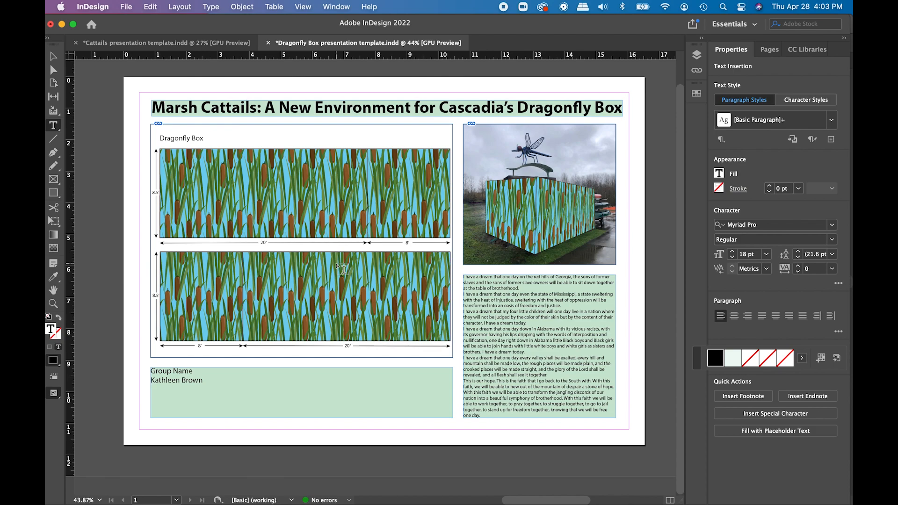
left_click(150, 389)
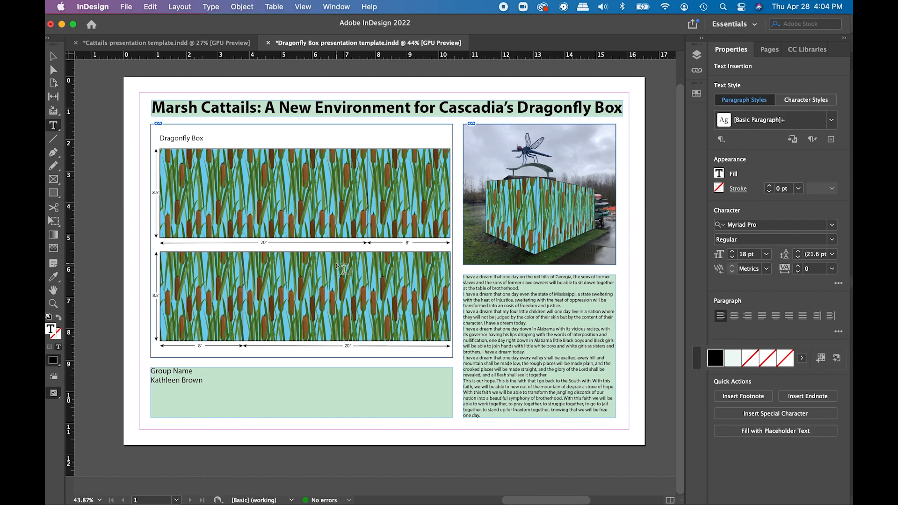
type(", Art 120, Spring 2022")
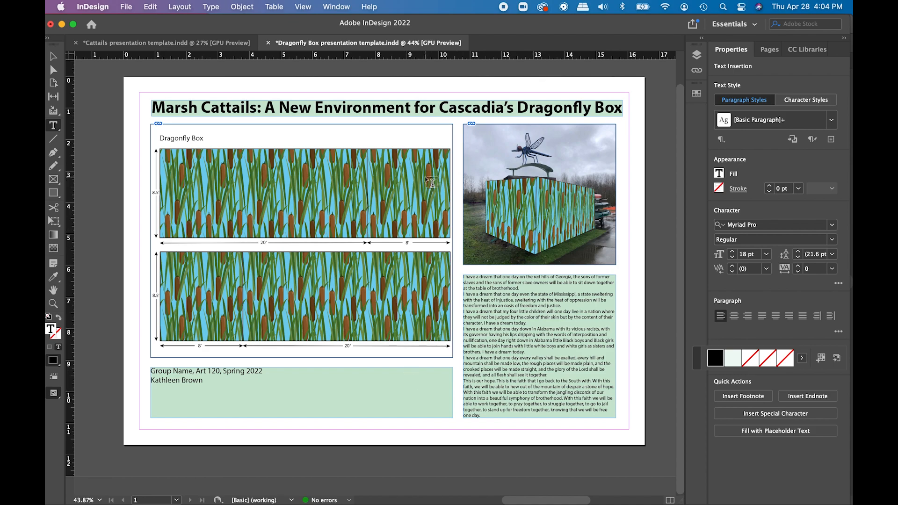
mouse_move(471, 254)
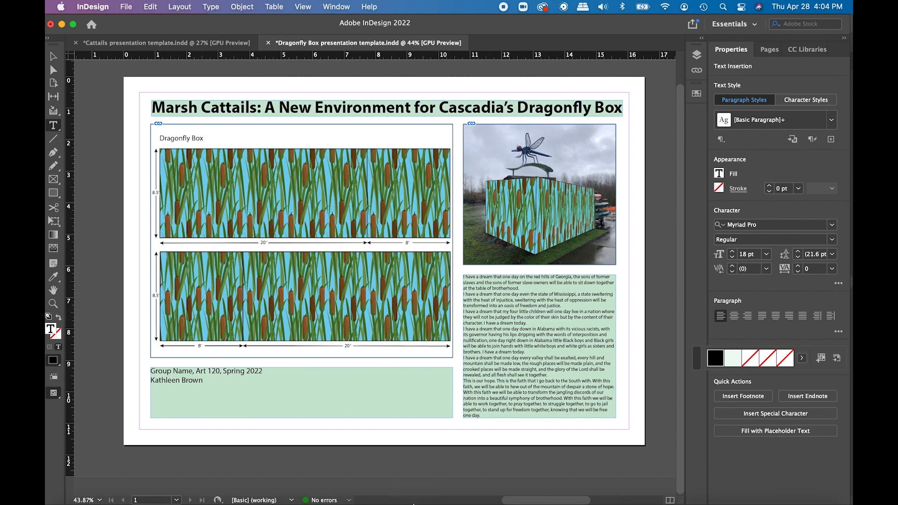
mouse_move(704, 490)
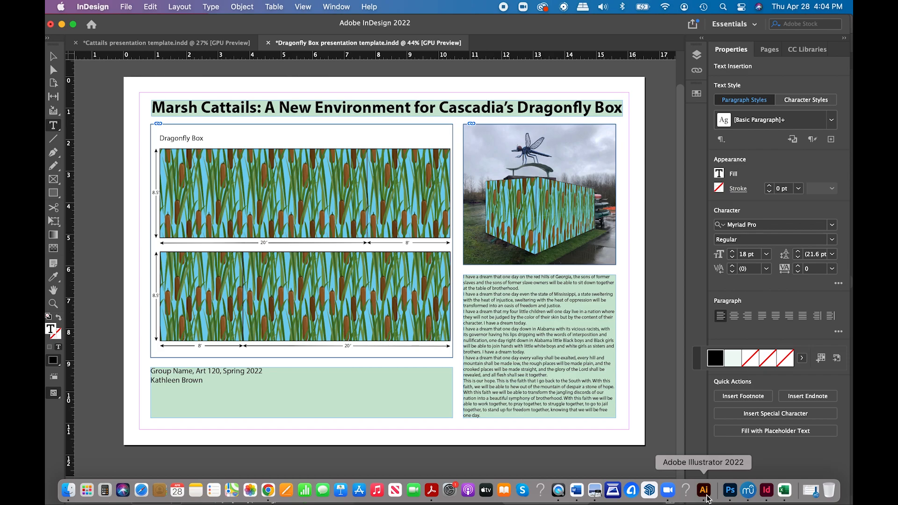
left_click(703, 490)
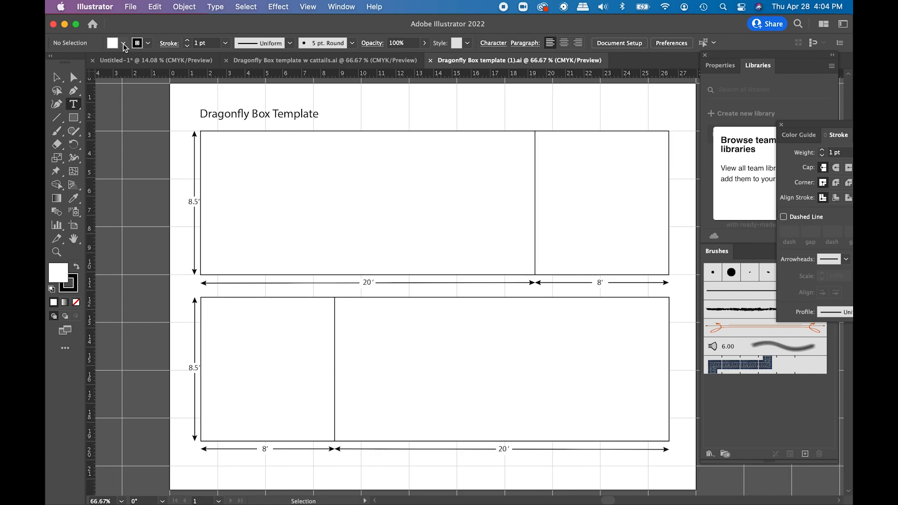
mouse_move(123, 47)
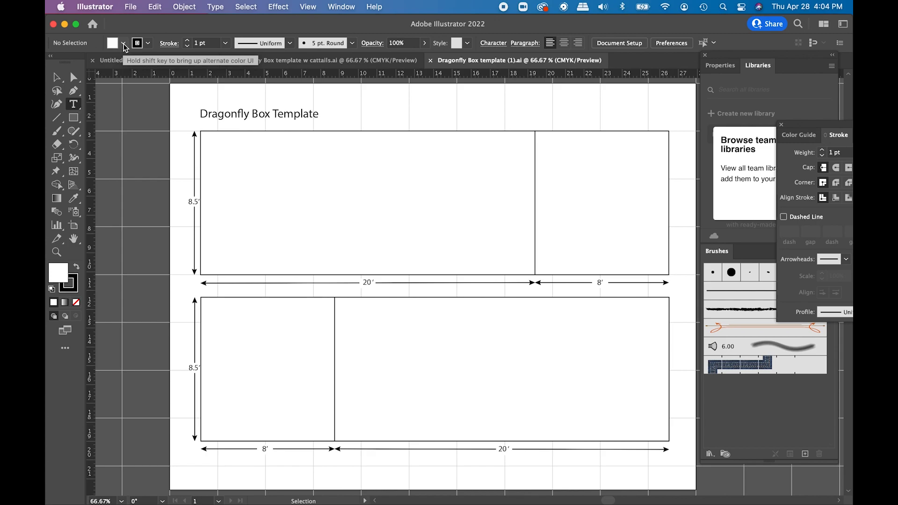
left_click(124, 43)
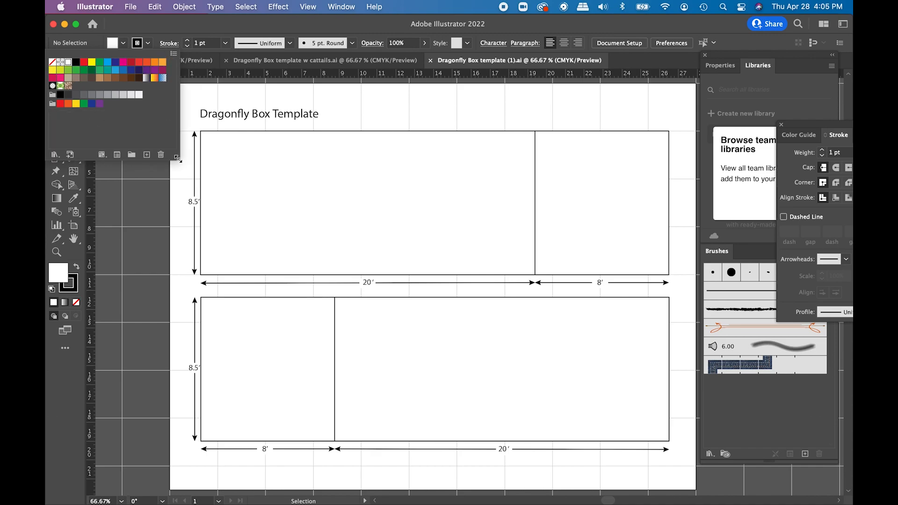
left_click(174, 53)
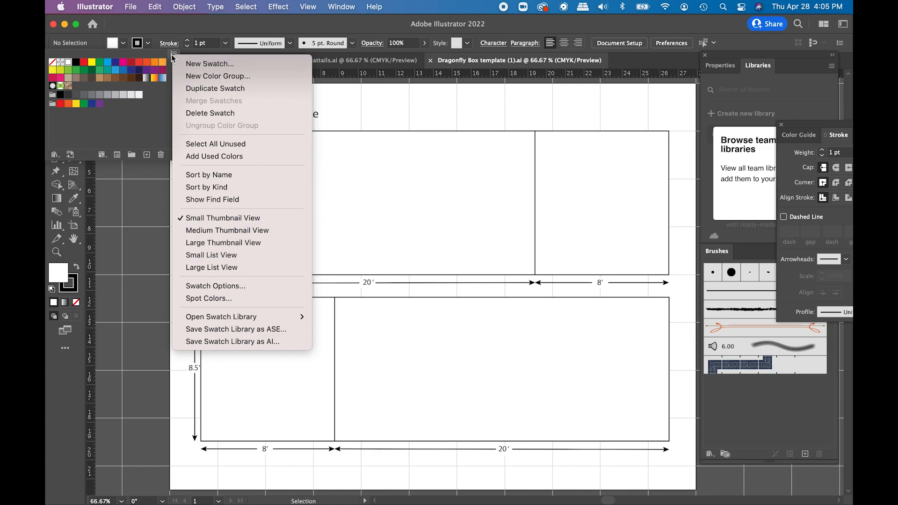
mouse_move(209, 63)
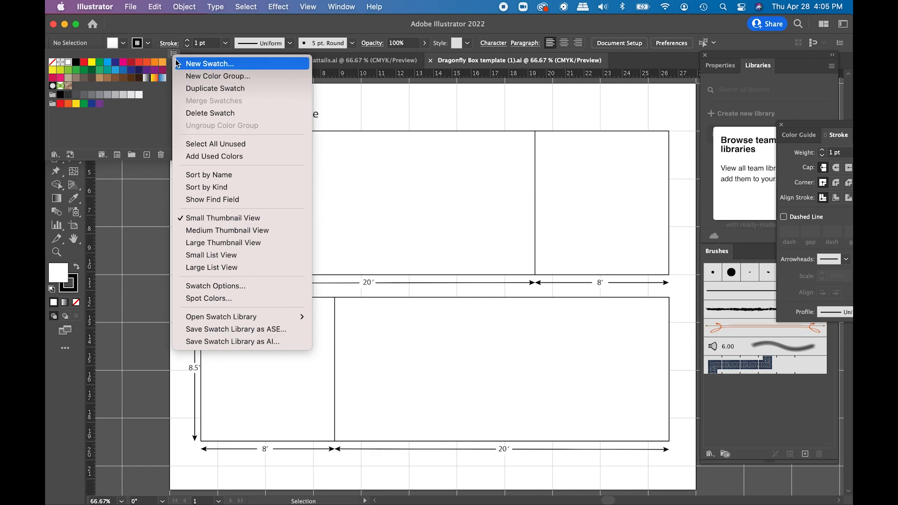
mouse_move(235, 329)
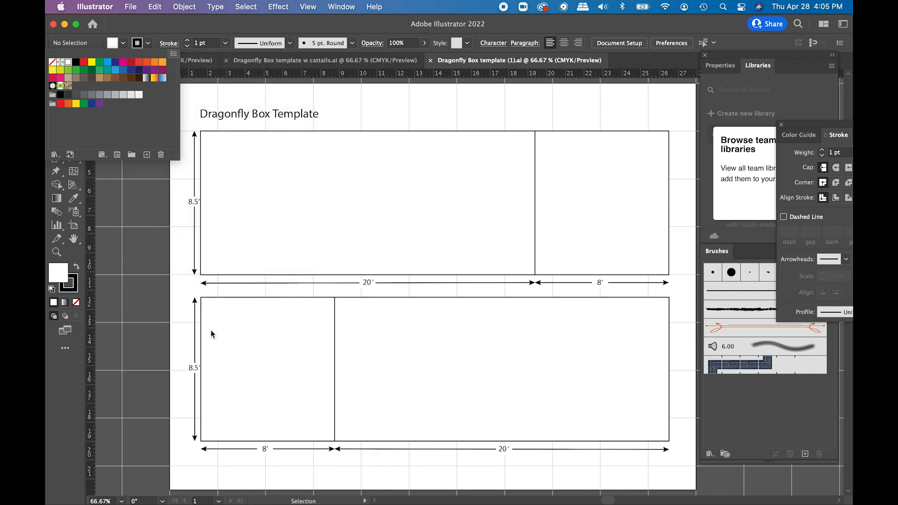
mouse_move(244, 286)
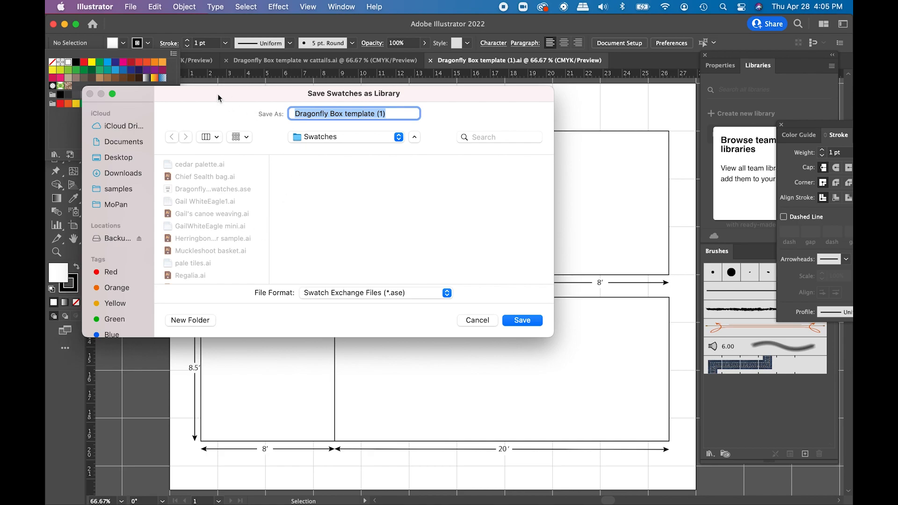
mouse_move(225, 105)
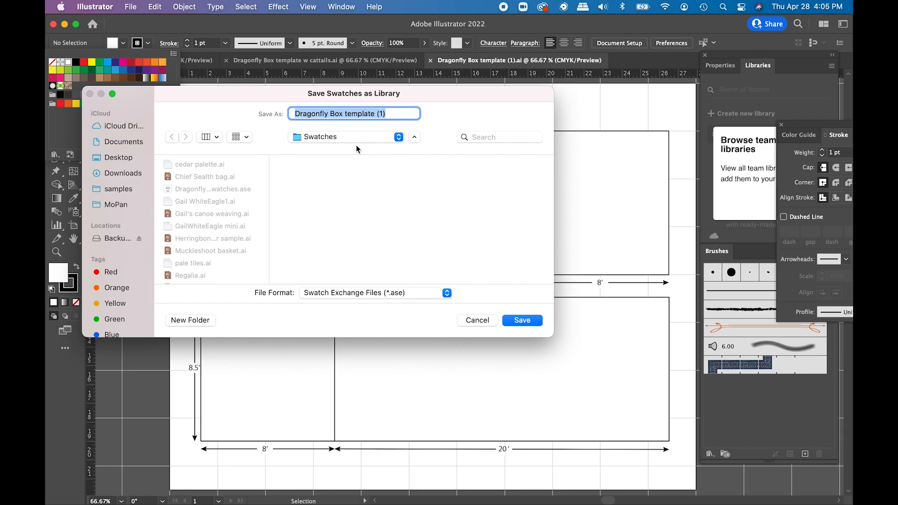
mouse_move(423, 234)
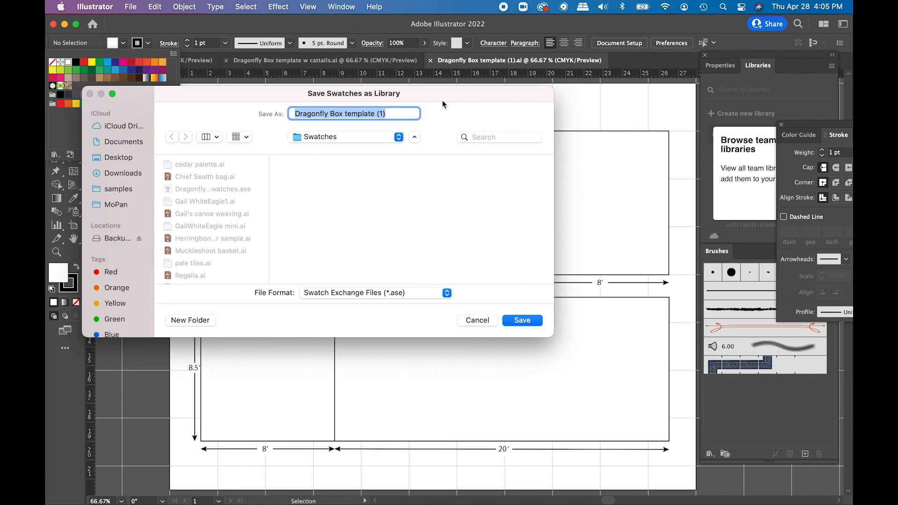
mouse_move(275, 115)
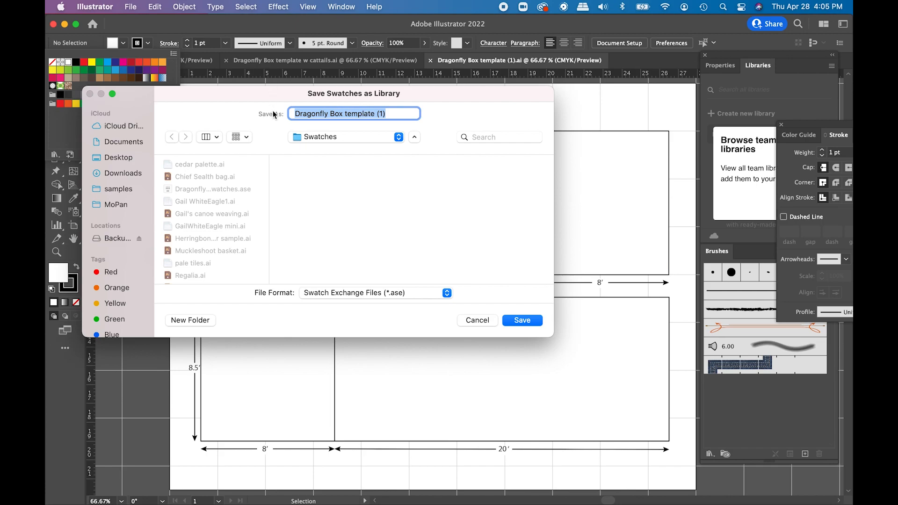
Step: Cancel saving the Illustrator swatches as an ASE swatch library
left_click(380, 113)
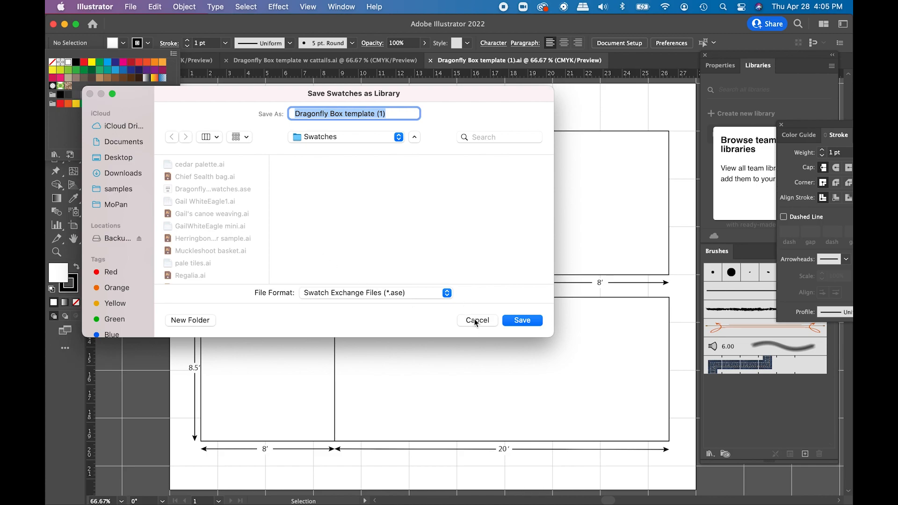
left_click(477, 320)
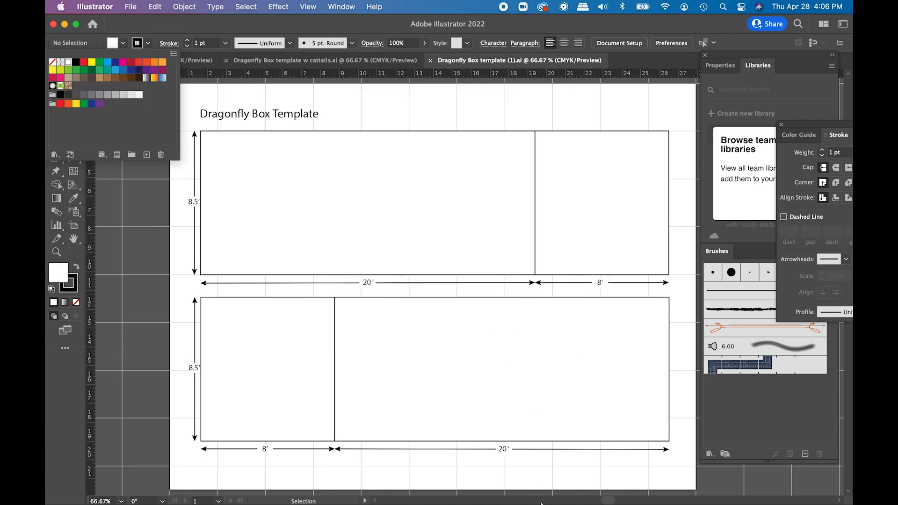
mouse_move(747, 490)
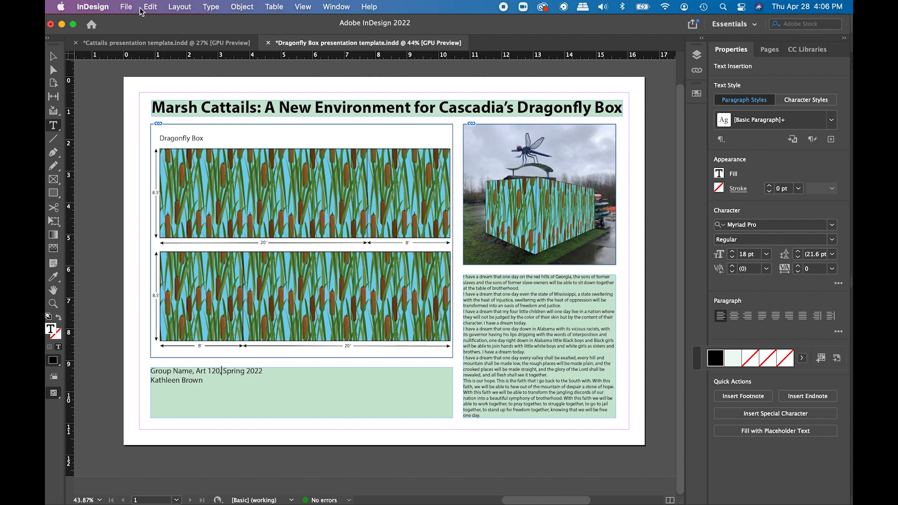
mouse_move(351, 14)
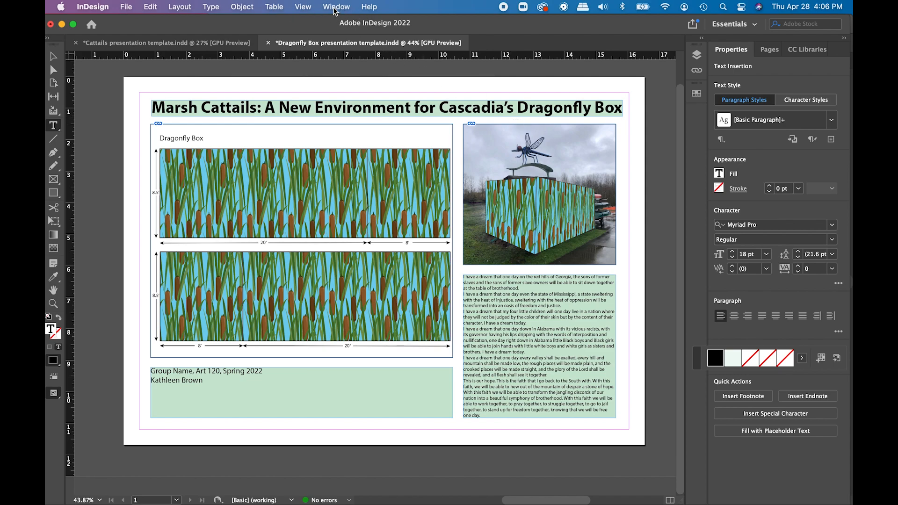
Step: Show the Swatches panel and choose Dragonfly Box swatches.ase to load
left_click(336, 6)
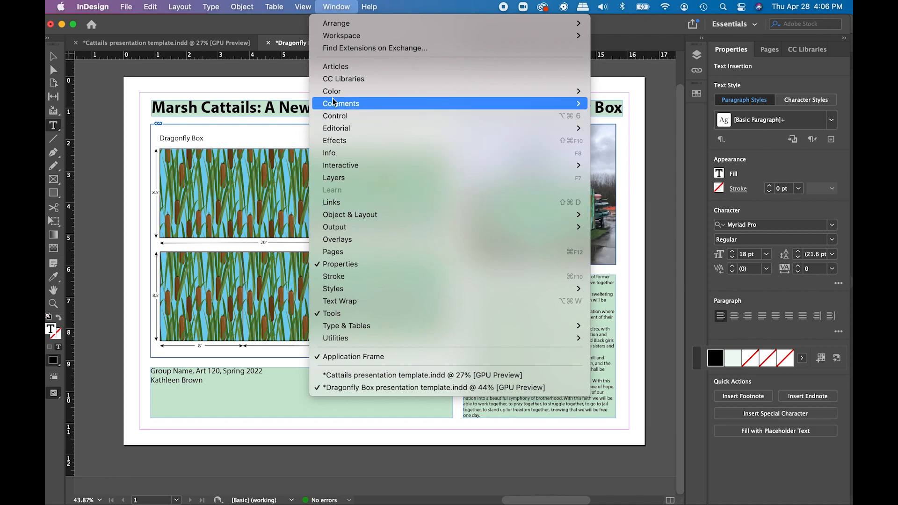
mouse_move(331, 91)
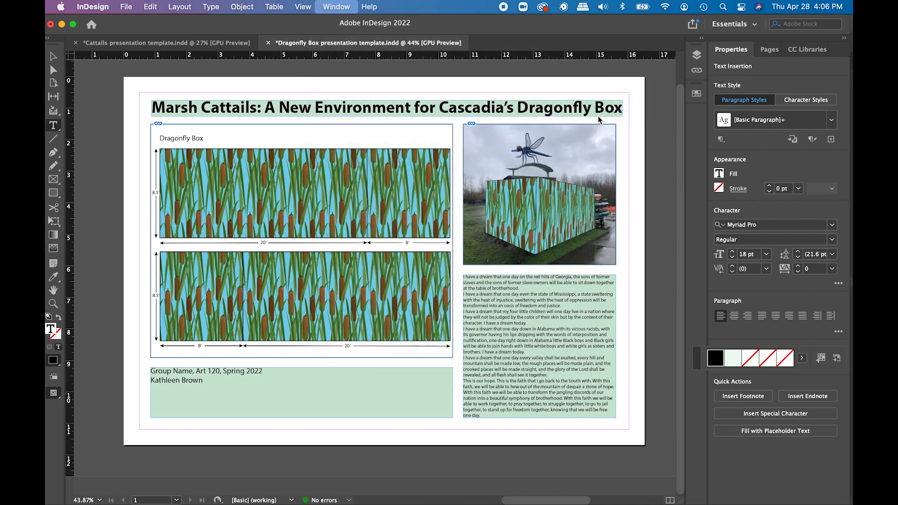
left_click(336, 6)
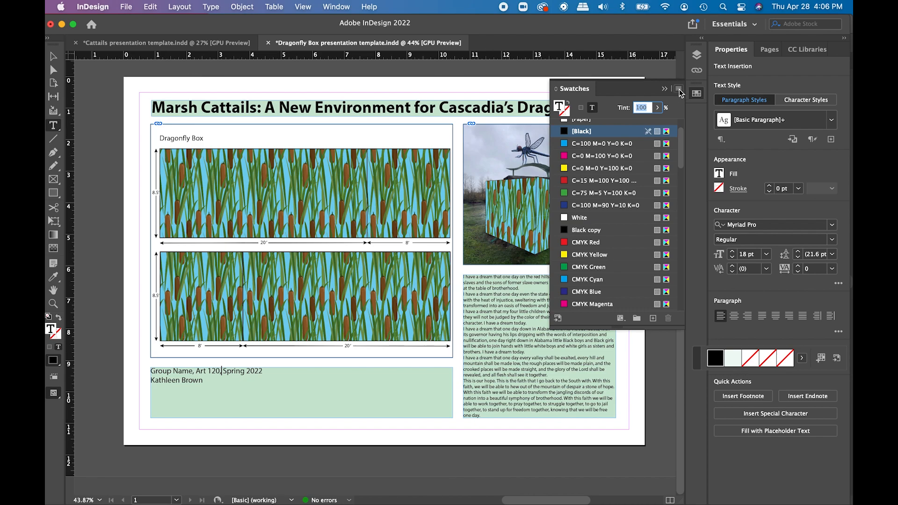
left_click(679, 92)
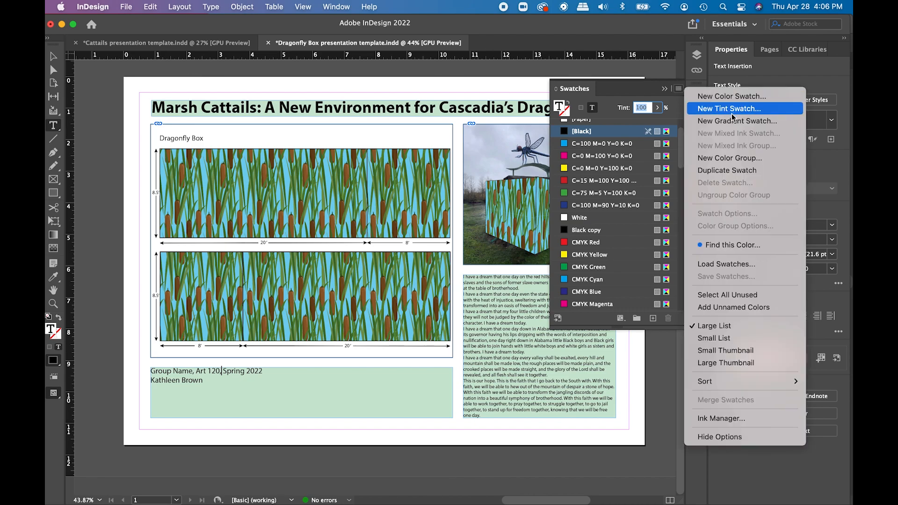
mouse_move(719, 264)
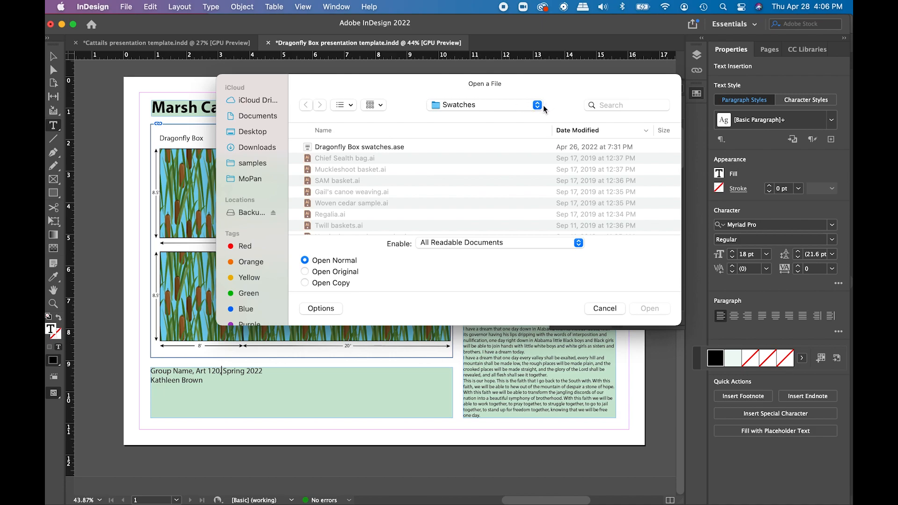
mouse_move(410, 126)
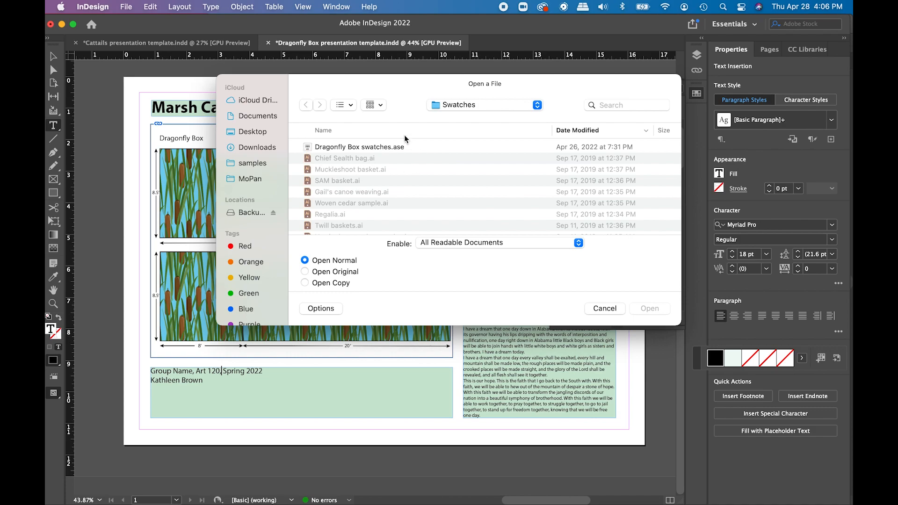
mouse_move(446, 169)
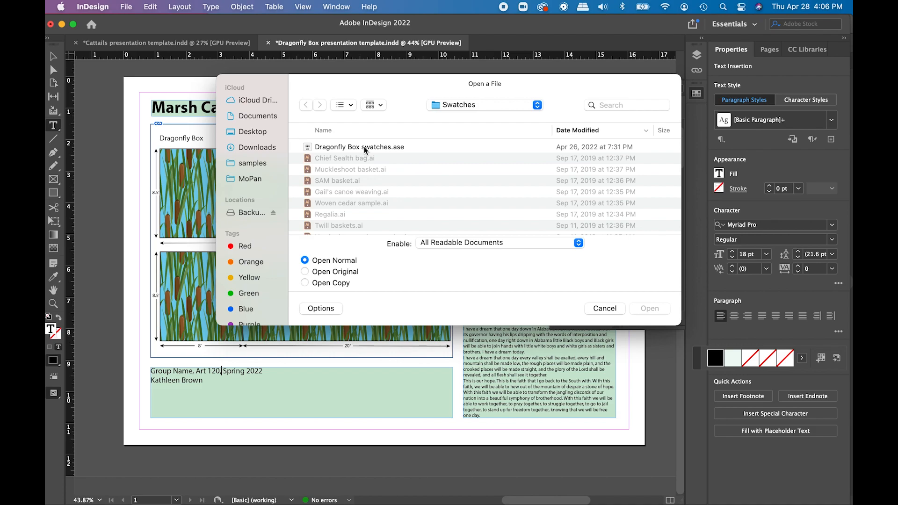
left_click(359, 146)
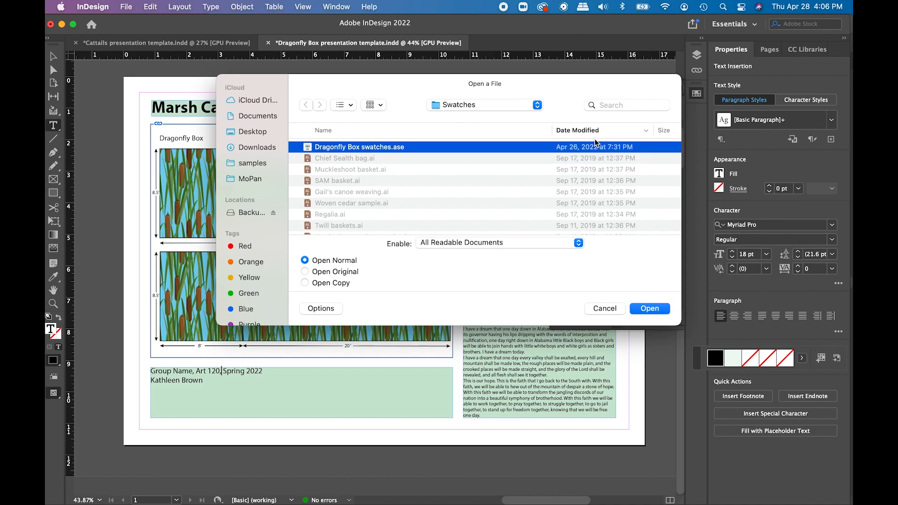
mouse_move(492, 112)
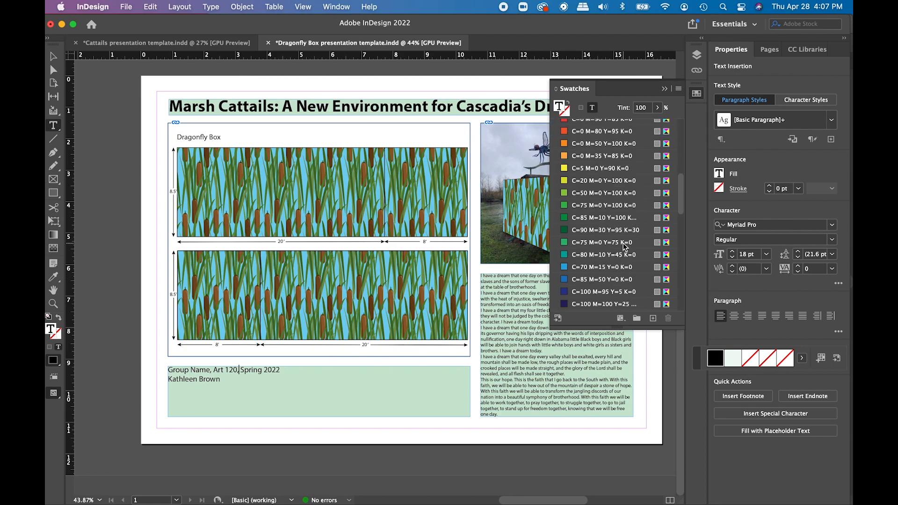
Step: Scroll down to view the finished presentation layout
scroll("down", 3)
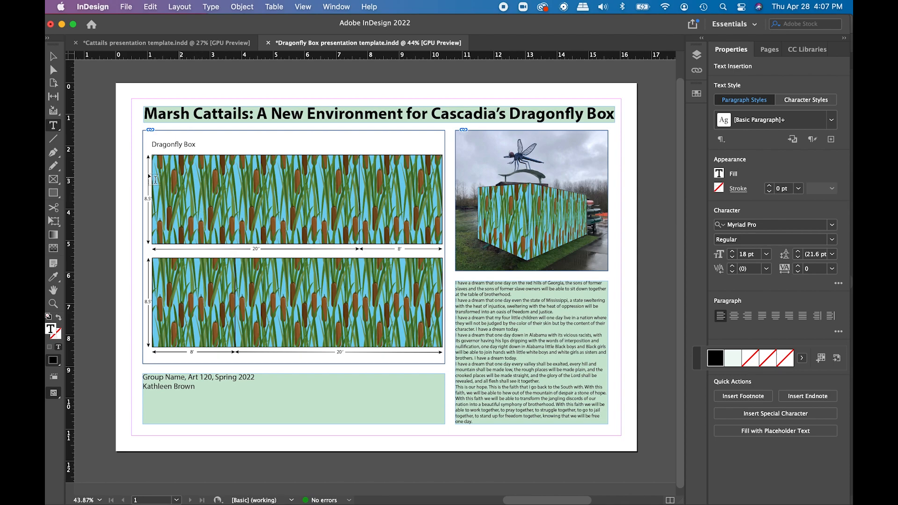
mouse_move(294, 225)
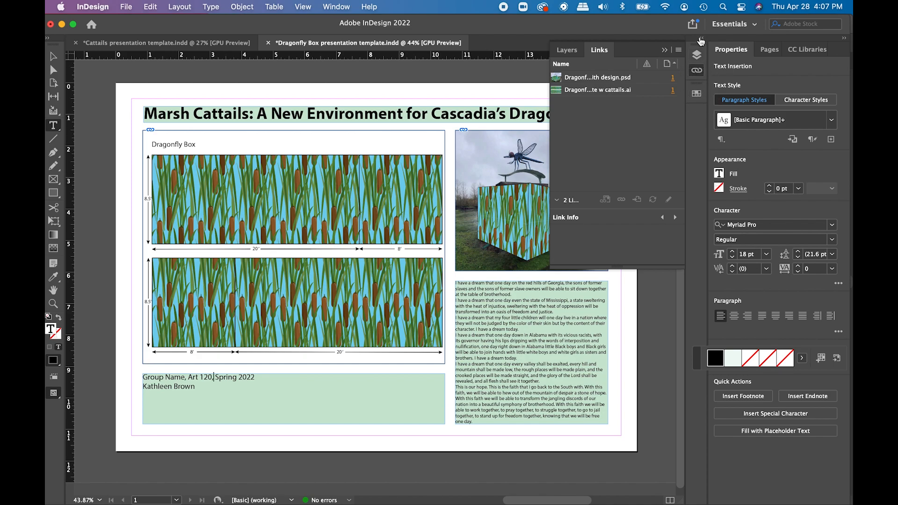
Step: Show the Links panel and select both placed links, the Photoshop photo and cattails artwork
left_click(336, 6)
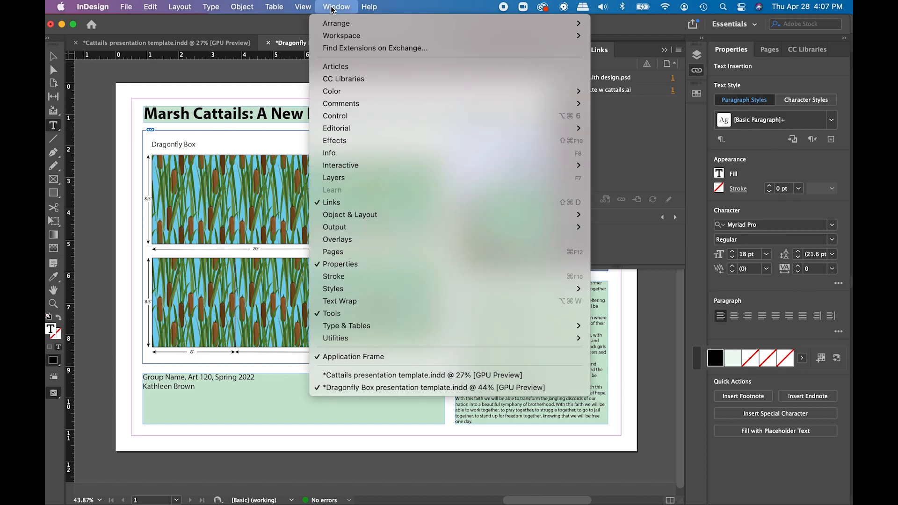
mouse_move(425, 214)
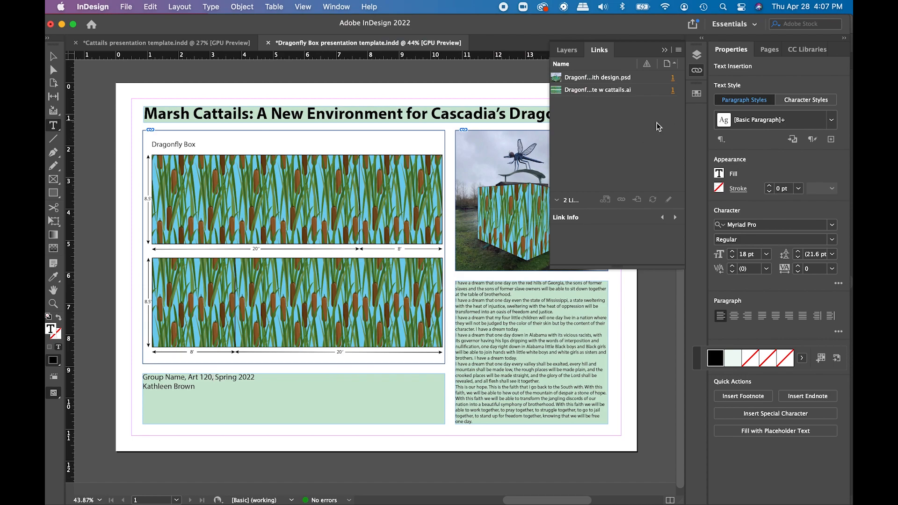
left_click(597, 77)
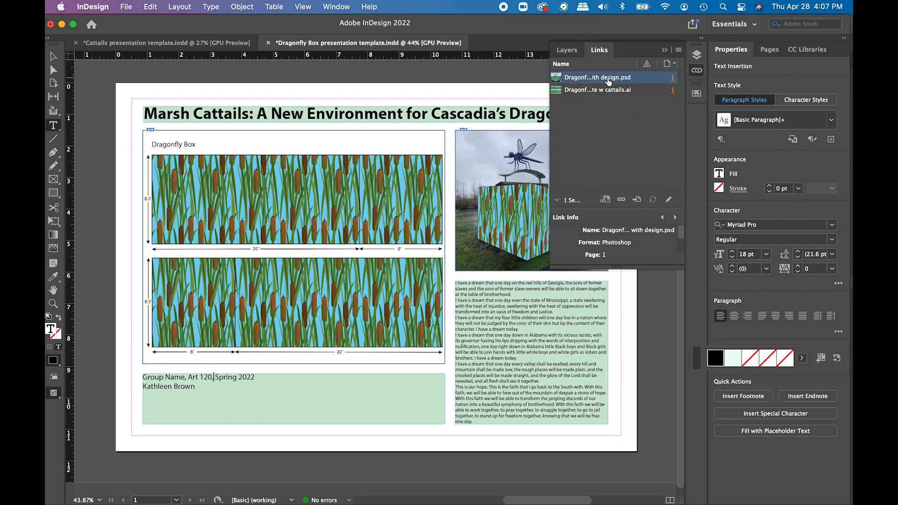
left_click(597, 89)
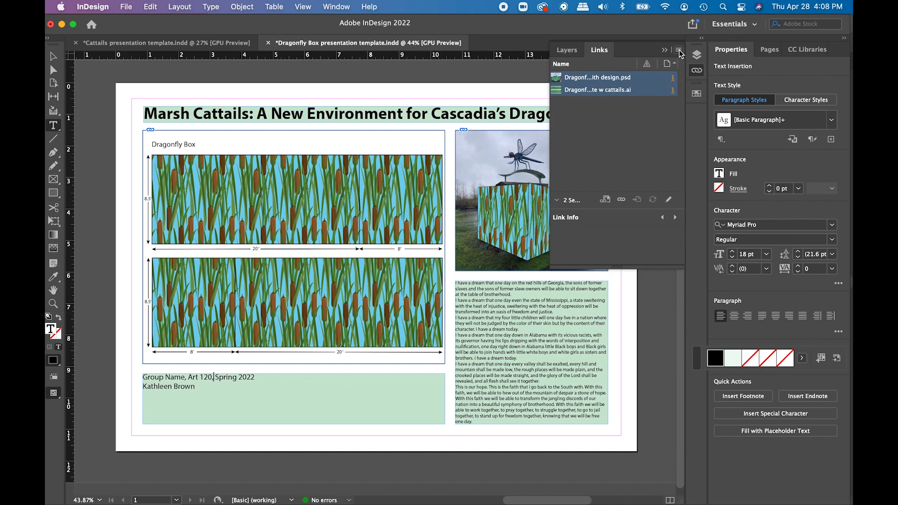
left_click(679, 51)
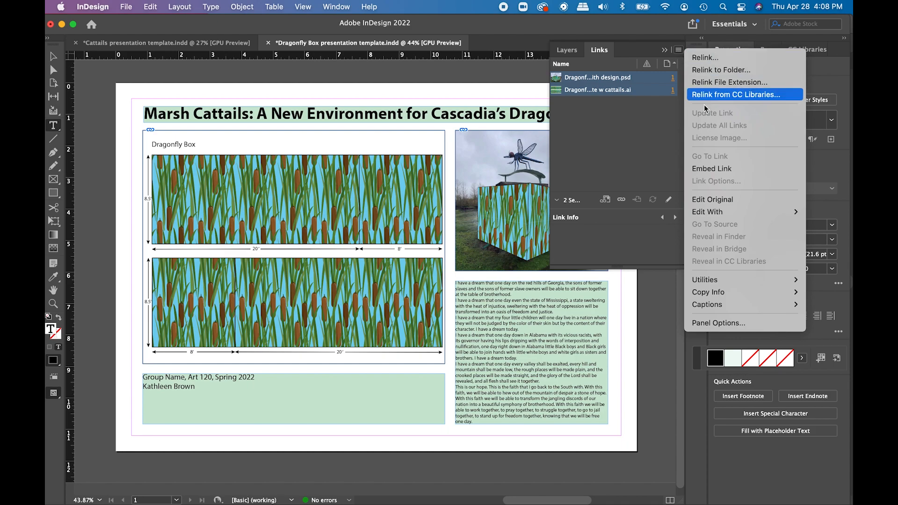
mouse_move(712, 168)
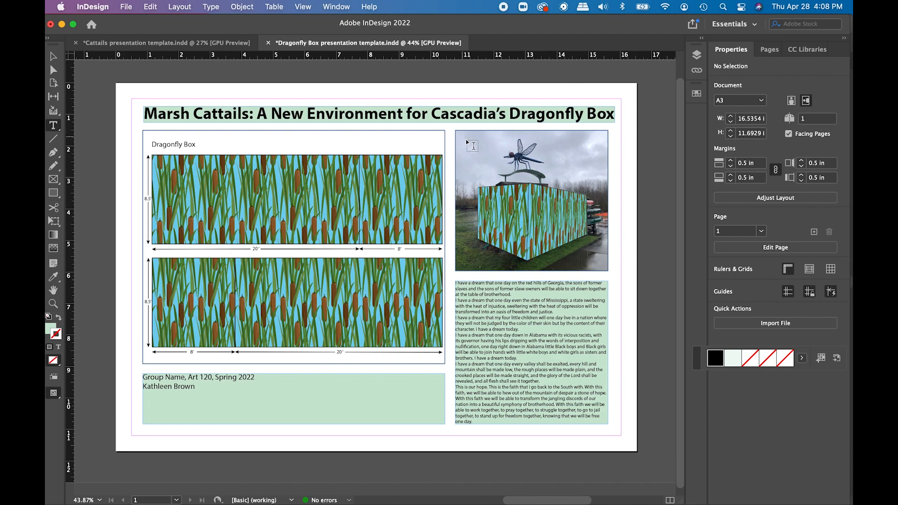
mouse_move(301, 106)
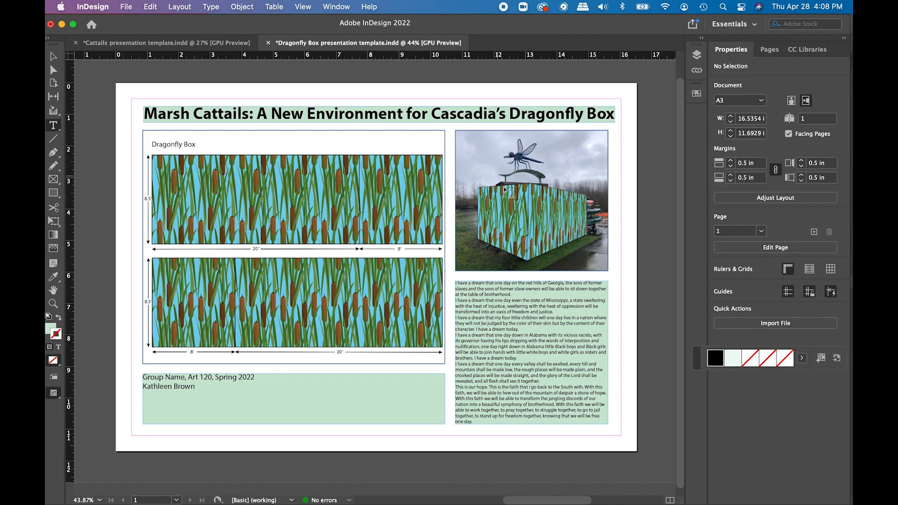
mouse_move(466, 206)
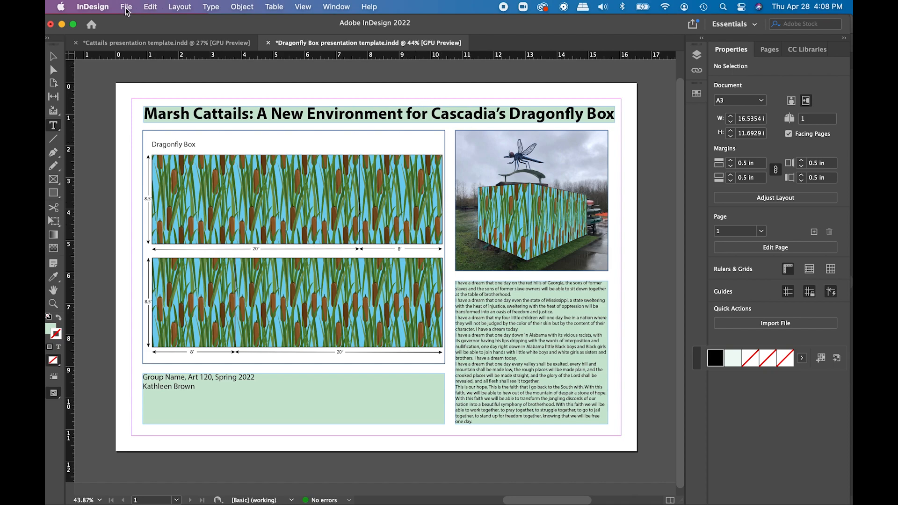
Step: Save the document, then save an InDesign CS4 or later (IDML) copy in Dragonfly Box files
left_click(125, 6)
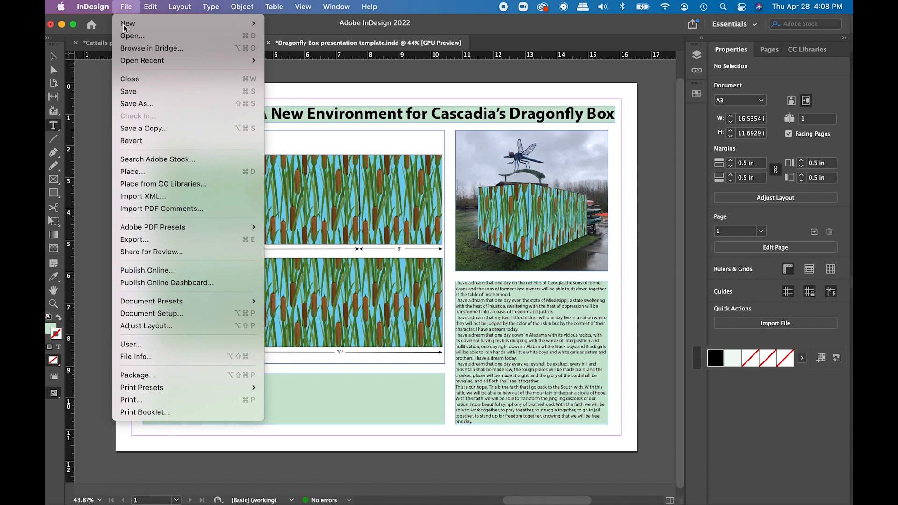
mouse_move(157, 158)
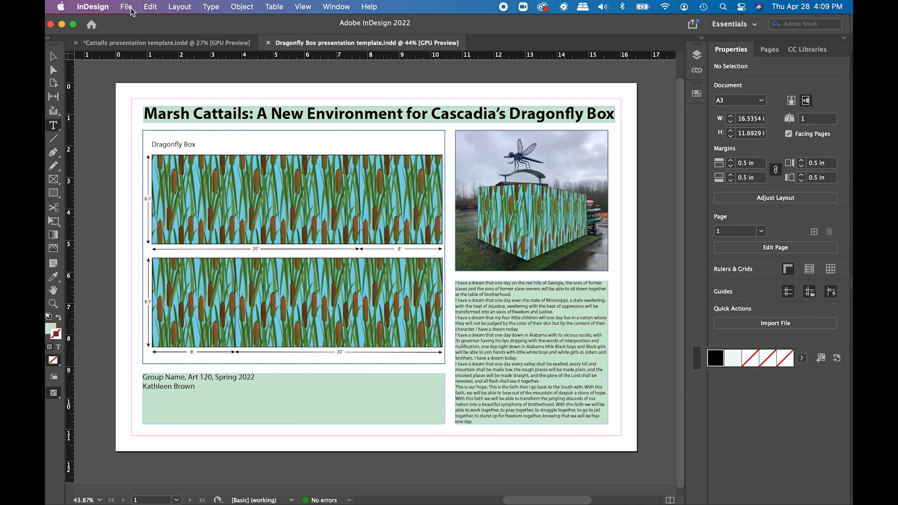
left_click(126, 6)
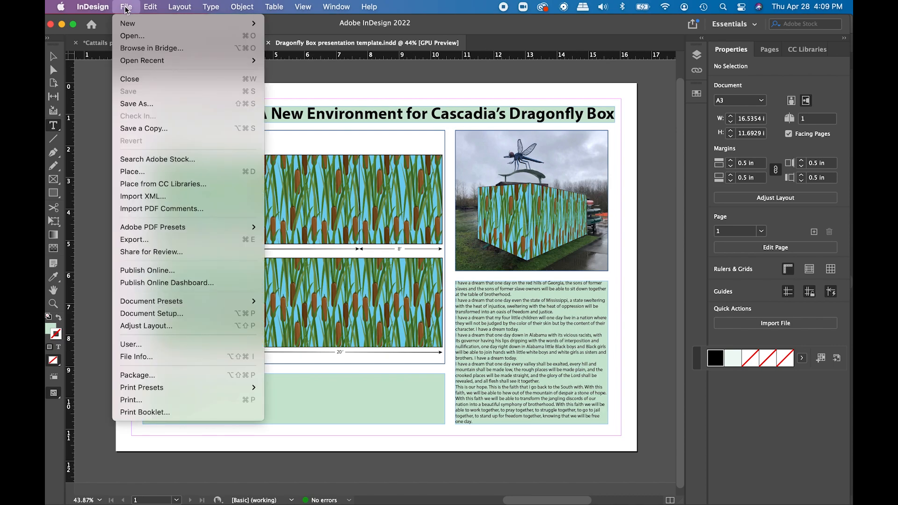
mouse_move(136, 104)
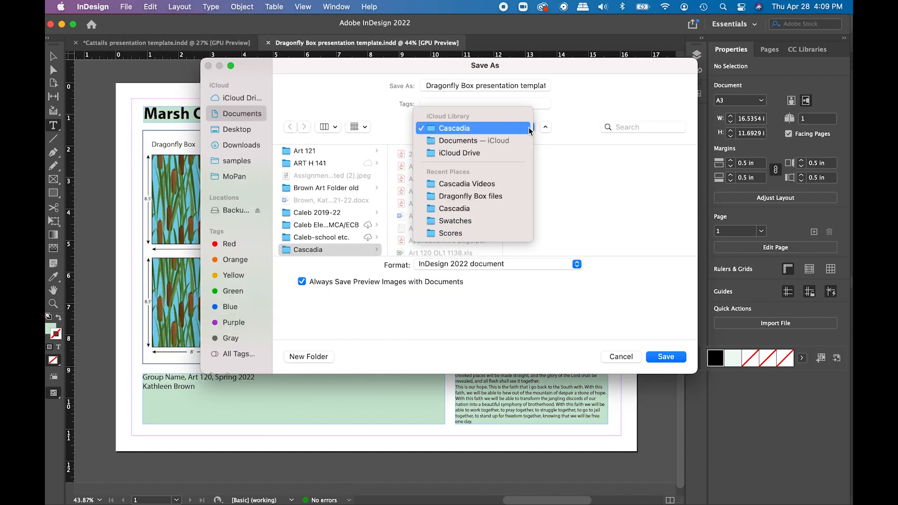
left_click(470, 196)
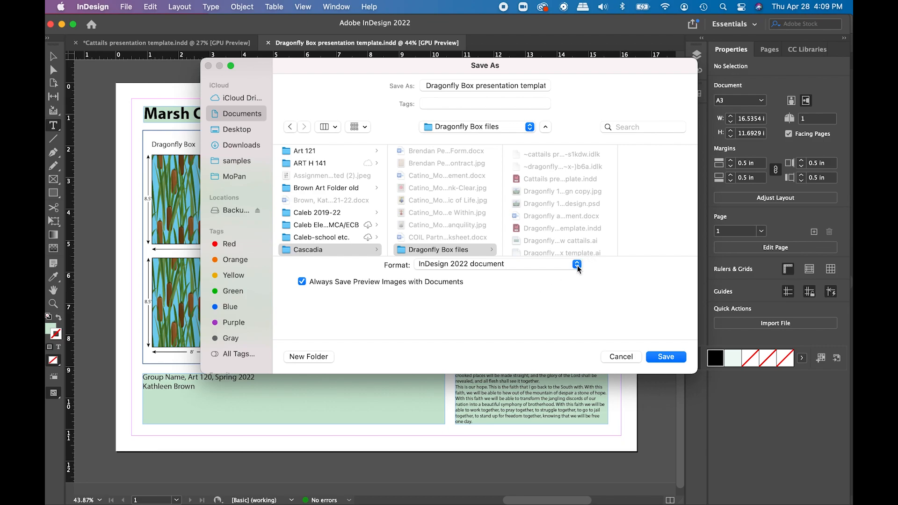
left_click(577, 264)
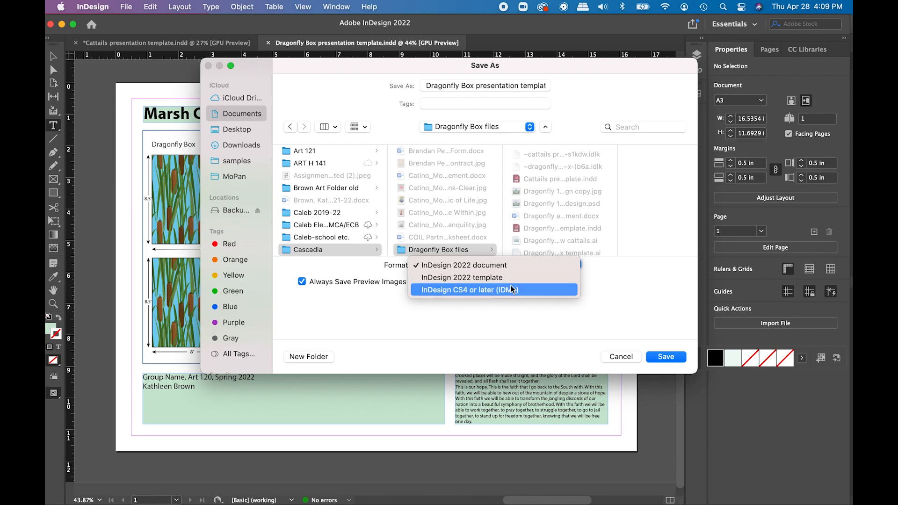
mouse_move(497, 295)
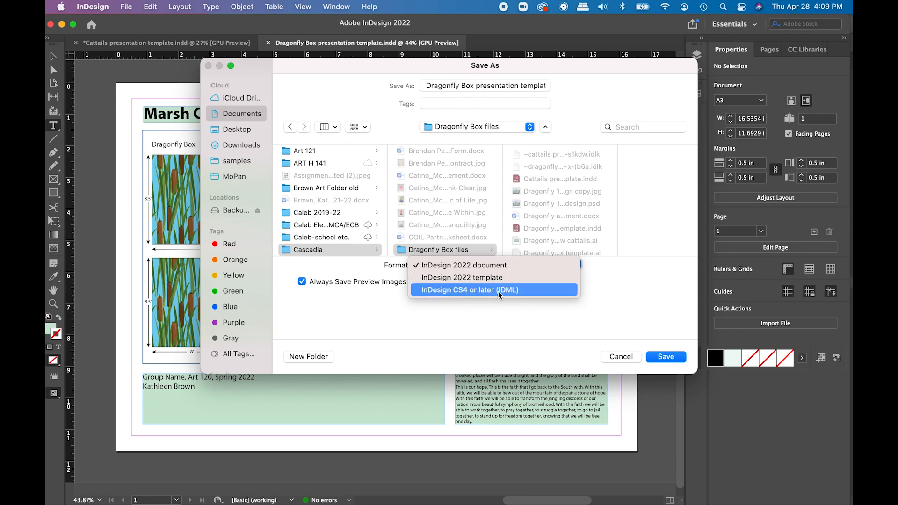
mouse_move(511, 294)
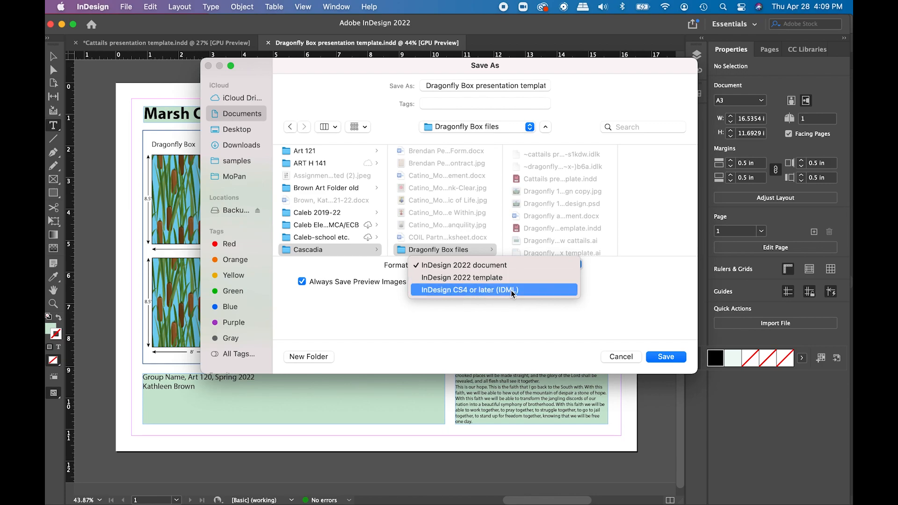
left_click(467, 289)
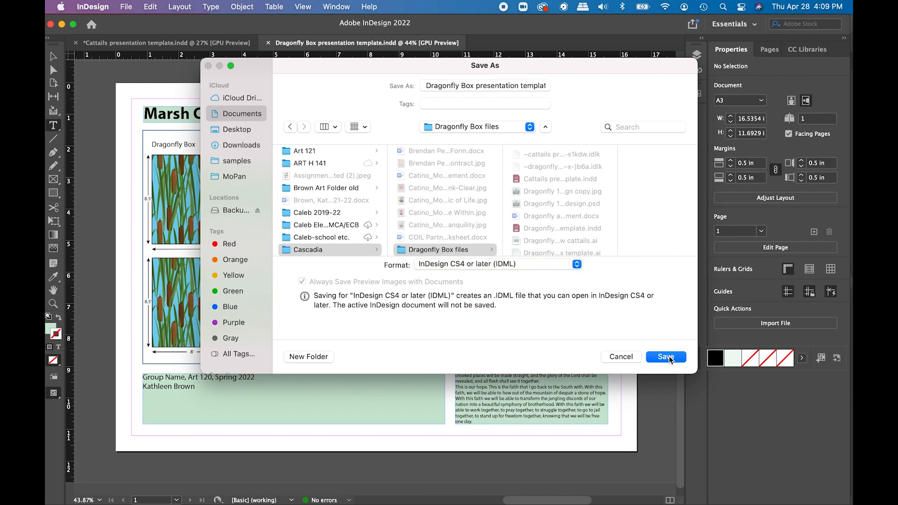
mouse_move(633, 314)
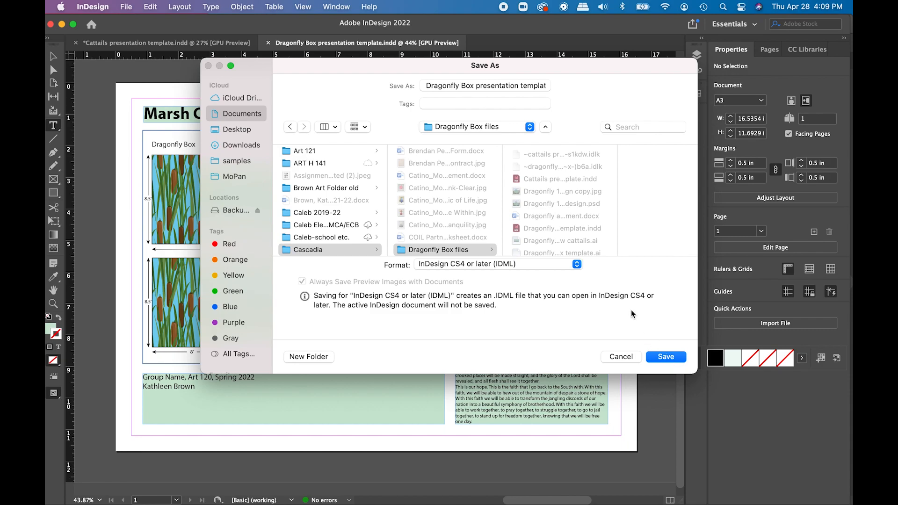
mouse_move(628, 314)
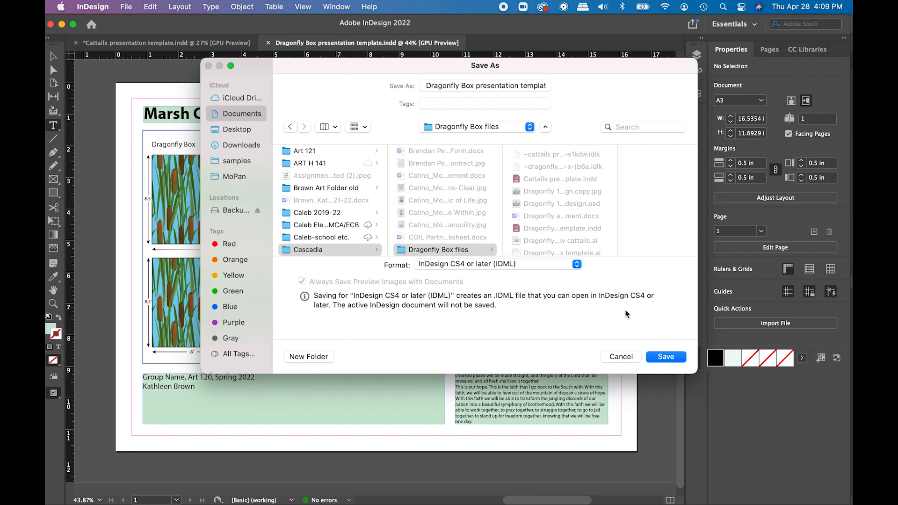
mouse_move(601, 309)
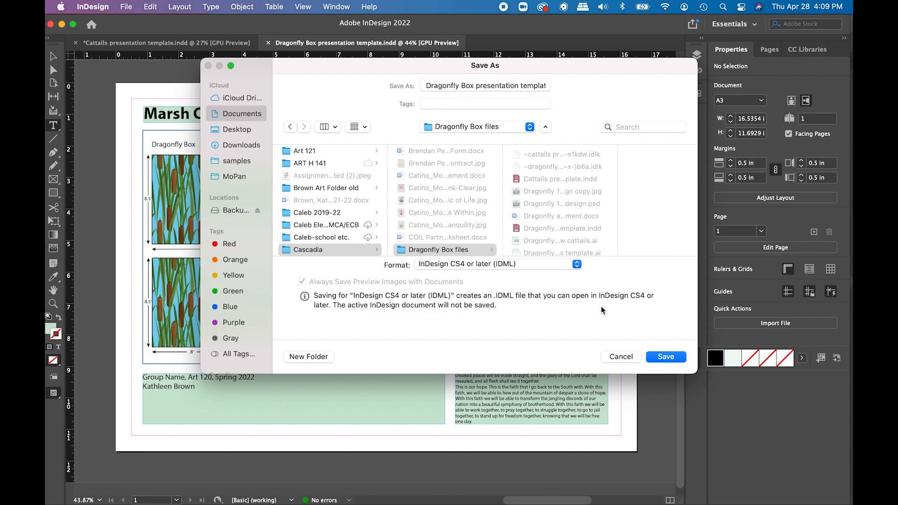
mouse_move(622, 325)
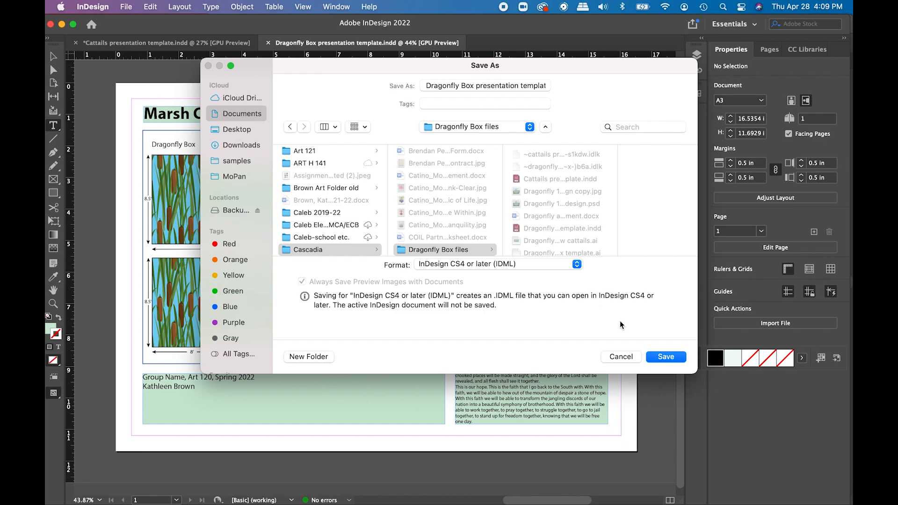
left_click(665, 356)
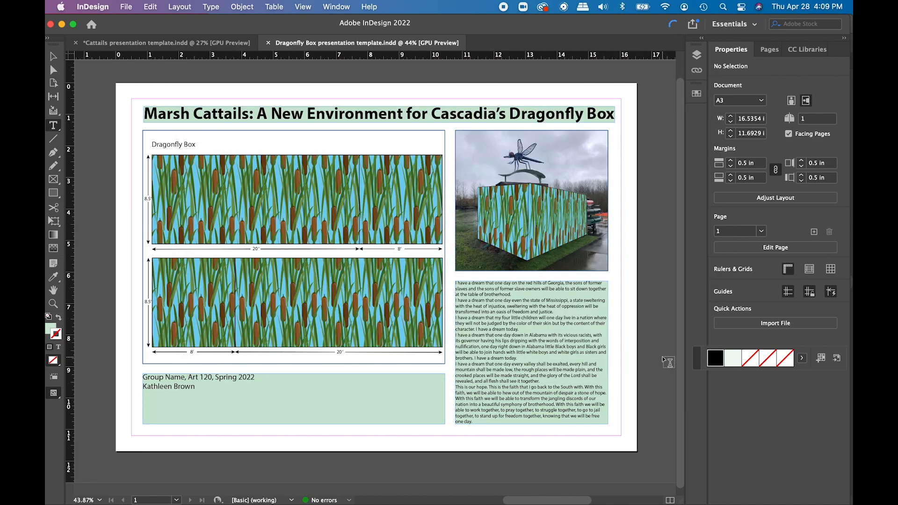
mouse_move(664, 370)
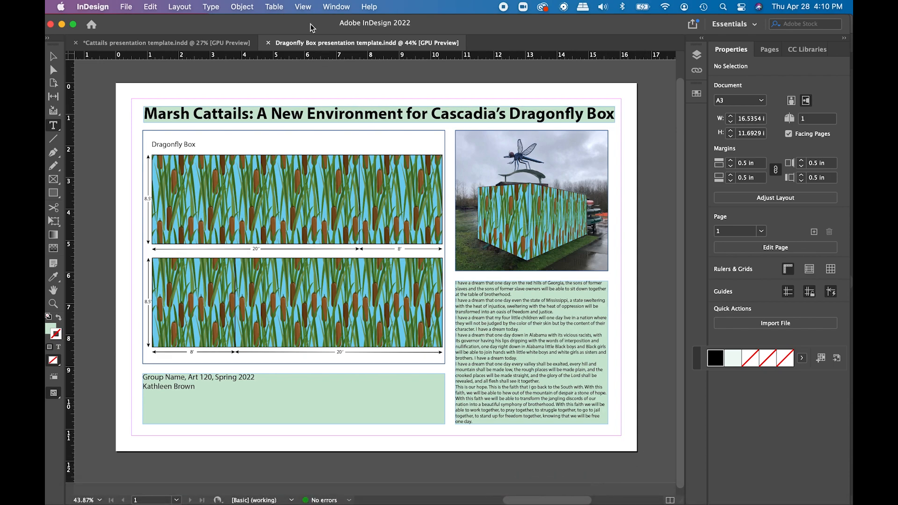
Step: Export an Adobe PDF (Print) using the High Quality Print preset
left_click(125, 6)
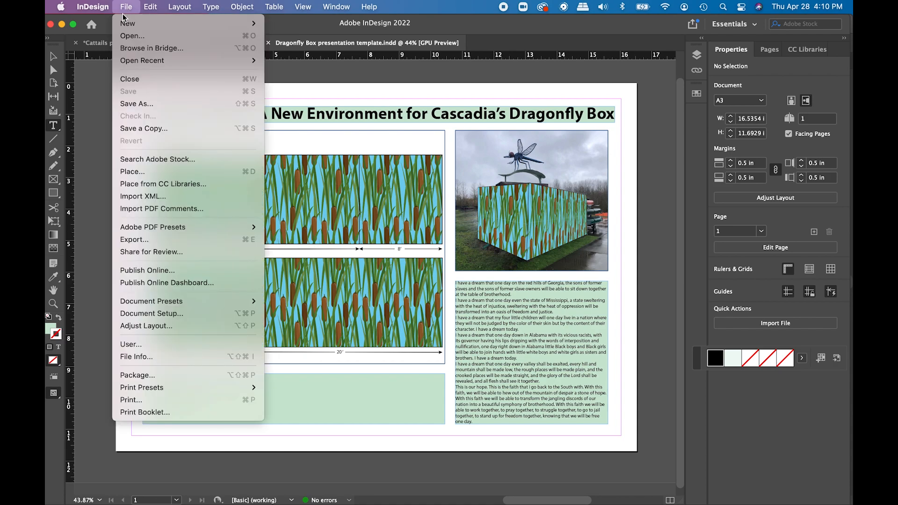
mouse_move(134, 239)
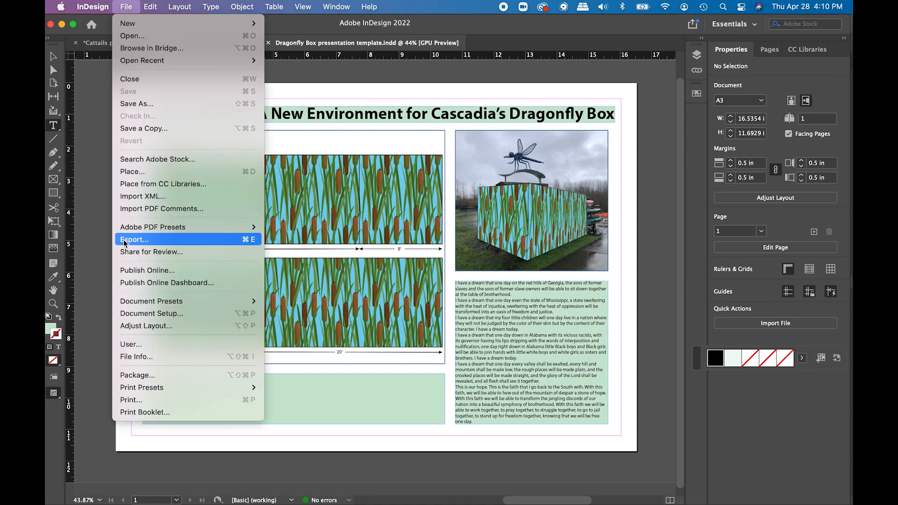
mouse_move(126, 245)
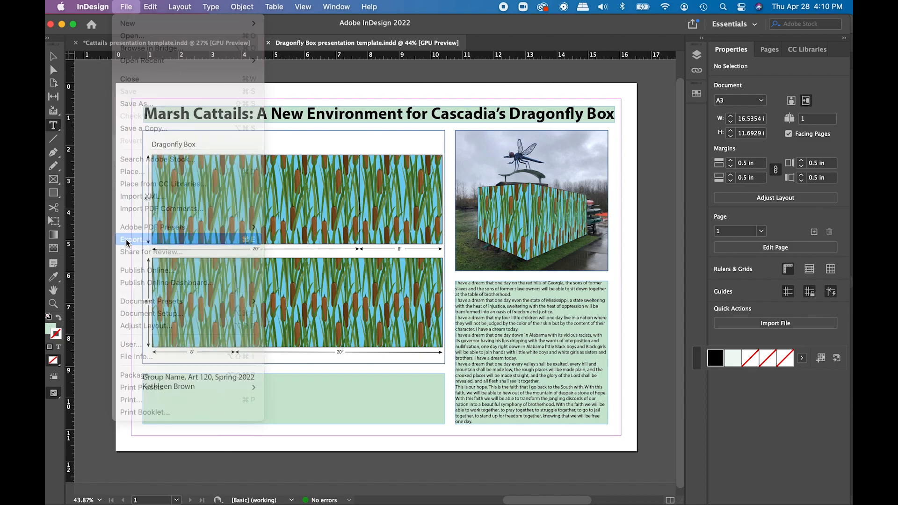
left_click(130, 240)
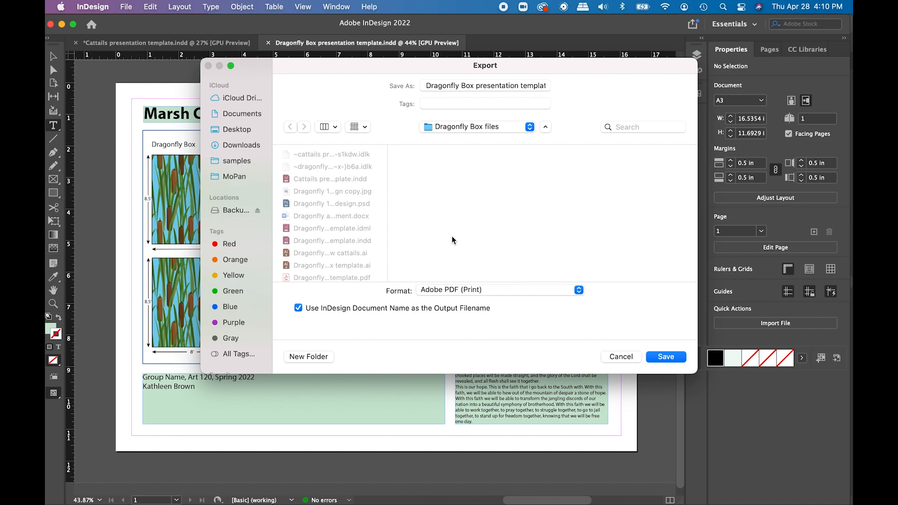
mouse_move(577, 299)
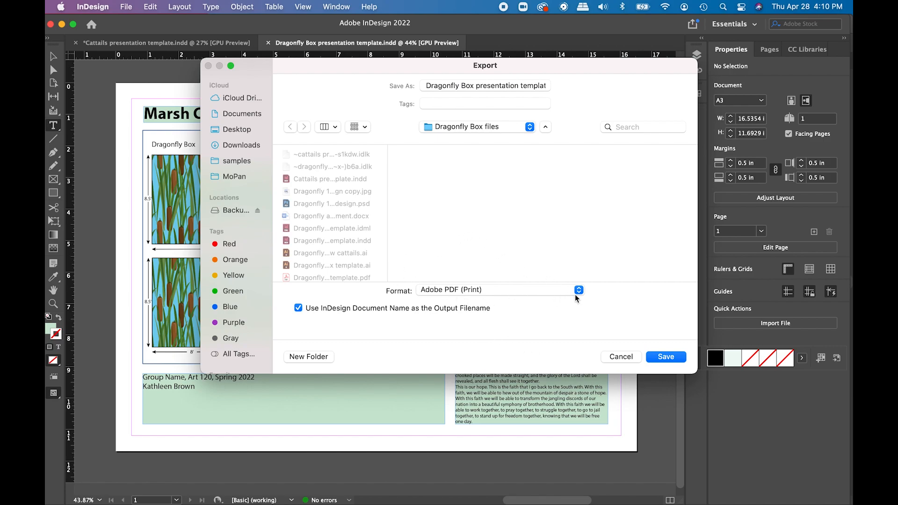
mouse_move(504, 303)
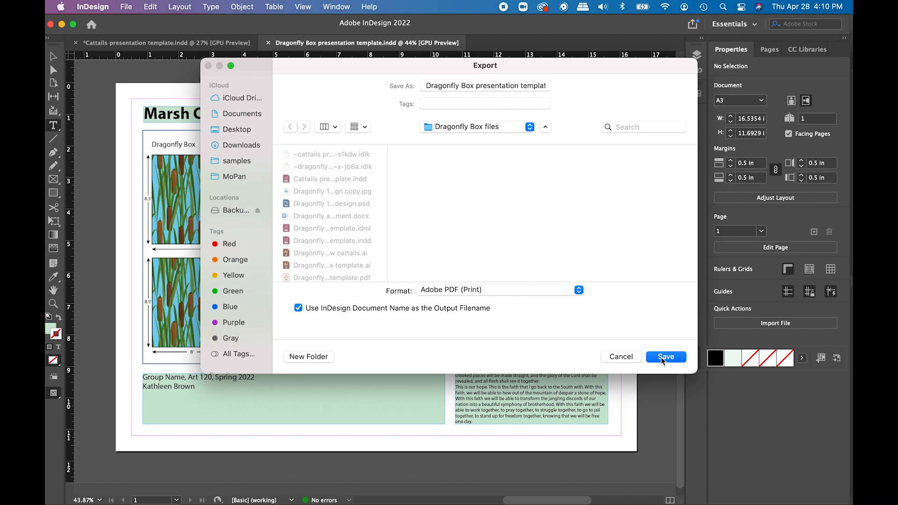
left_click(665, 356)
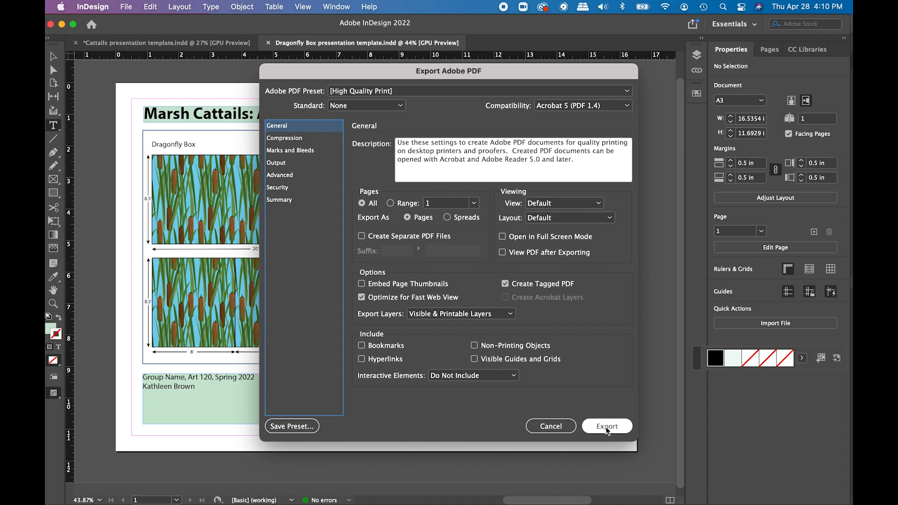
left_click(606, 426)
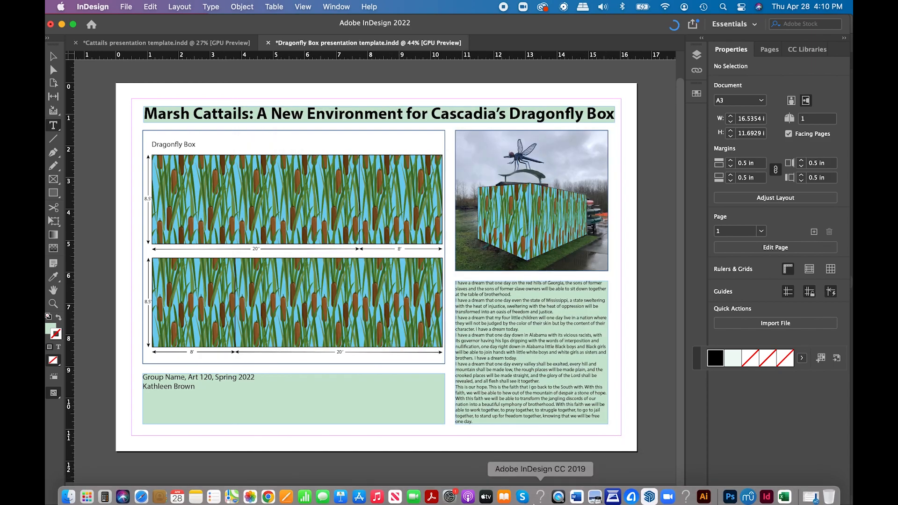